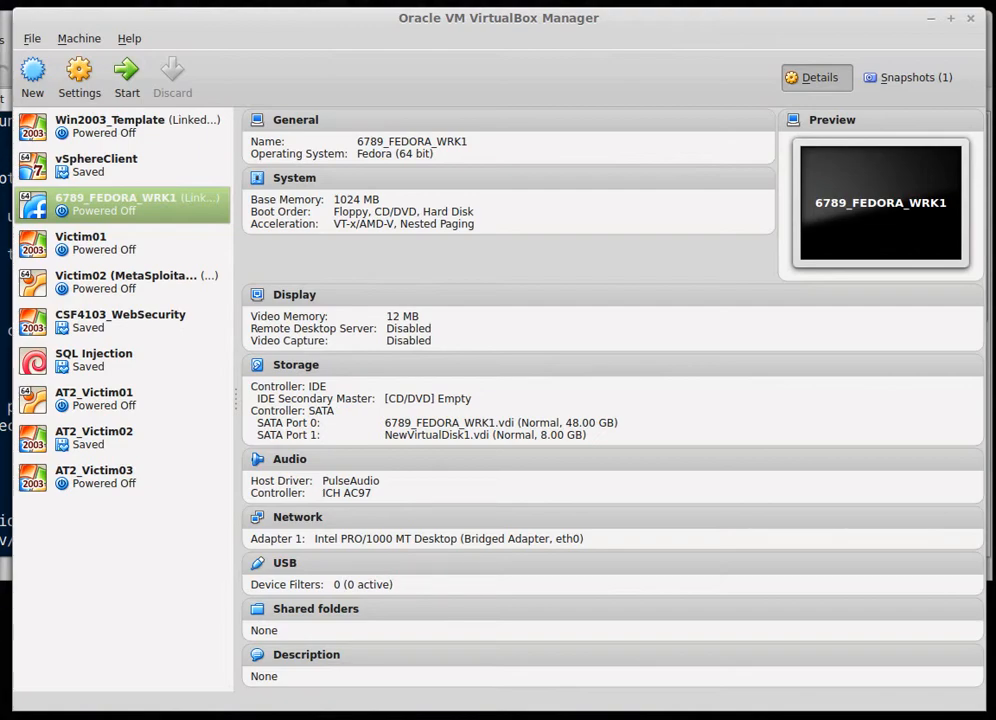
{"action": "mouse_move", "coordinate": [115, 205]}
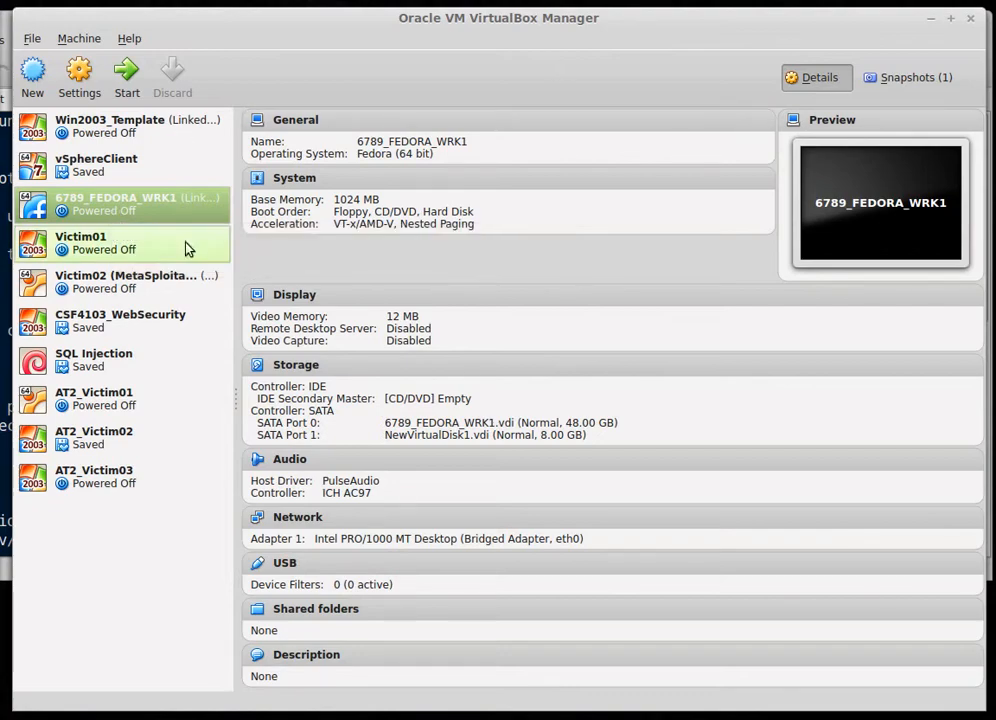
Reach the Fedora VM's Storage settings in VirtualBox
{"action": "right_click", "coordinate": [115, 203]}
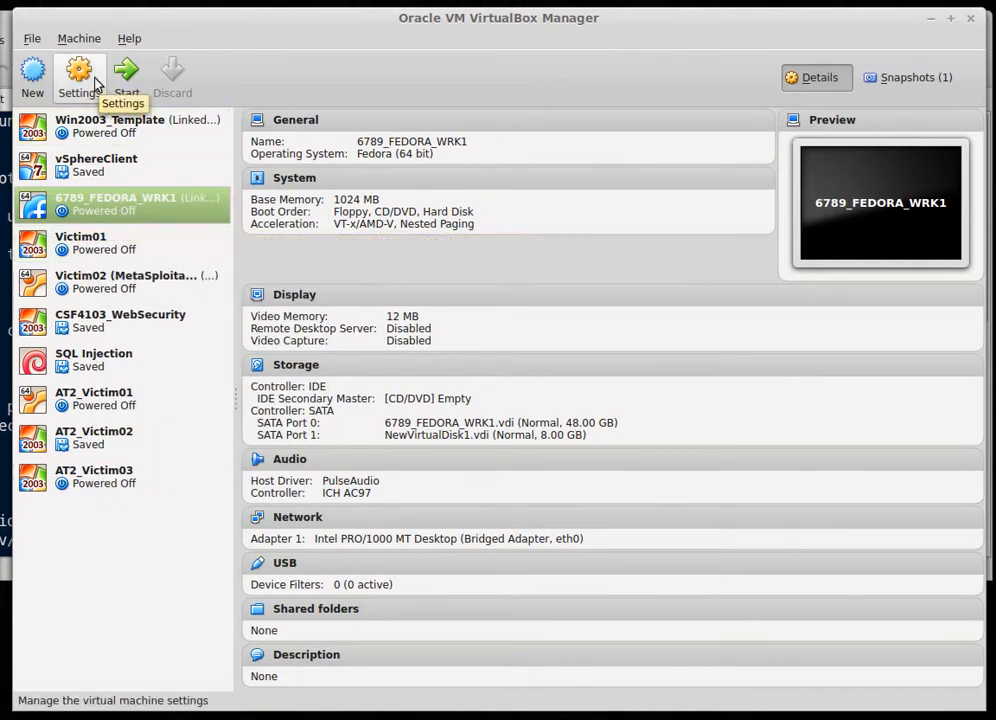
{"action": "left_click", "coordinate": [79, 75]}
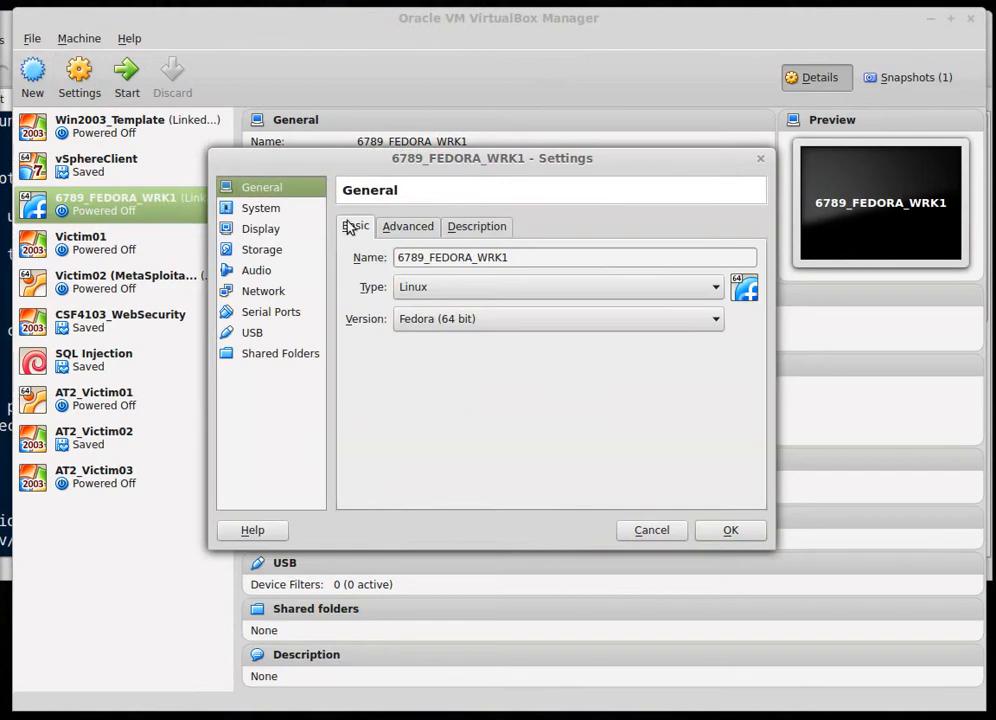
{"action": "left_click", "coordinate": [261, 249]}
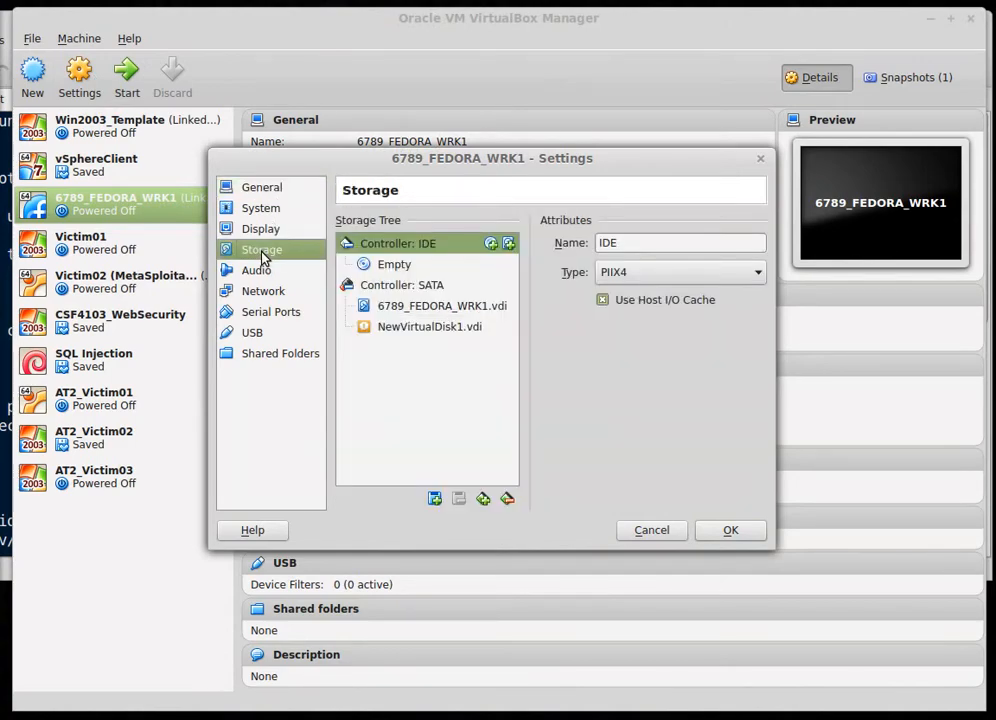
Remove the old NewVirtualDisk1.vdi attachment and start adding a hard disk on the SATA controller
{"action": "left_click", "coordinate": [430, 327]}
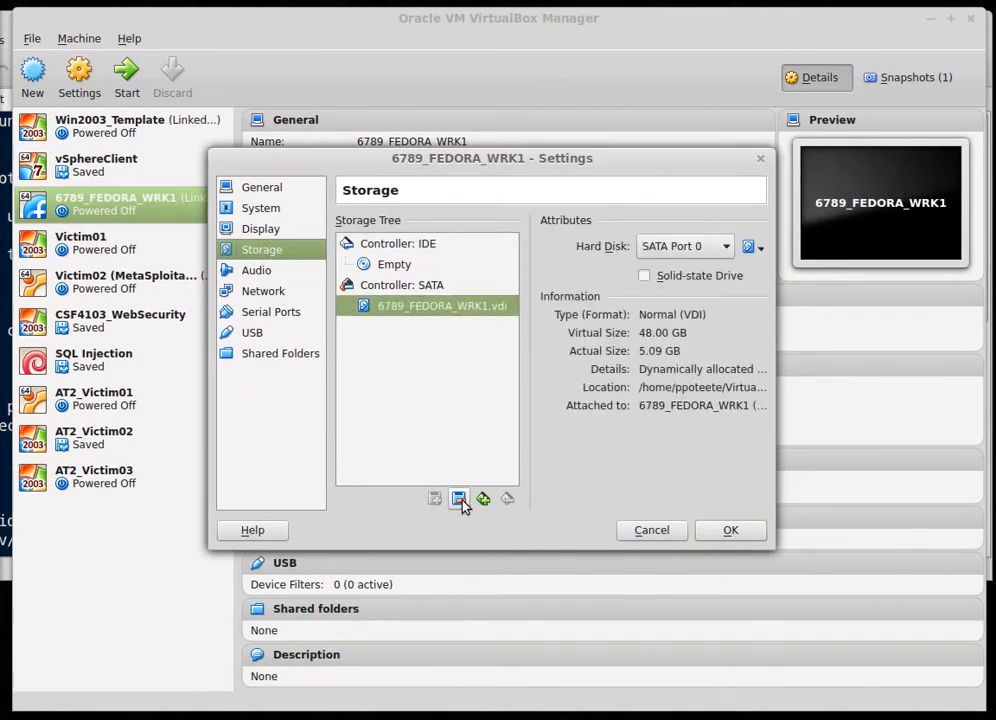
{"action": "left_click", "coordinate": [401, 285]}
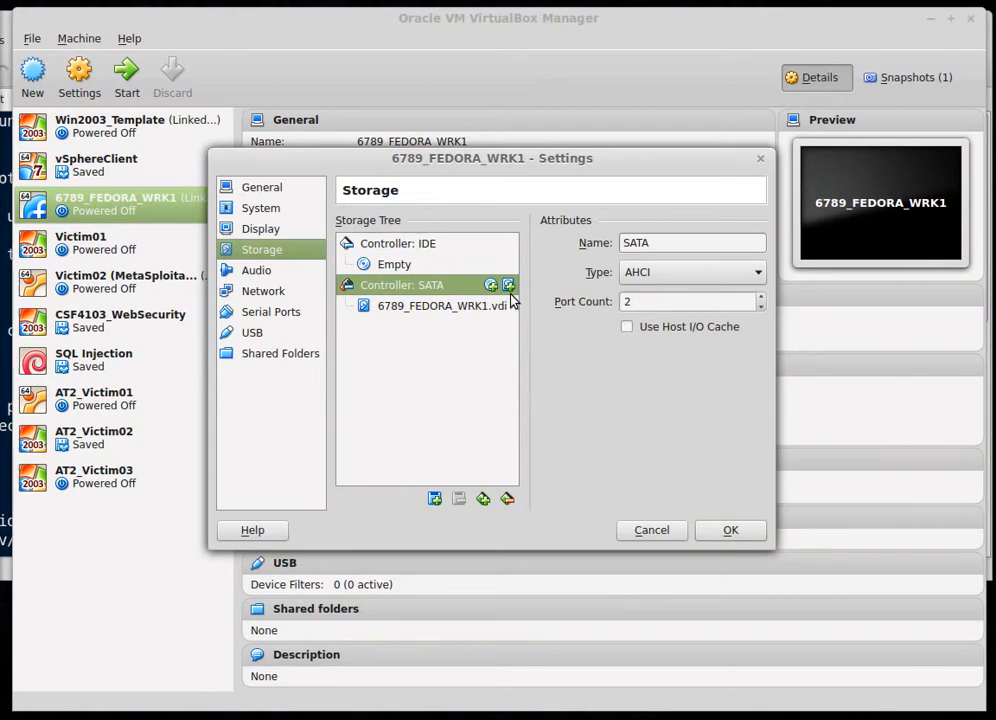
{"action": "left_click", "coordinate": [491, 285]}
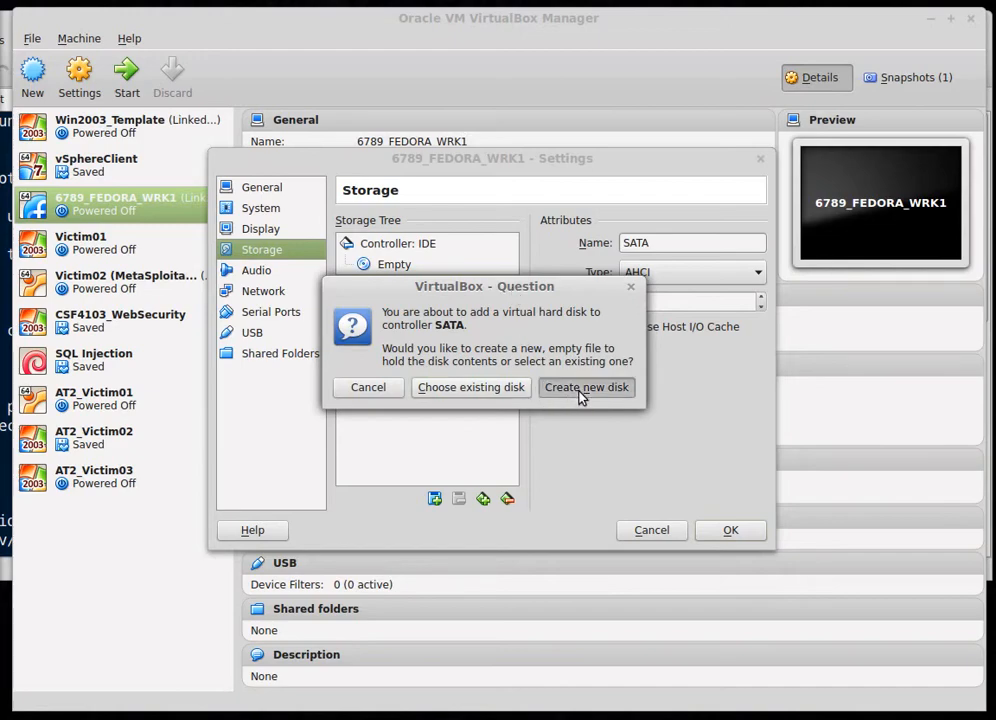
Create a new dynamically allocated 8 GB VDI disk, hitting the disk-already-exists error
{"action": "left_click", "coordinate": [586, 387]}
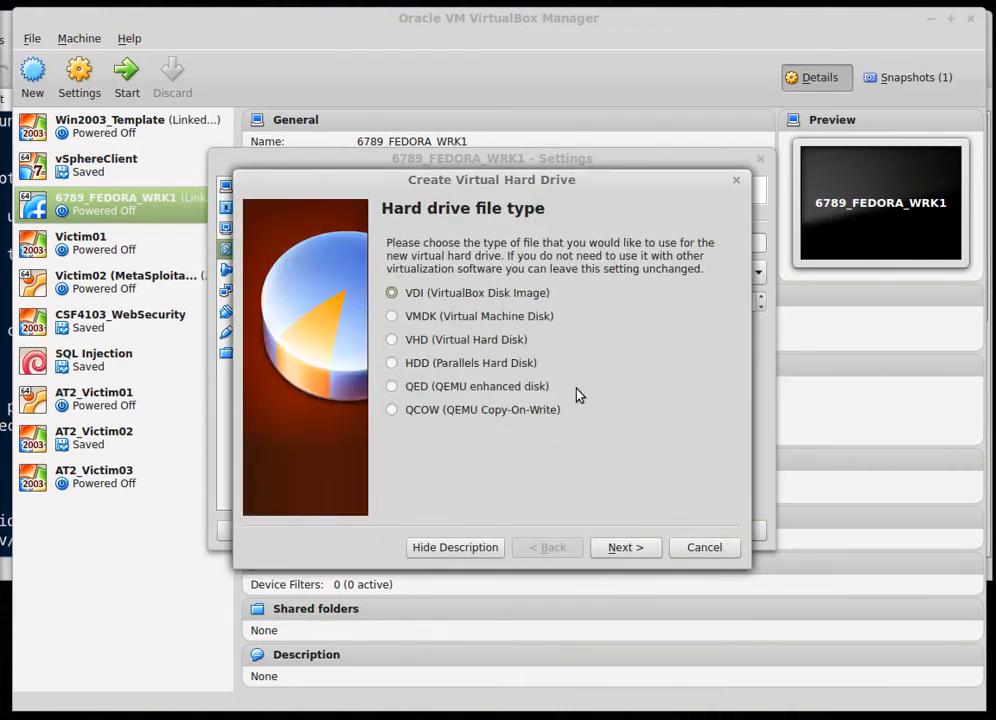
{"action": "left_click", "coordinate": [625, 547]}
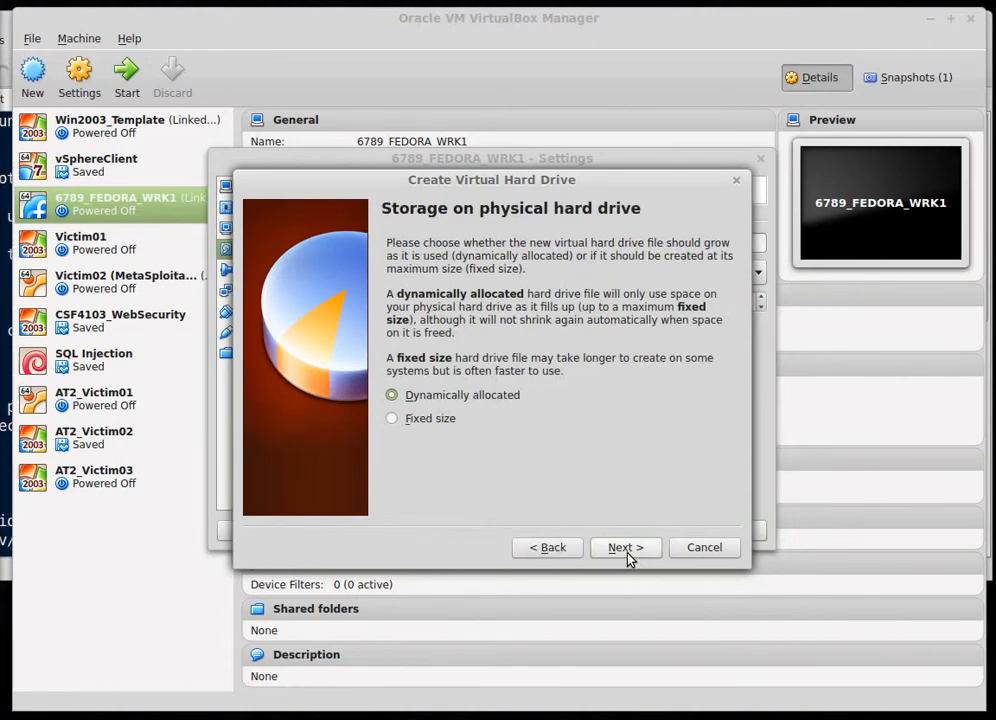
{"action": "left_click", "coordinate": [625, 547]}
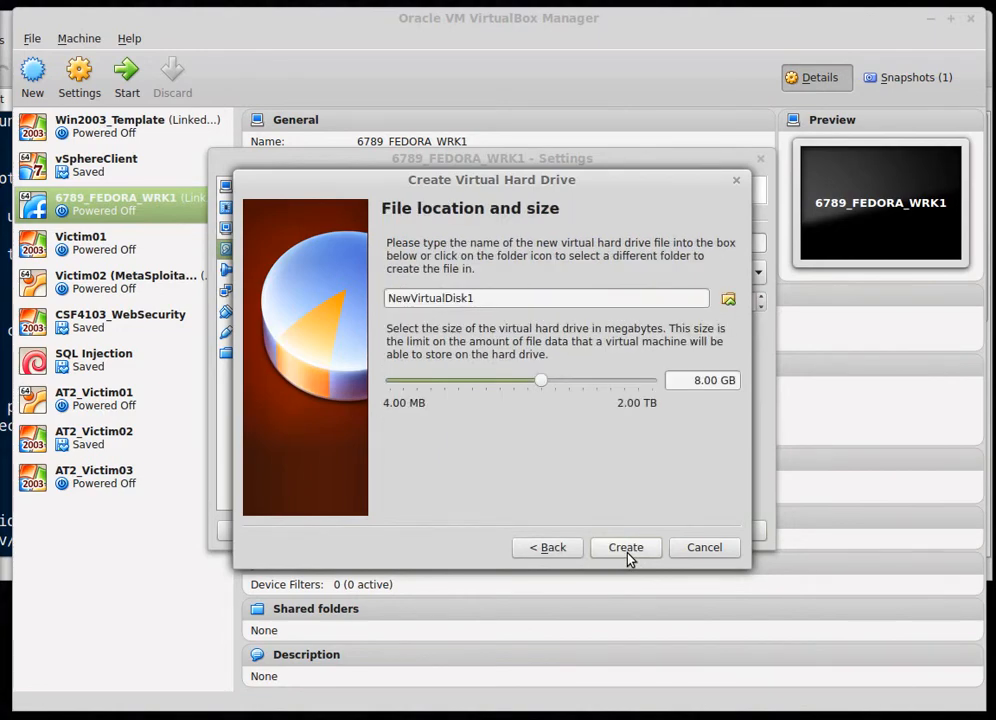
{"action": "left_click", "coordinate": [625, 547]}
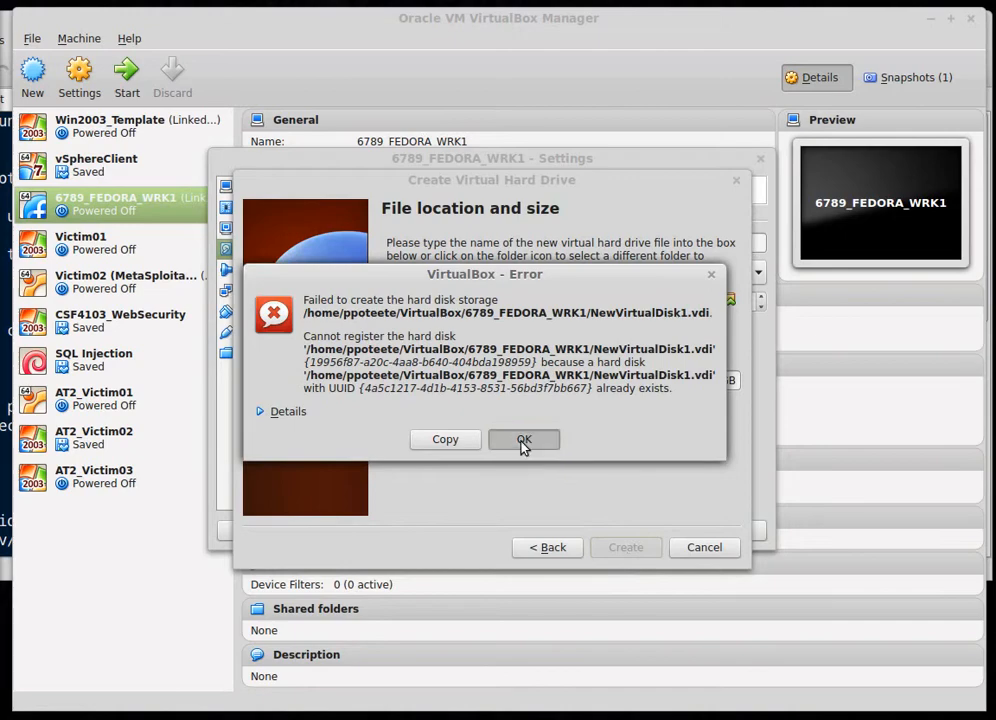
{"action": "left_click", "coordinate": [524, 440]}
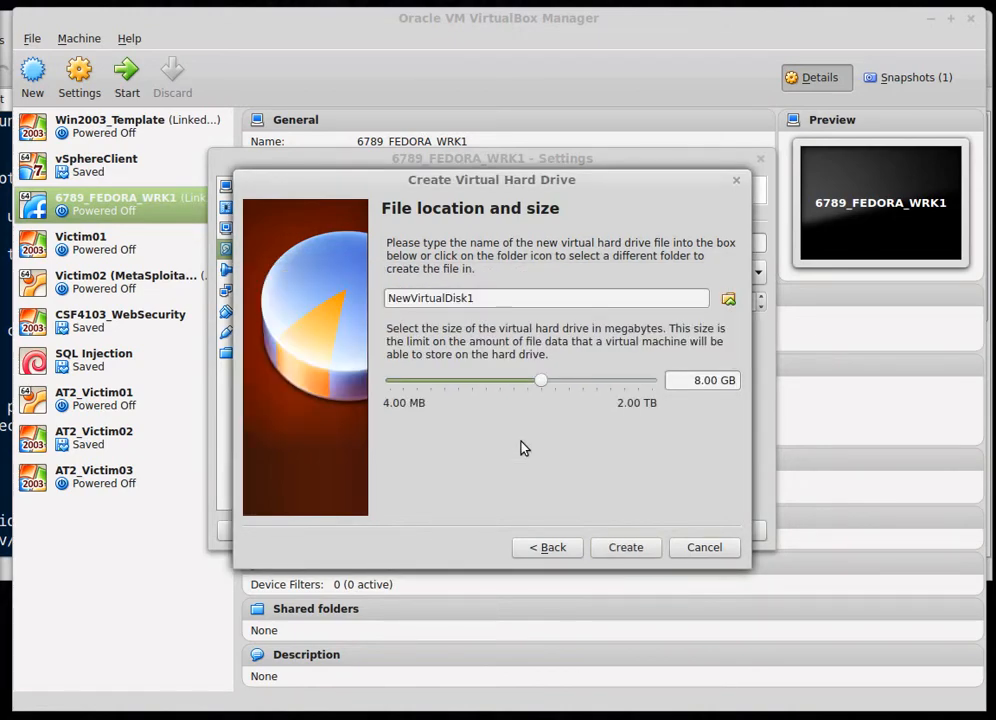
{"action": "mouse_move", "coordinate": [665, 498]}
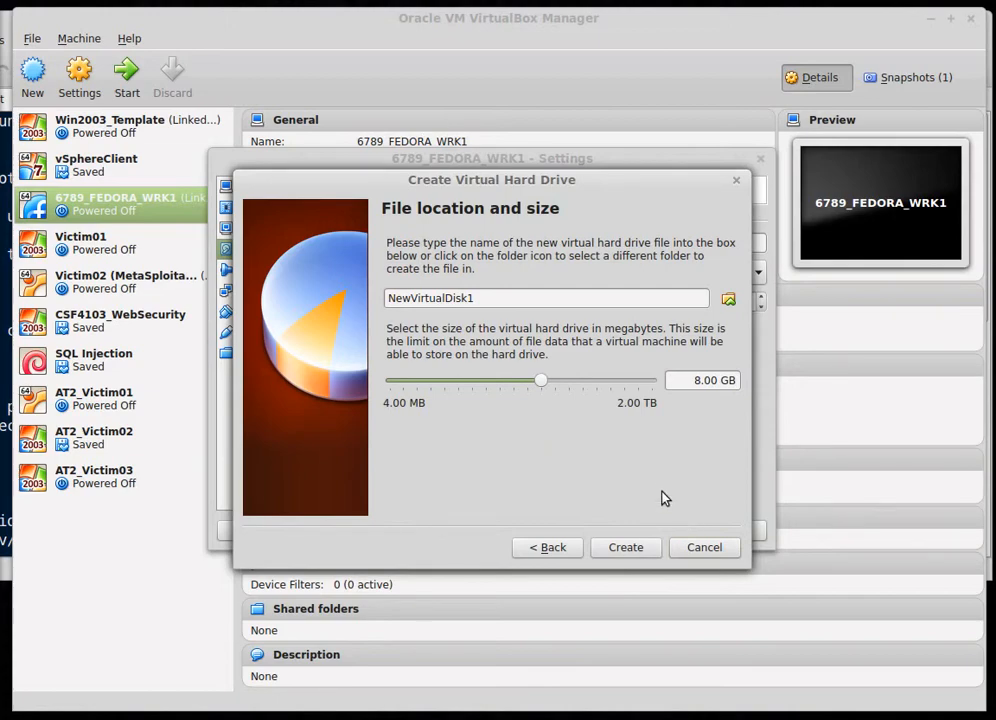
{"action": "mouse_move", "coordinate": [596, 434]}
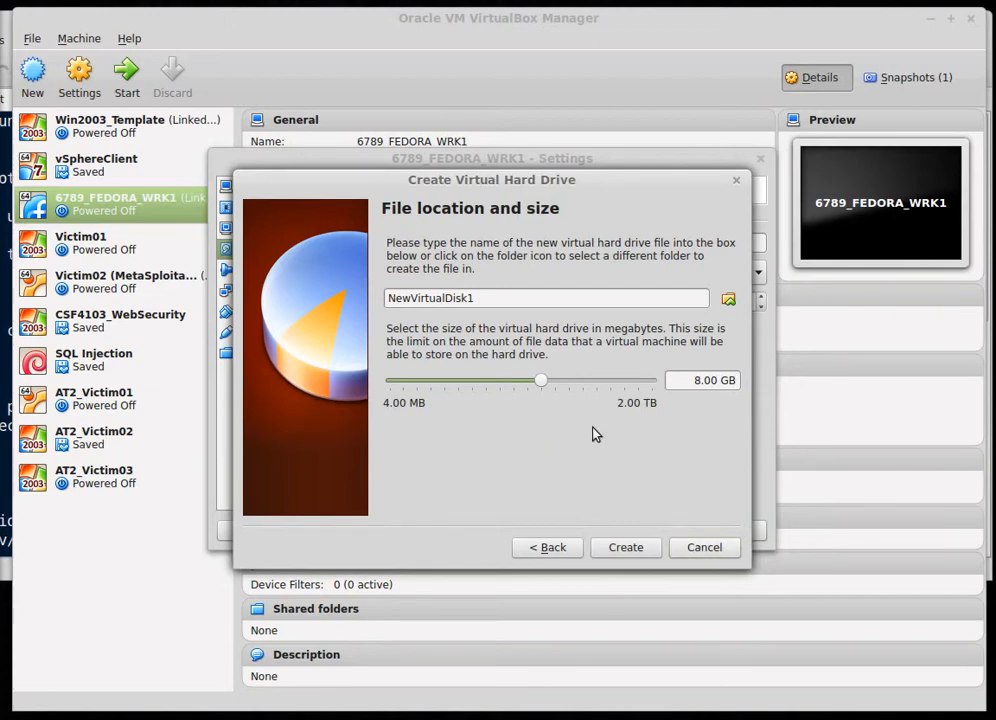
Rename the disk to NewVirtualDisk2, create it on SATA port 1 and save the settings
{"action": "left_click", "coordinate": [484, 298]}
{"action": "type", "text": "2"}
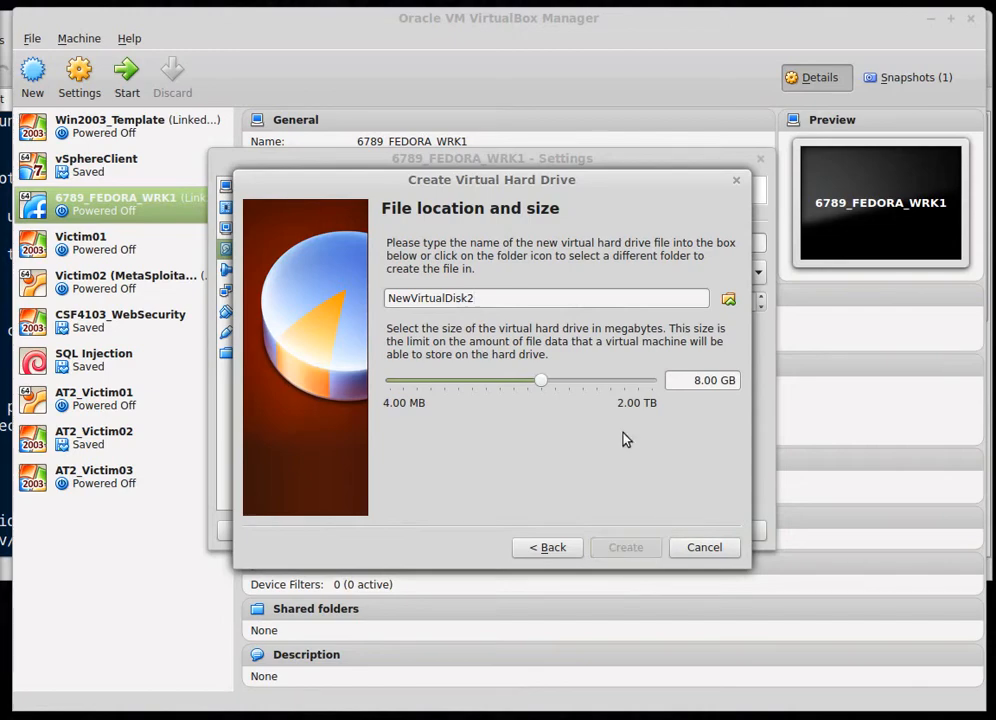
{"action": "left_click", "coordinate": [625, 547]}
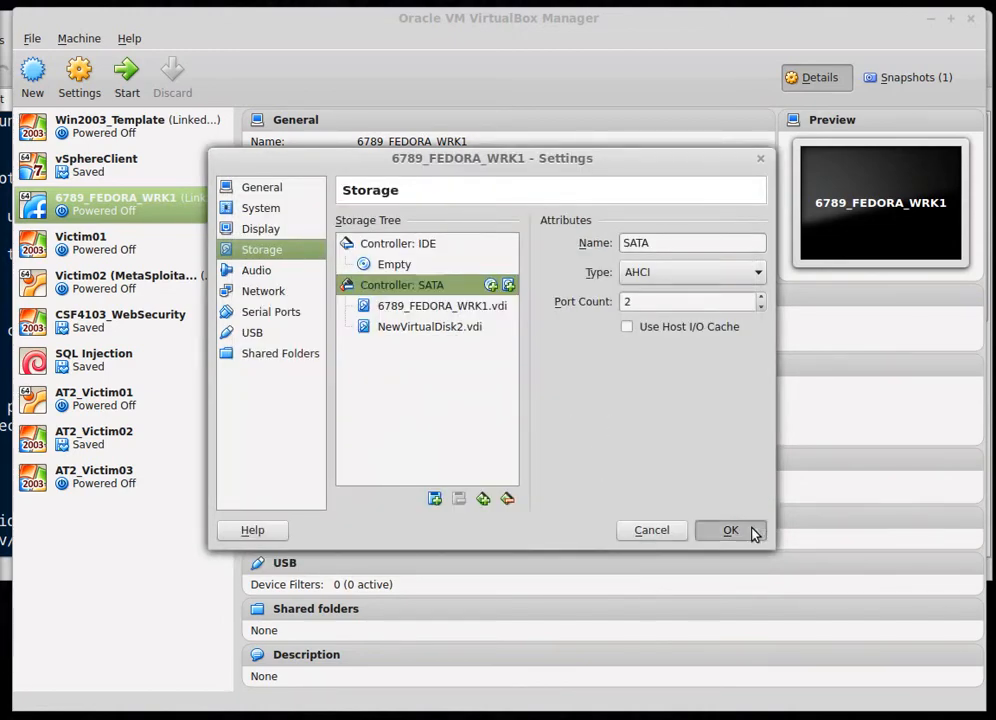
{"action": "left_click", "coordinate": [730, 530]}
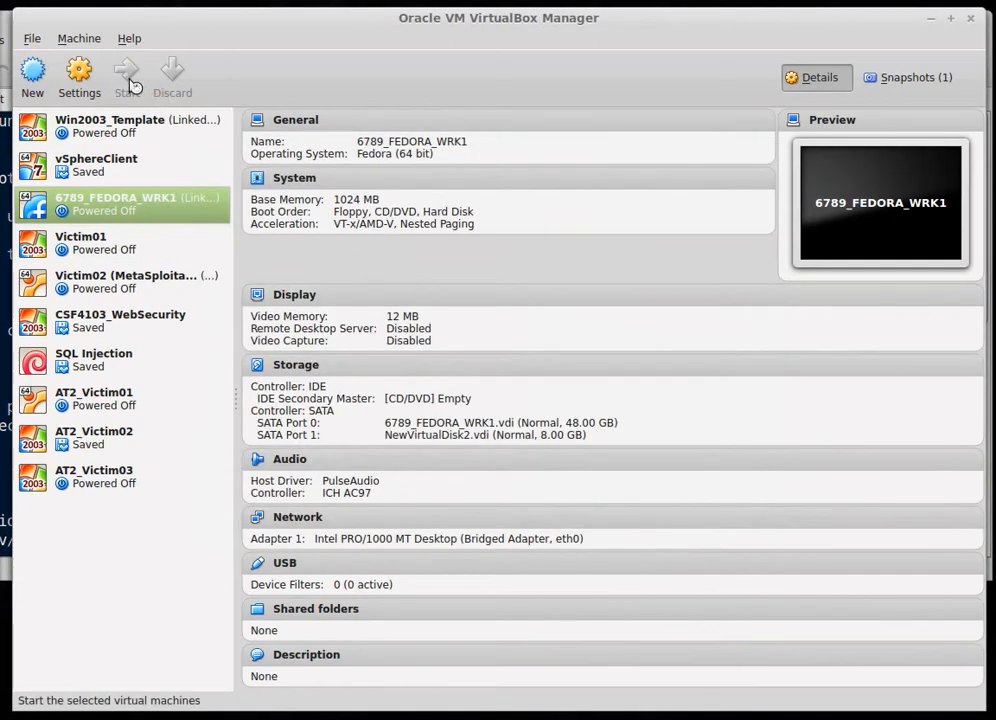
Start the Fedora VM 6789_FEDORA_WRK1 and wait for it to boot
{"action": "left_click", "coordinate": [126, 77]}
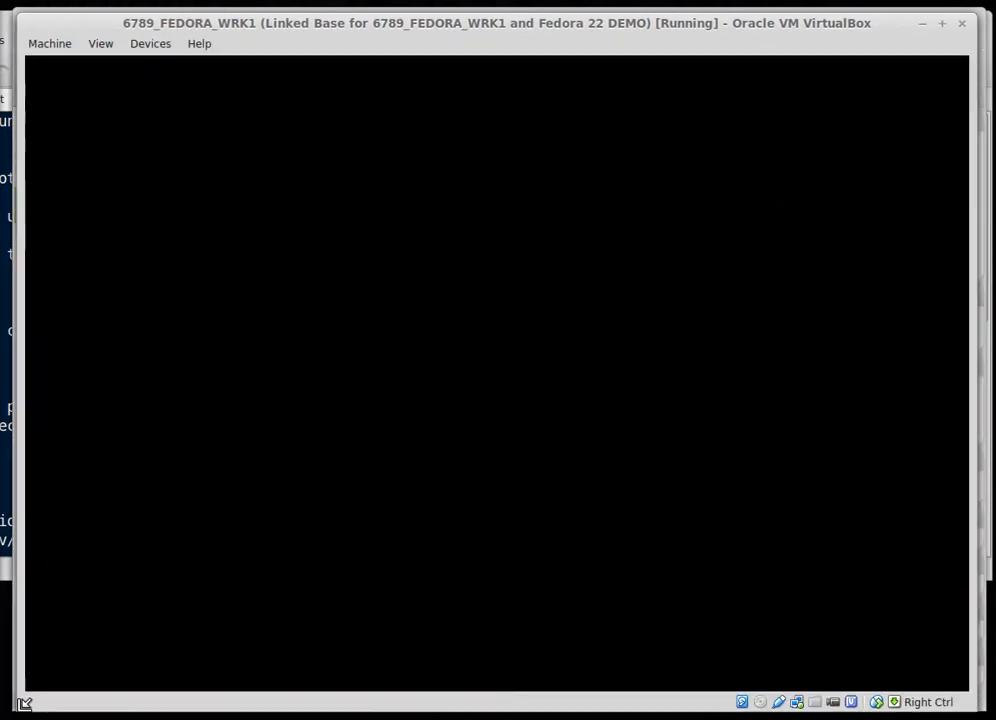
{"action": "mouse_move", "coordinate": [531, 435]}
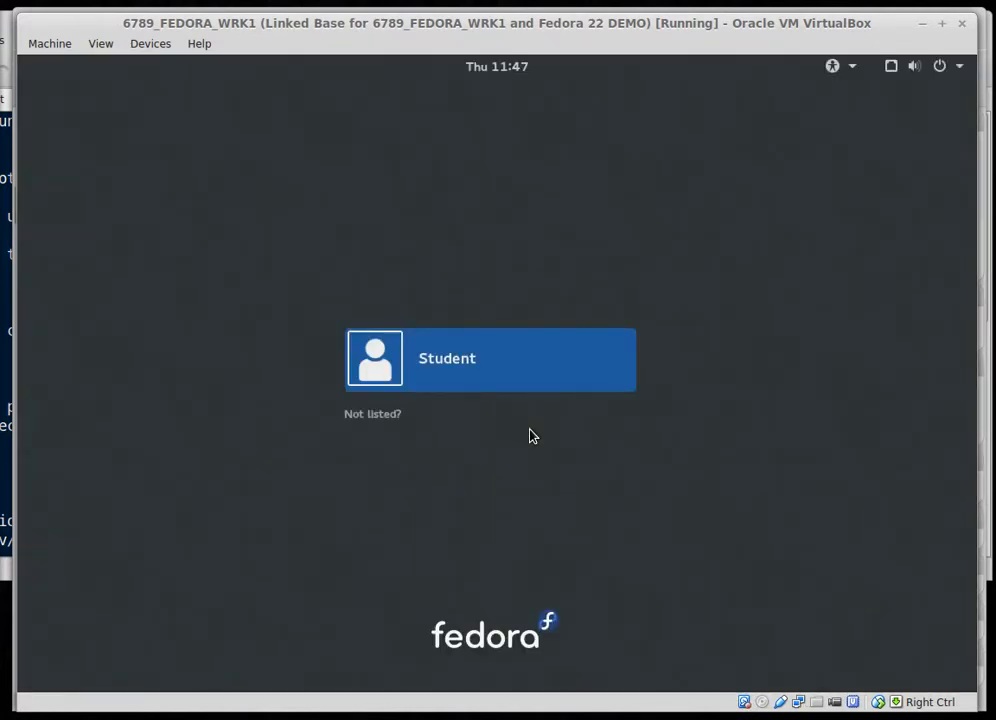
{"action": "mouse_move", "coordinate": [505, 398]}
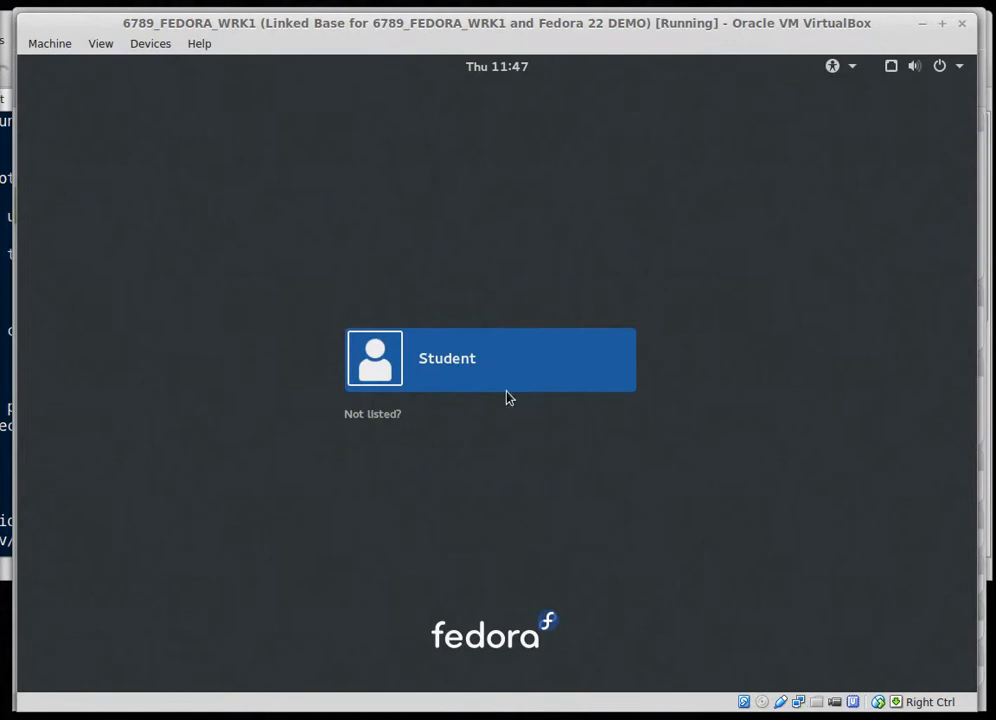
Sign in to Fedora as the Student user to reach the GNOME desktop
{"action": "left_click", "coordinate": [490, 358]}
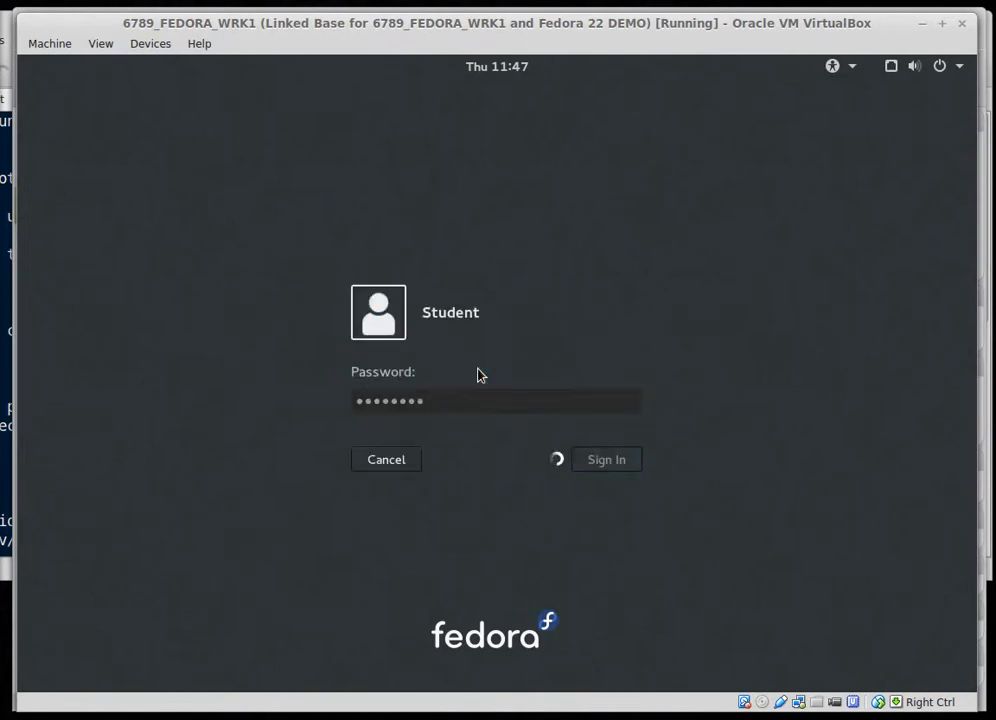
{"action": "left_click", "coordinate": [606, 459]}
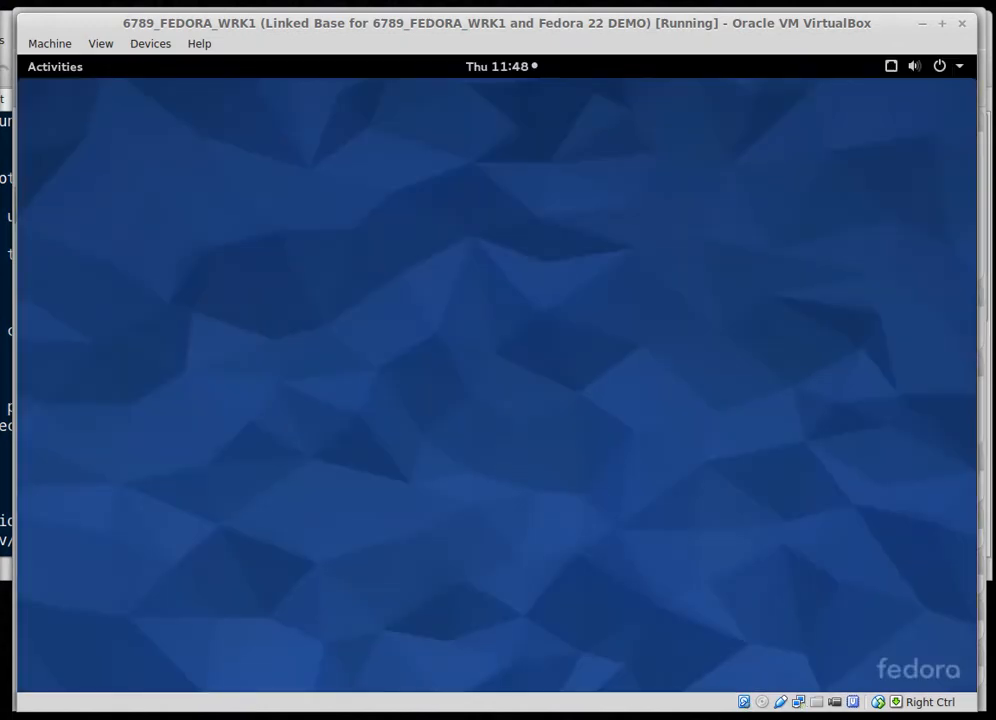
{"action": "mouse_move", "coordinate": [482, 362]}
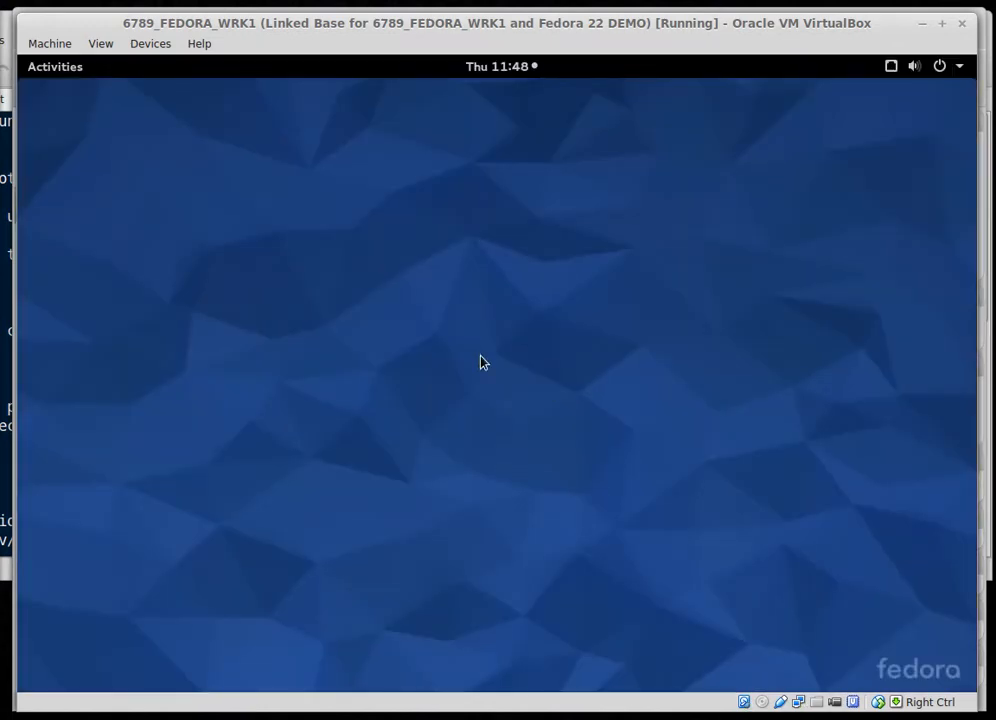
{"action": "mouse_move", "coordinate": [55, 75]}
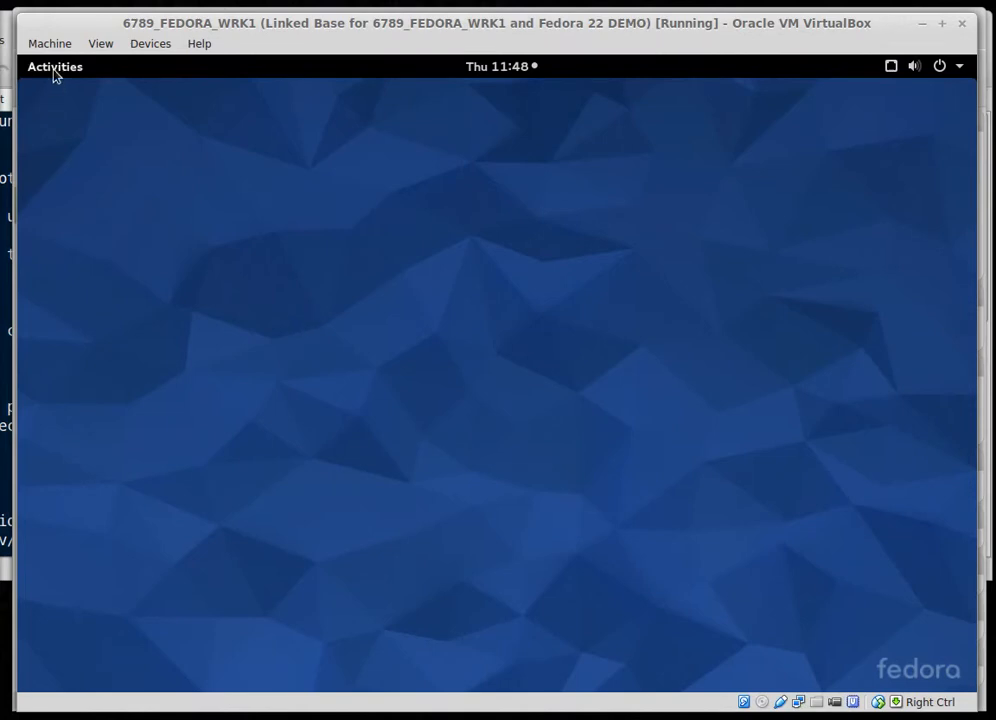
Search the Activities overview for 'ter' to find the Terminal application
{"action": "left_click", "coordinate": [54, 66]}
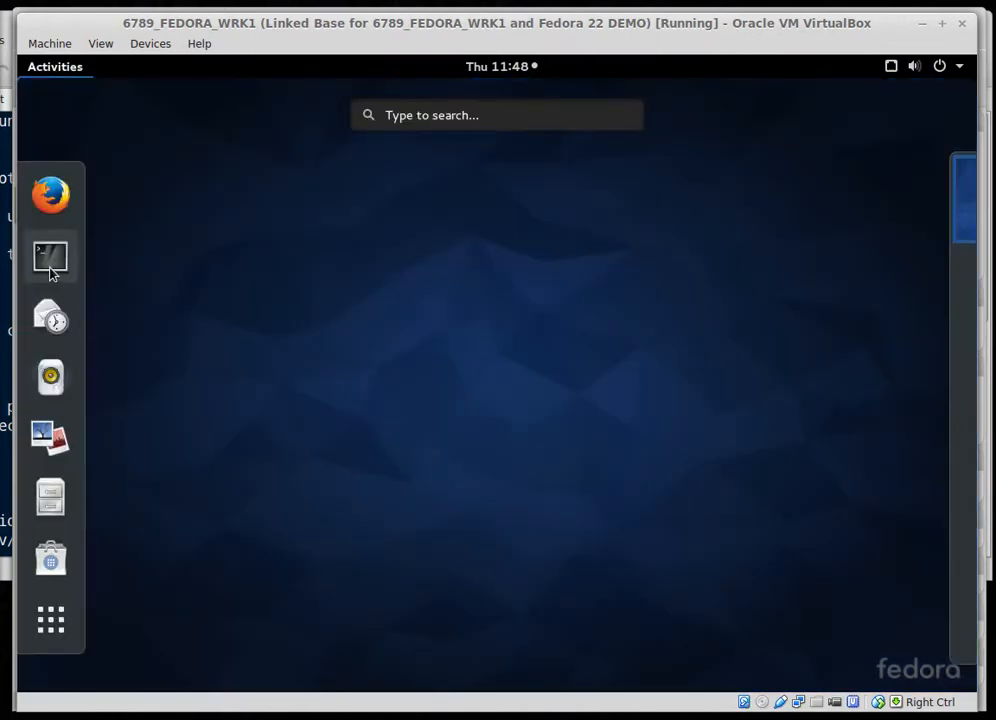
{"action": "mouse_move", "coordinate": [51, 257]}
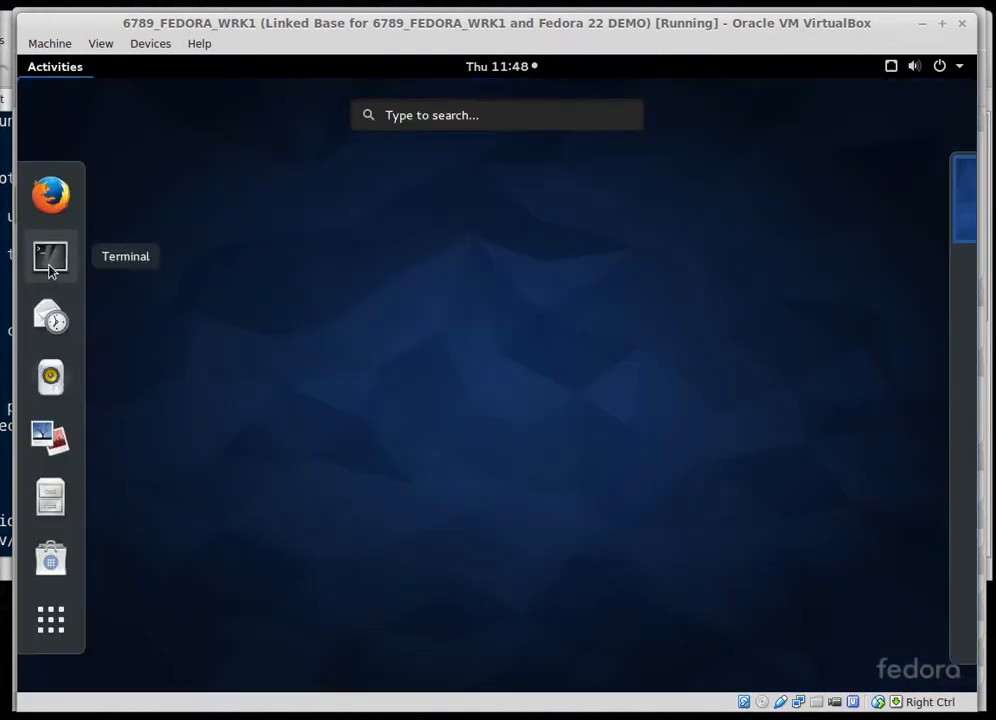
{"action": "left_click", "coordinate": [497, 115]}
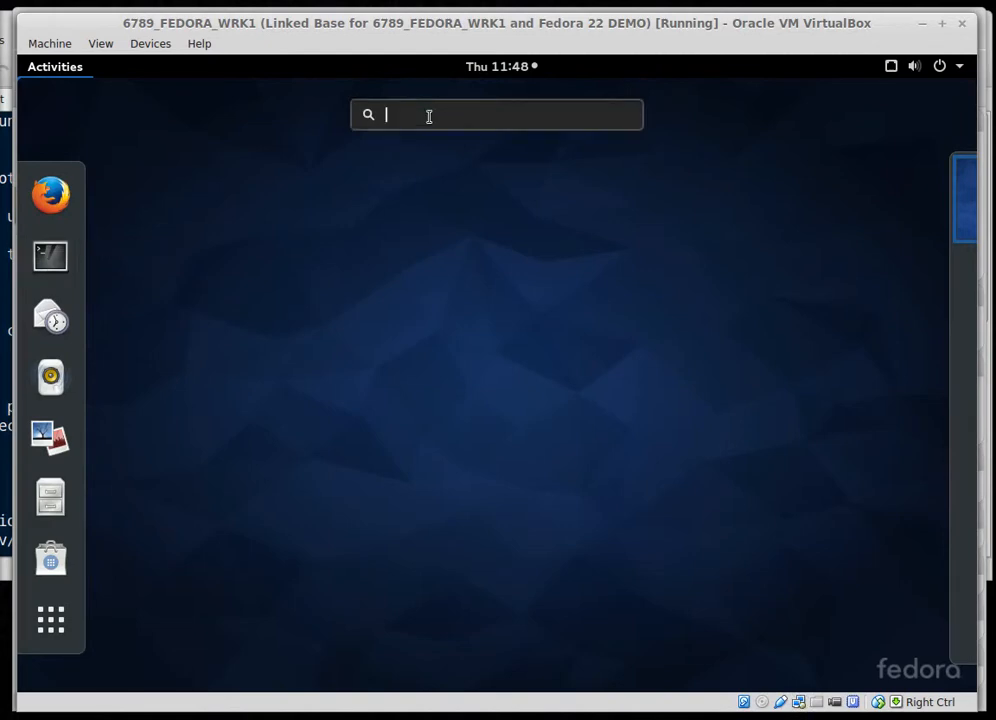
{"action": "type", "text": "te"}
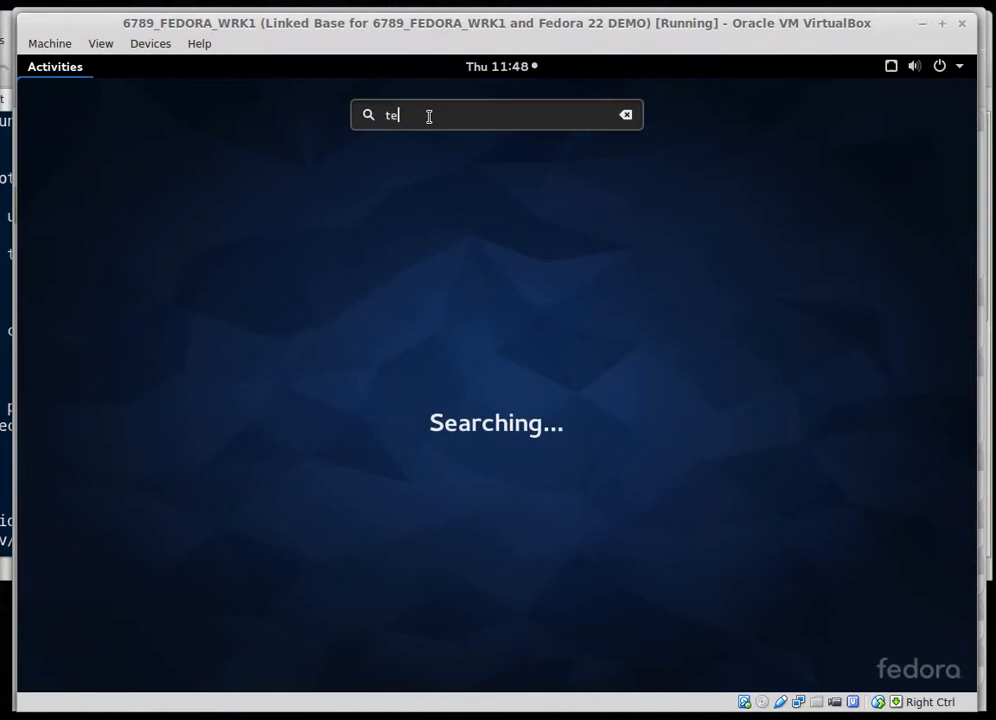
{"action": "type", "text": "rmin"}
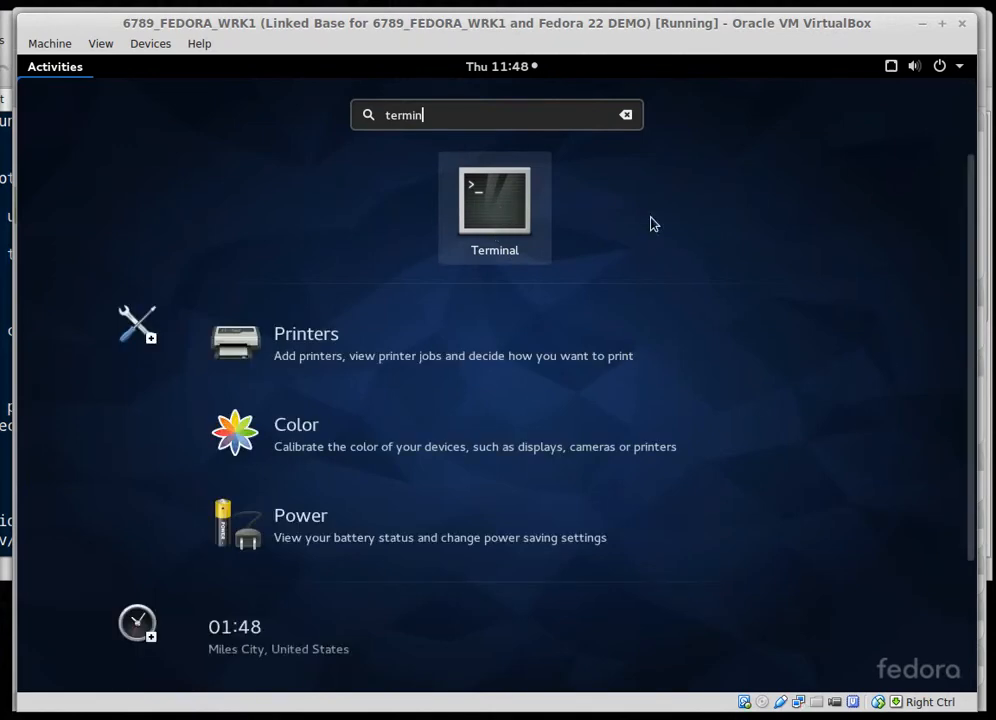
{"action": "mouse_move", "coordinate": [493, 197]}
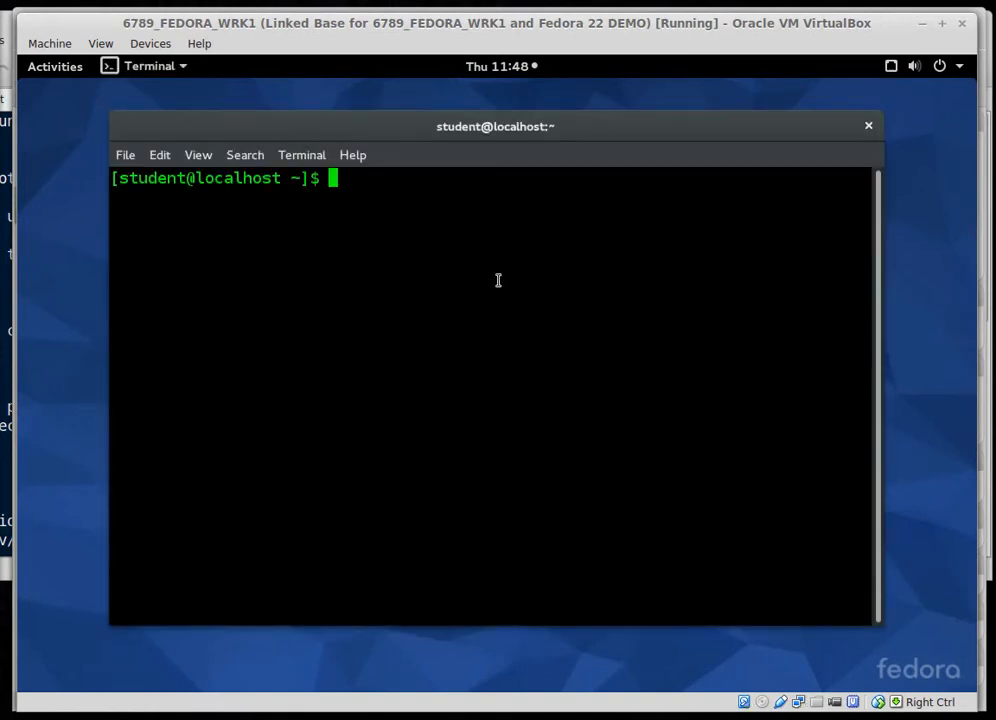
{"action": "mouse_move", "coordinate": [463, 317]}
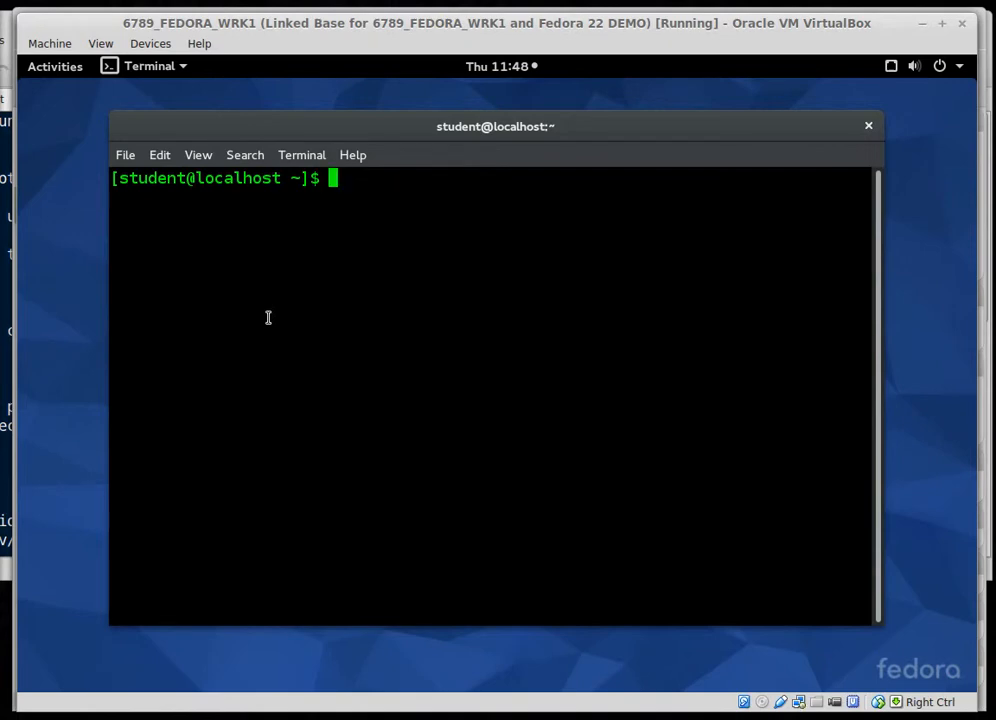
Become root with sudo -s and enter fdisk -l at the root prompt
{"action": "type", "text": "sudo -s"}
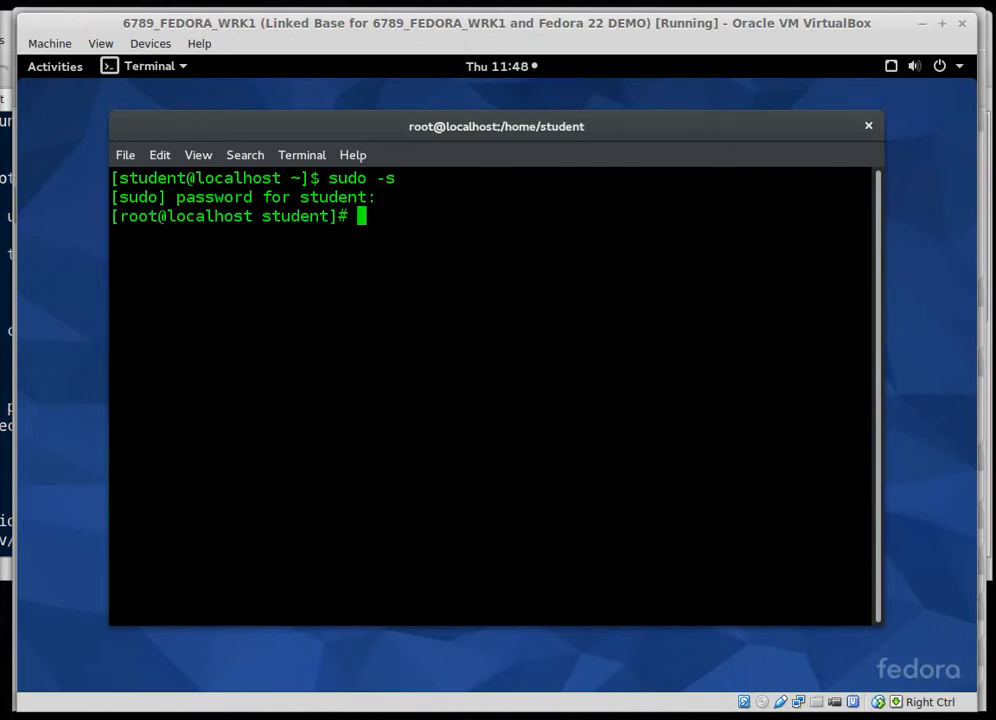
{"action": "type", "text": "f"}
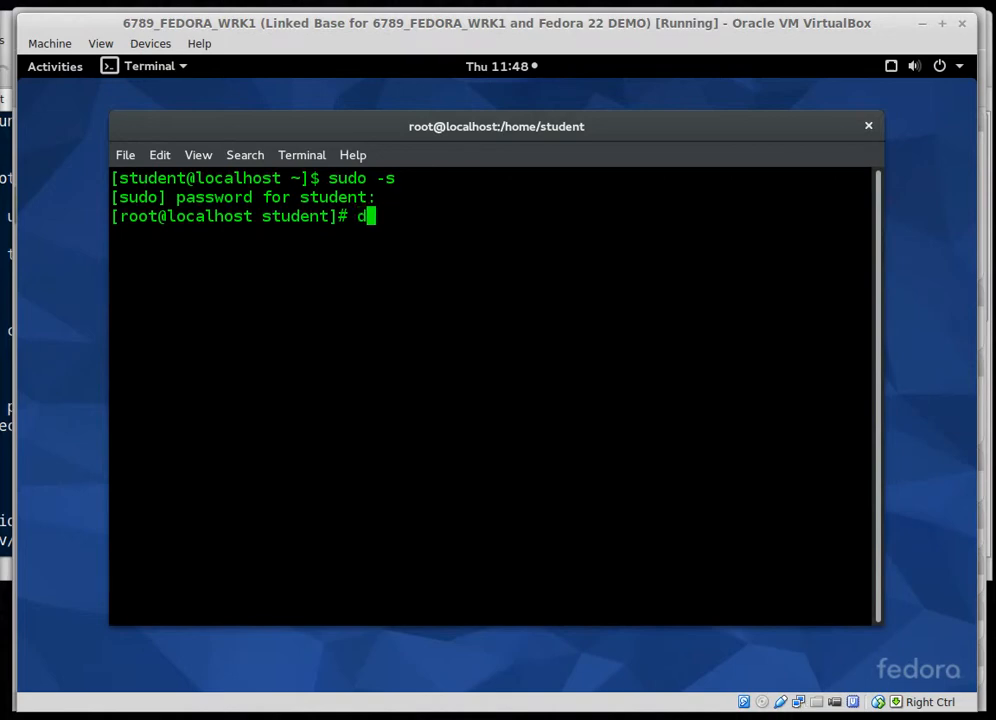
{"action": "type", "text": "disk"}
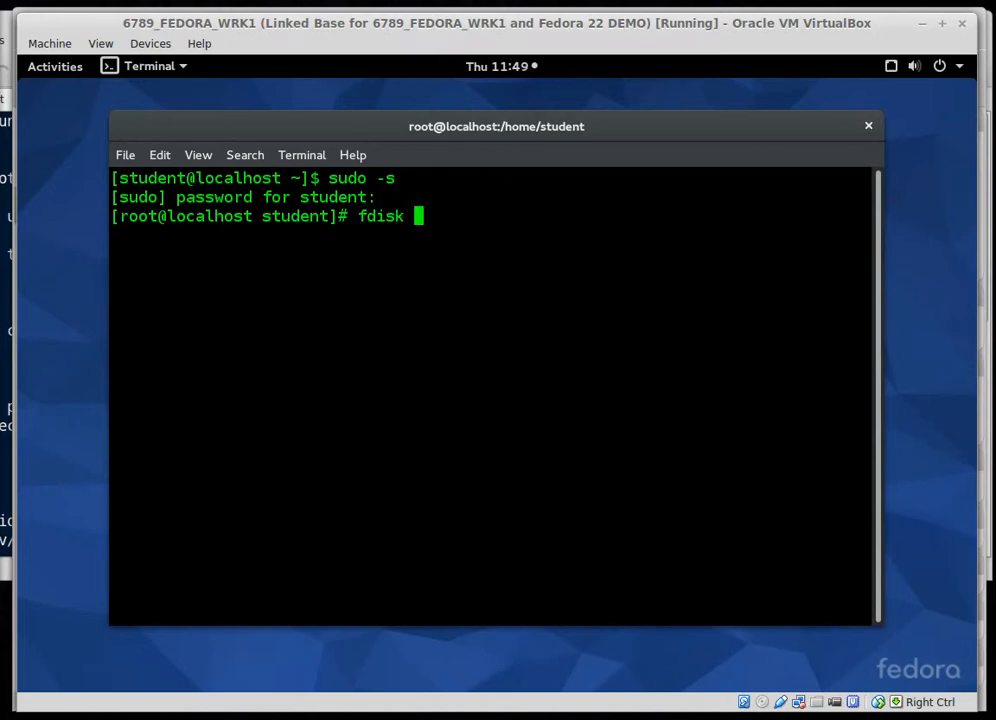
{"action": "type", "text": "-l"}
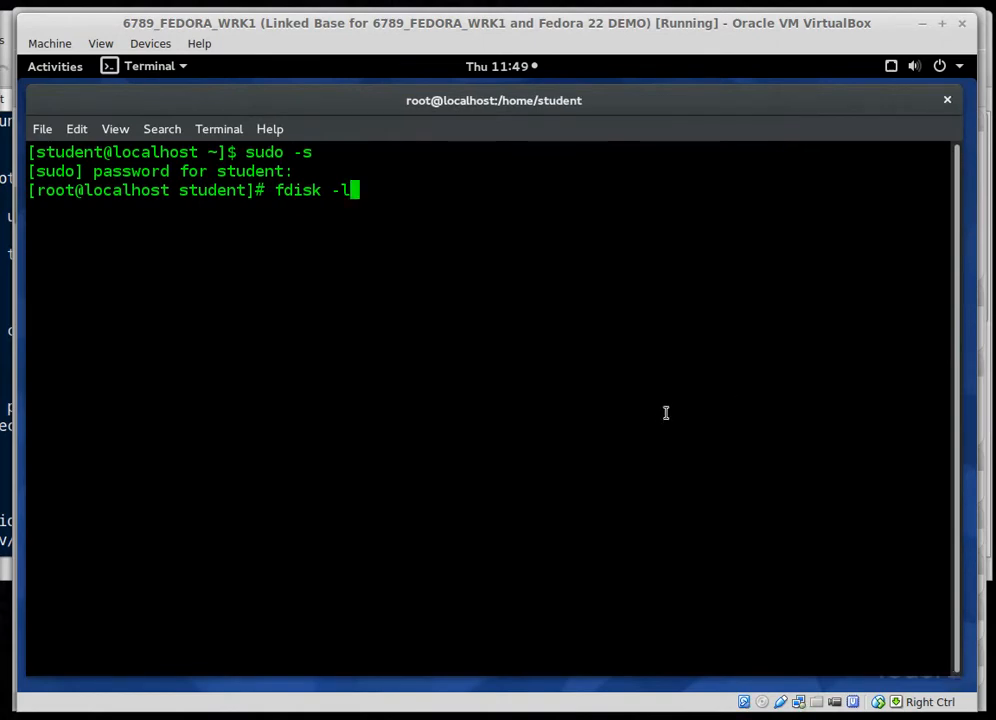
Run fdisk -l and highlight the unpartitioned 8 GiB /dev/sdb in the output
{"action": "key", "text": "Return"}
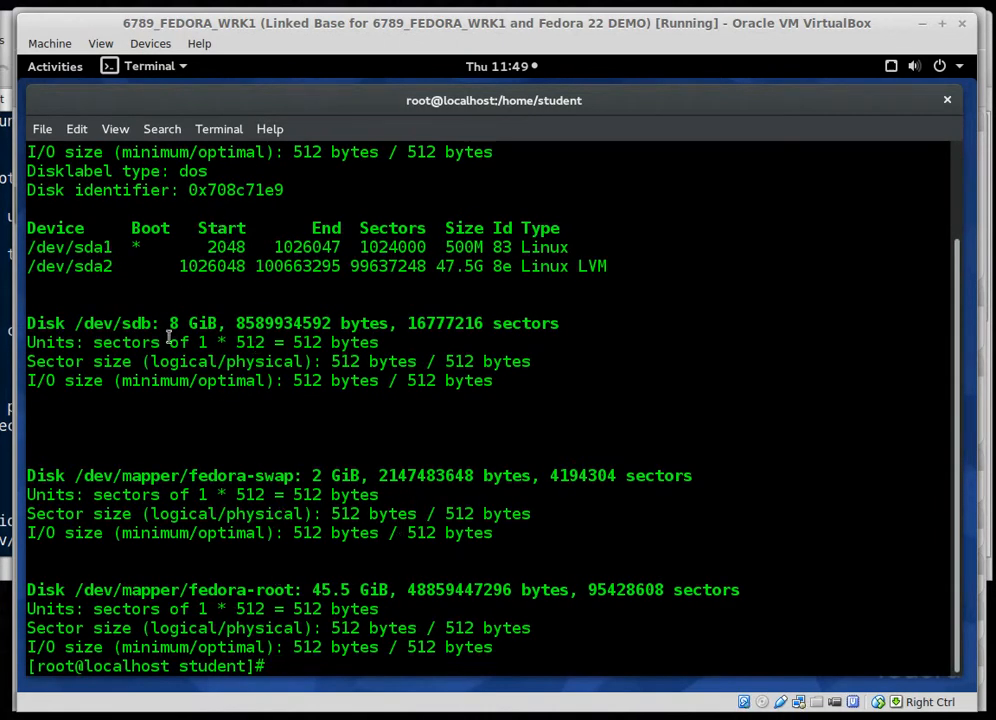
{"action": "double_click", "coordinate": [110, 322]}
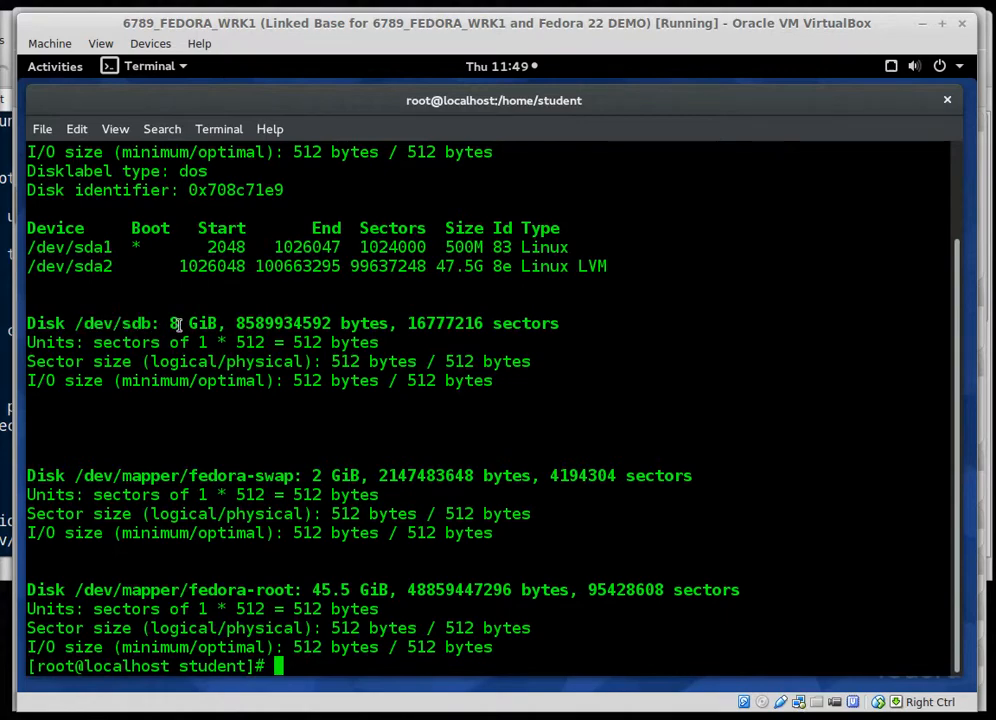
{"action": "double_click", "coordinate": [195, 322]}
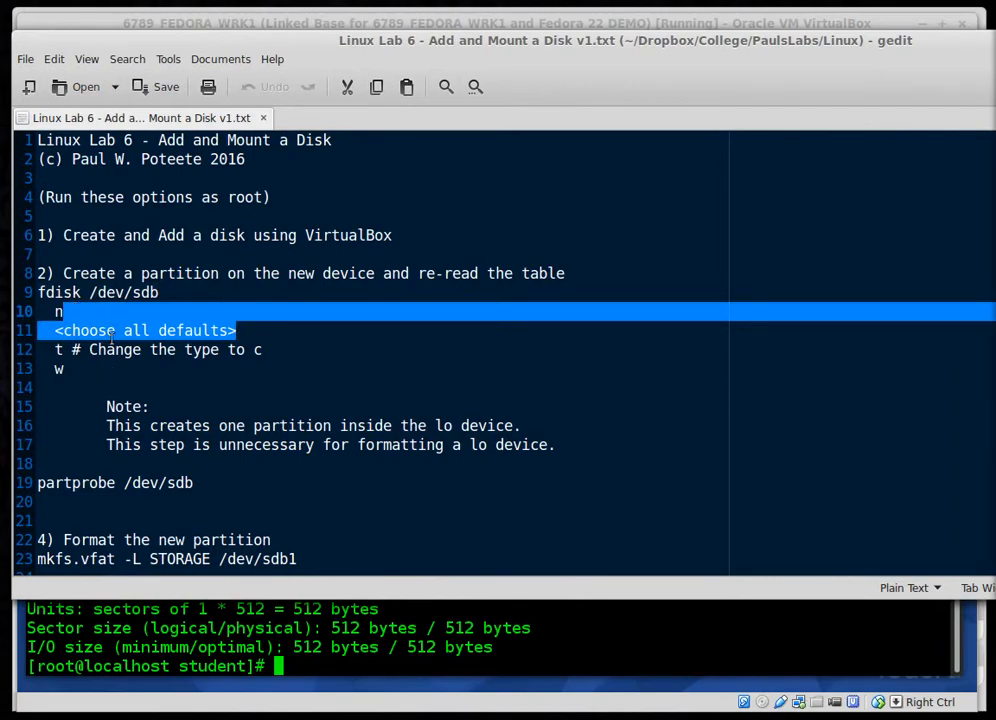
Highlight the change-the-type step line in the gedit lab notes
{"action": "double_click", "coordinate": [114, 349]}
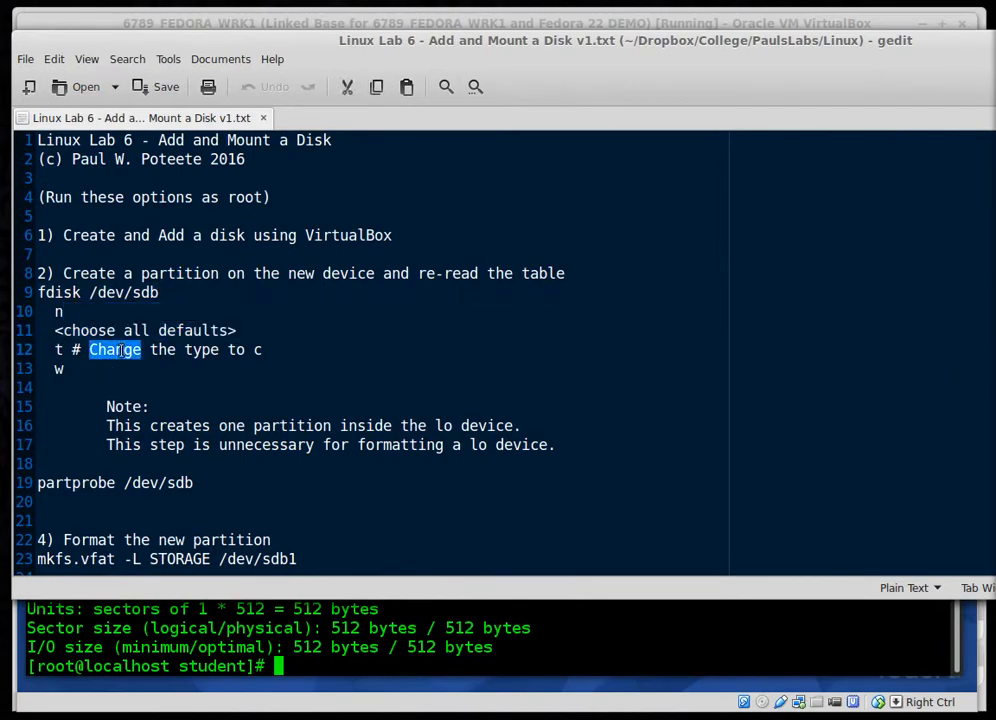
{"action": "triple_click", "coordinate": [150, 349]}
{"action": "type", "text": "fdisk  /dev/"}
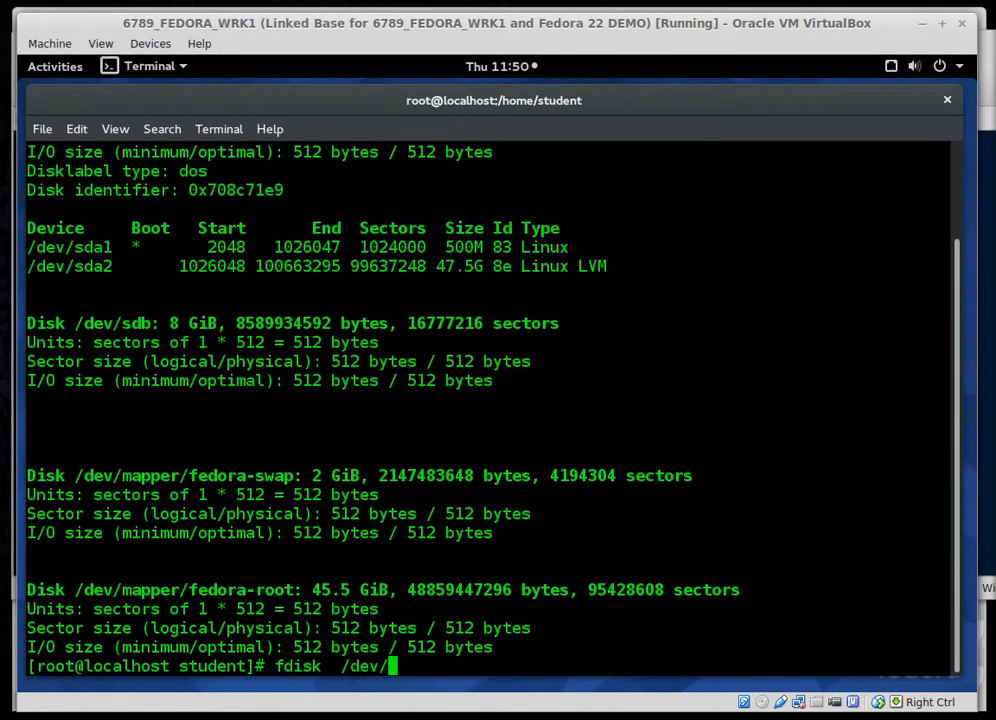
Run fdisk /dev/sdb, create an 8 GiB primary partition sdb1 with defaults, and enter t
{"action": "type", "text": "sdb"}
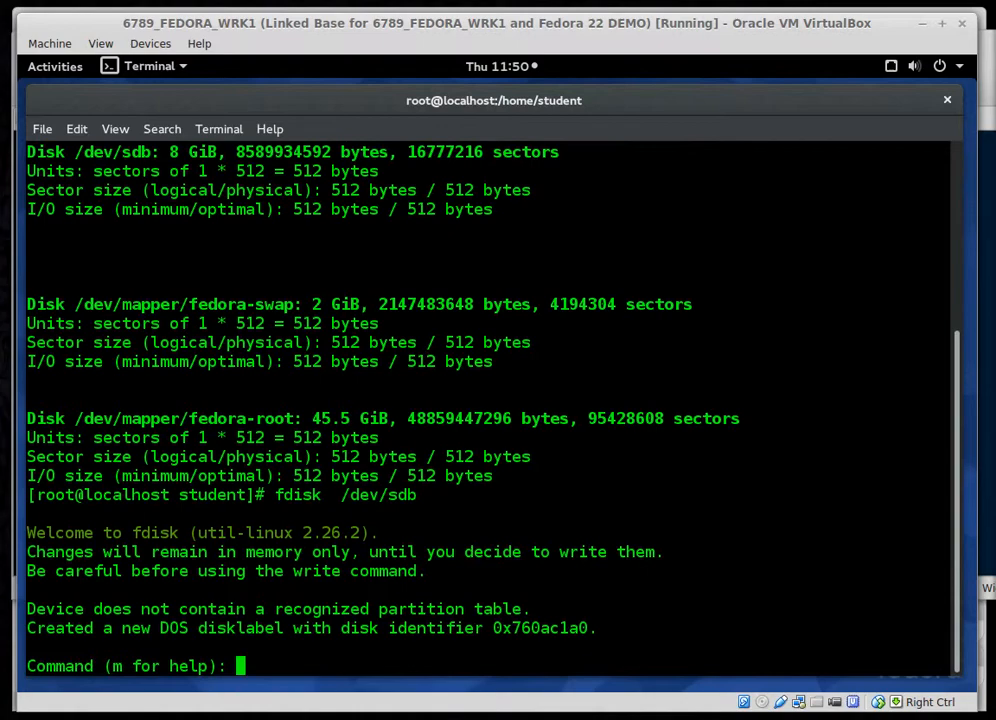
{"action": "type", "text": "p"}
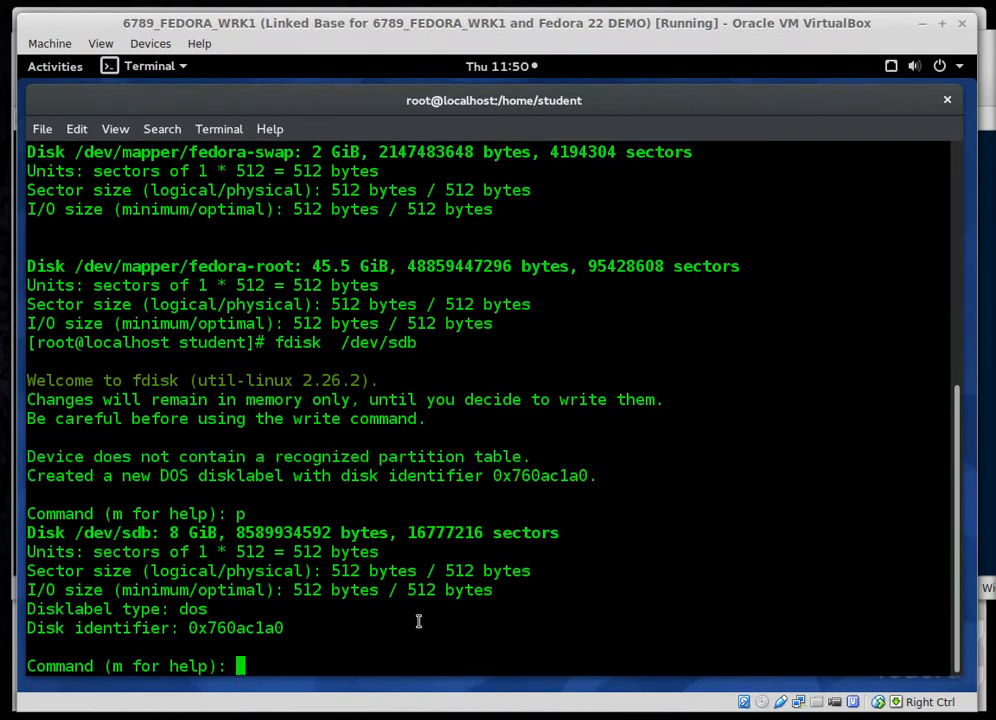
{"action": "type", "text": "n"}
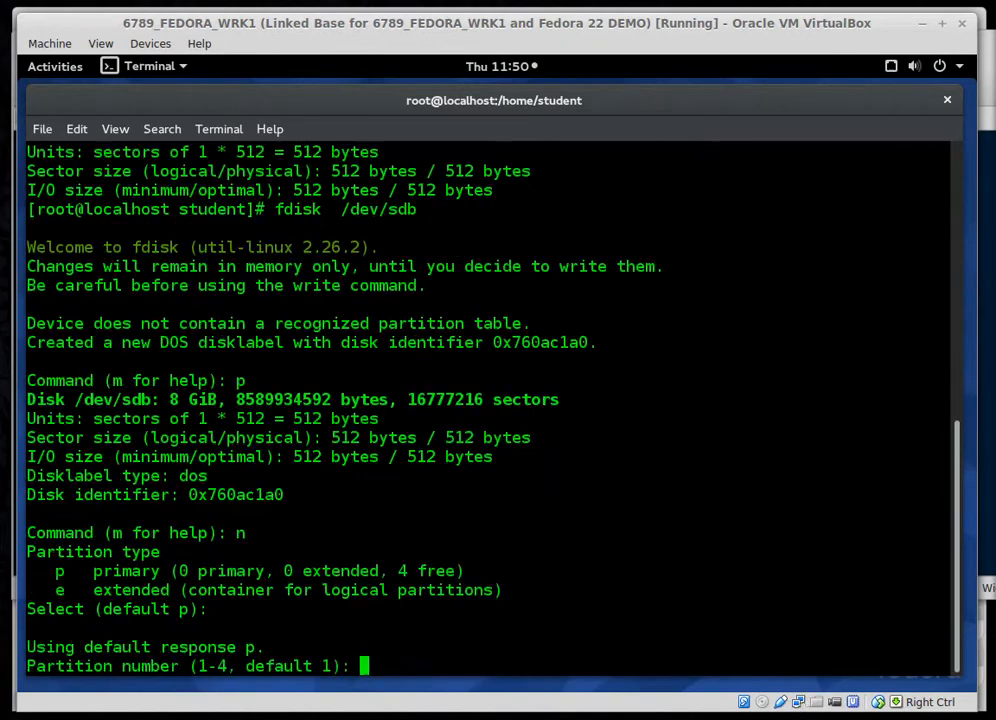
{"action": "mouse_move", "coordinate": [740, 531]}
{"action": "type", "text": "p"}
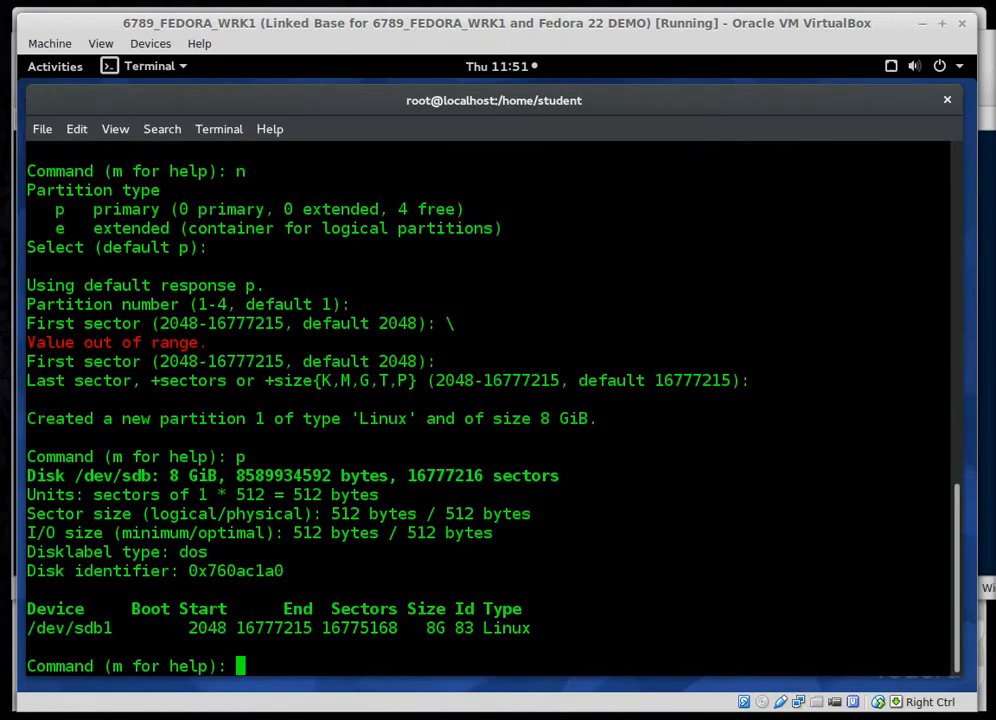
{"action": "type", "text": "t"}
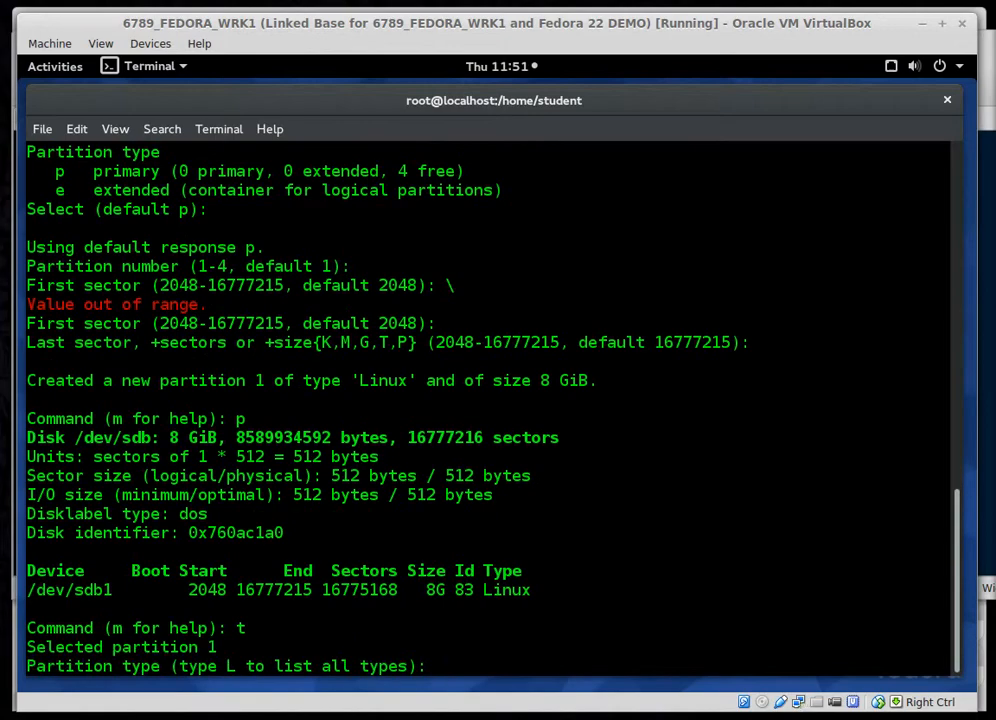
List types with L, set sdb1 to c (W95 FAT32 LBA), and write the table with w
{"action": "type", "text": "L"}
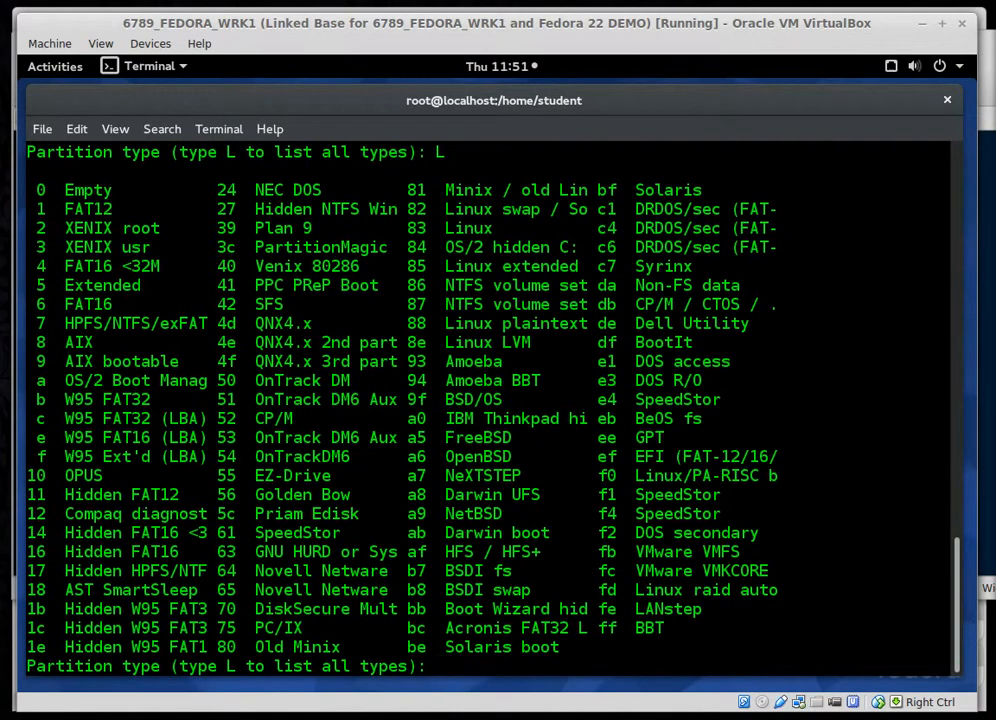
{"action": "type", "text": "c"}
{"action": "type", "text": "p"}
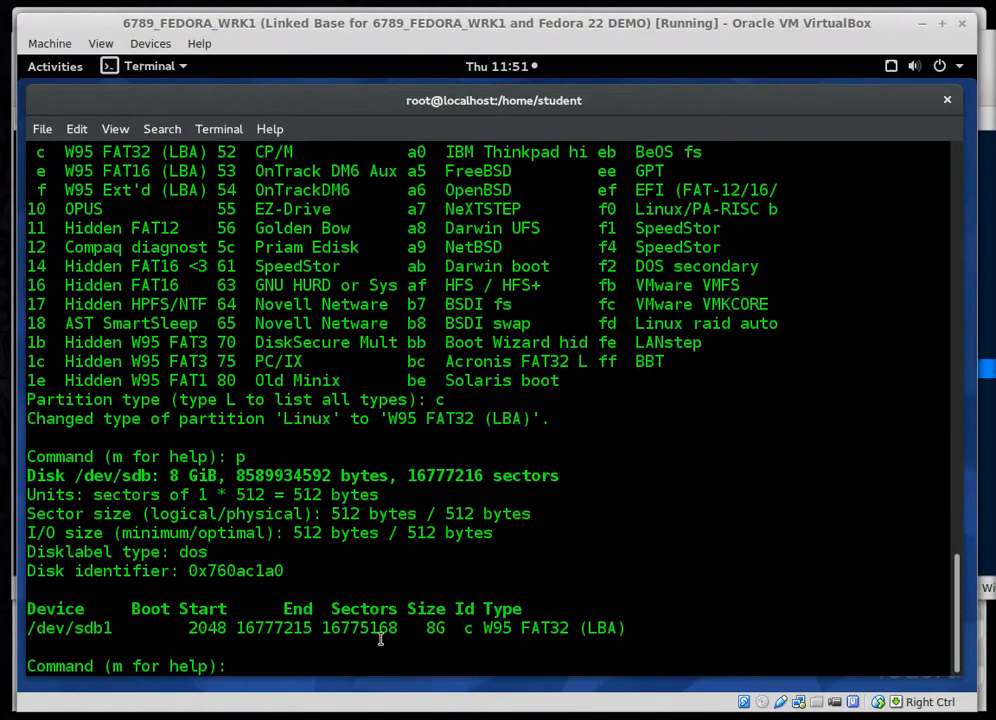
{"action": "type", "text": "w"}
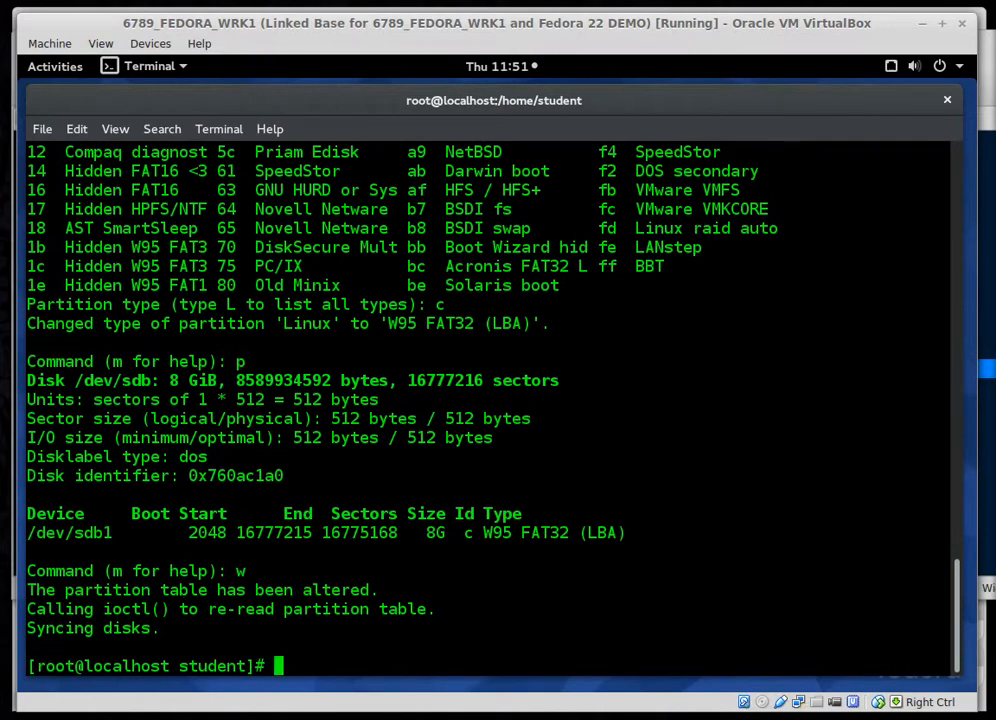
Make the kernel reread sdb's partition table with partprobe /dev/sdb
{"action": "type", "text": "part"}
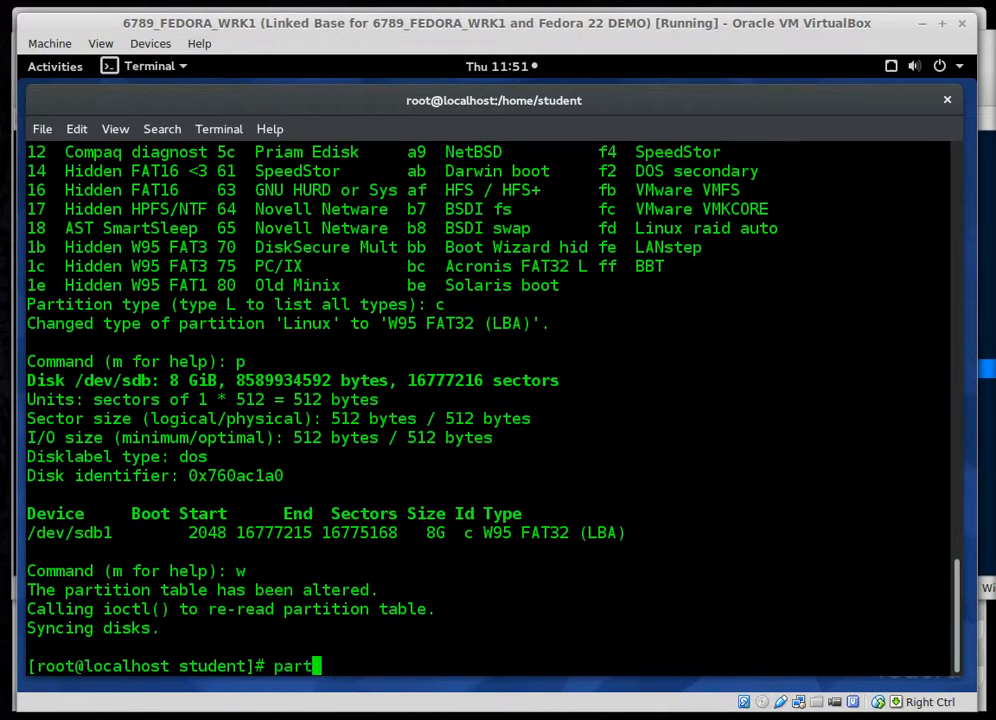
{"action": "type", "text": "probe /dev/sdb"}
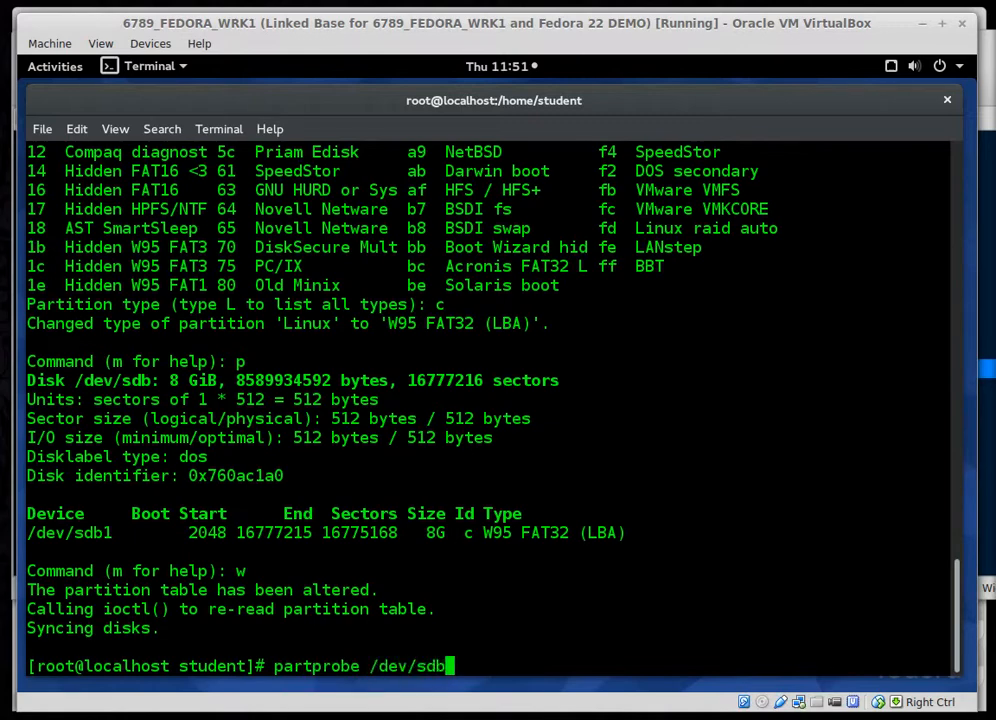
{"action": "key", "text": "Return"}
{"action": "type", "text": "partprobe /dev/sdb"}
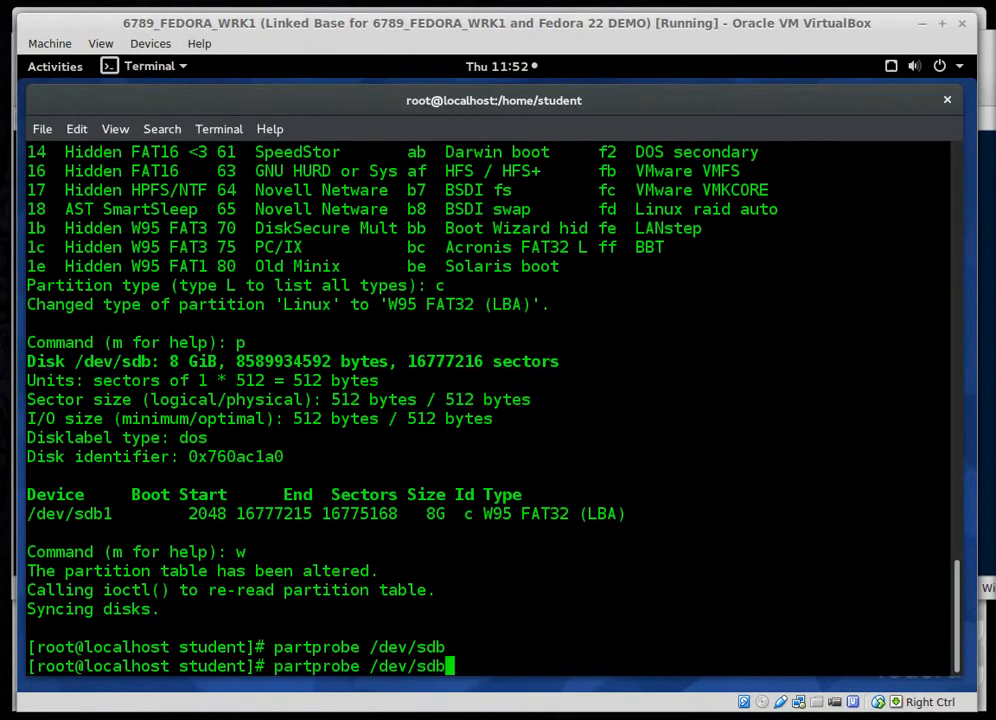
List sdb's partitions with fdisk -l and highlight /dev/sdb1, the 8G W95 FAT32 (LBA) entry
{"action": "type", "text": "fdisk  /dev/sdb"}
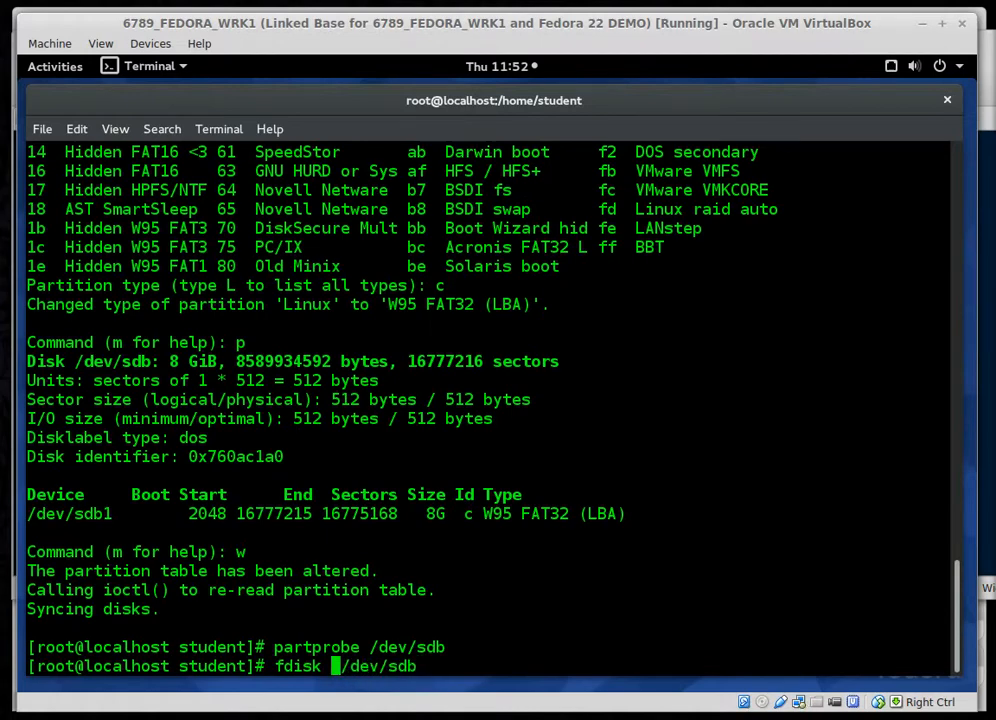
{"action": "type", "text": "-"}
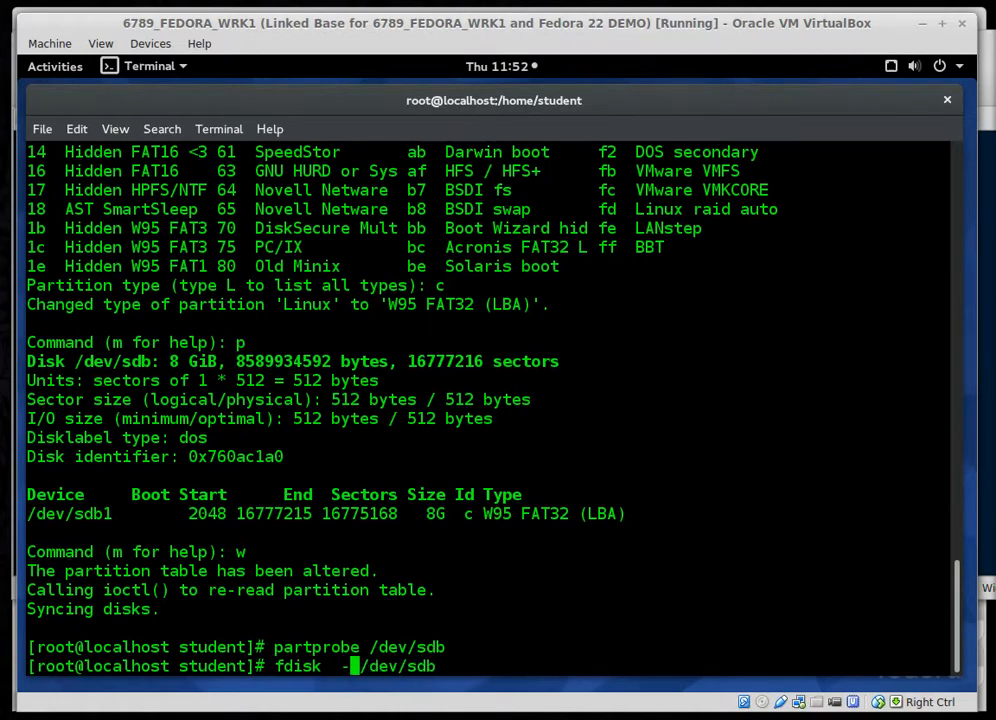
{"action": "key", "text": "Return"}
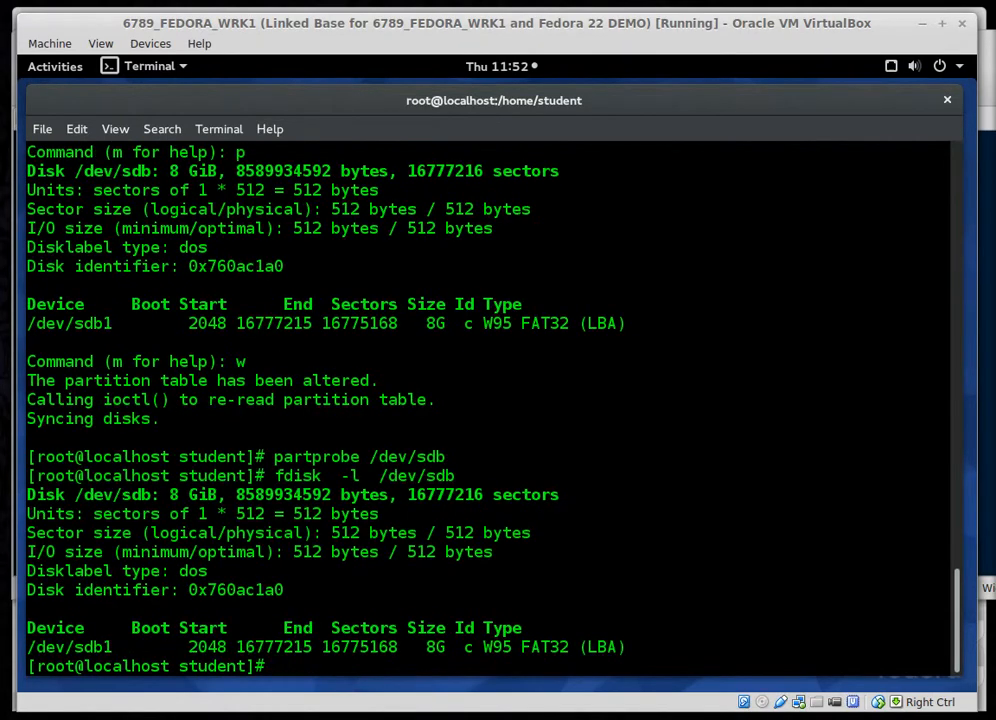
{"action": "double_click", "coordinate": [70, 647]}
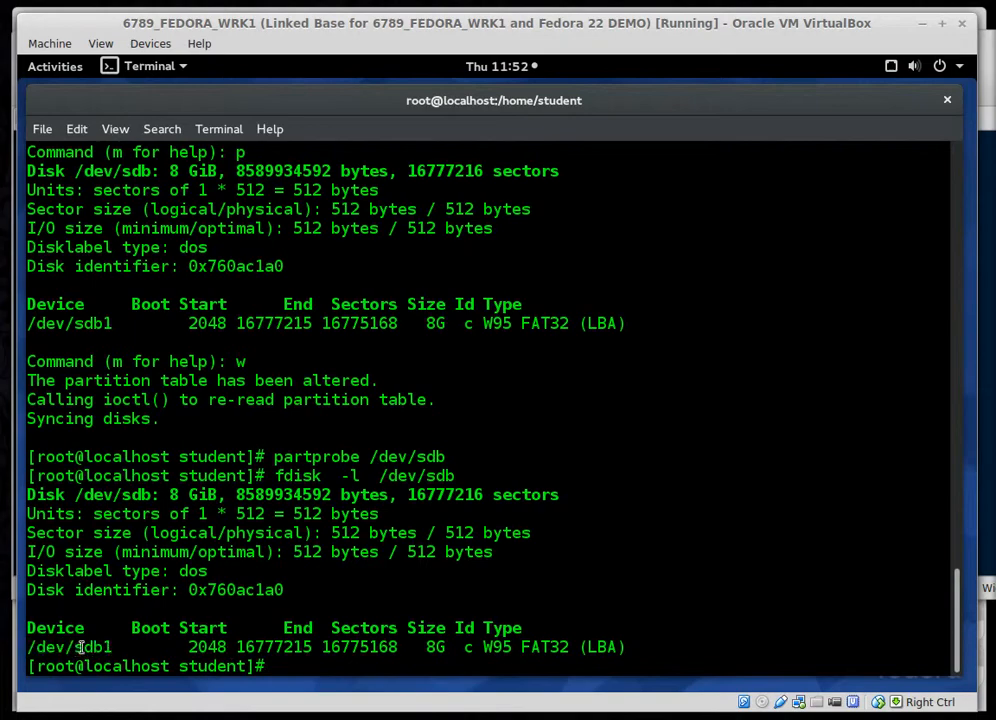
{"action": "double_click", "coordinate": [85, 647]}
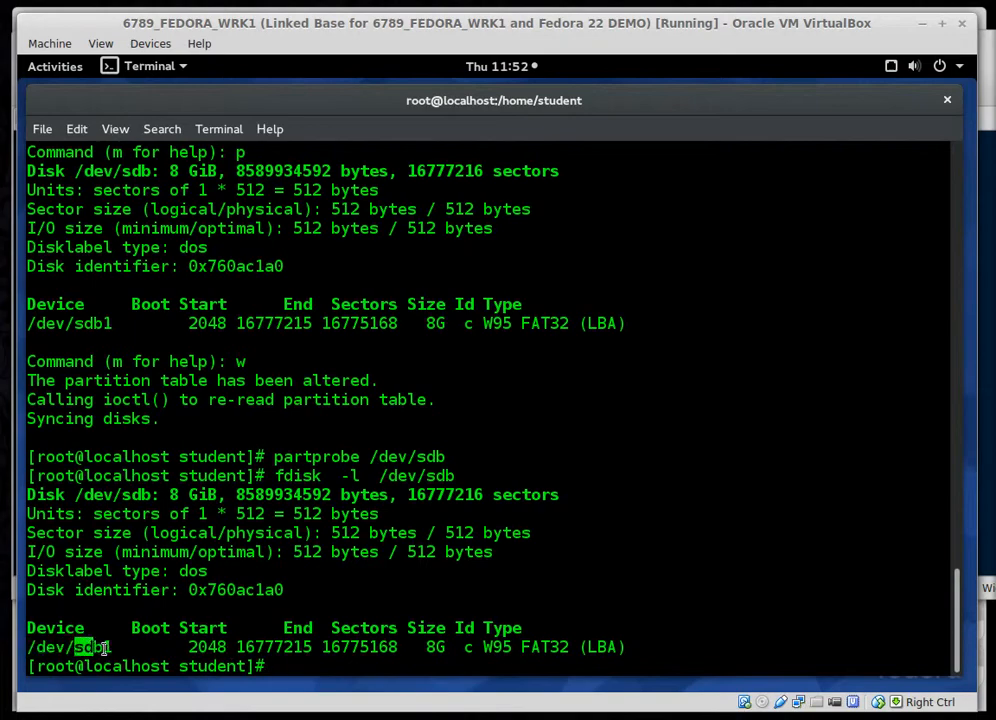
{"action": "left_click", "coordinate": [280, 666]}
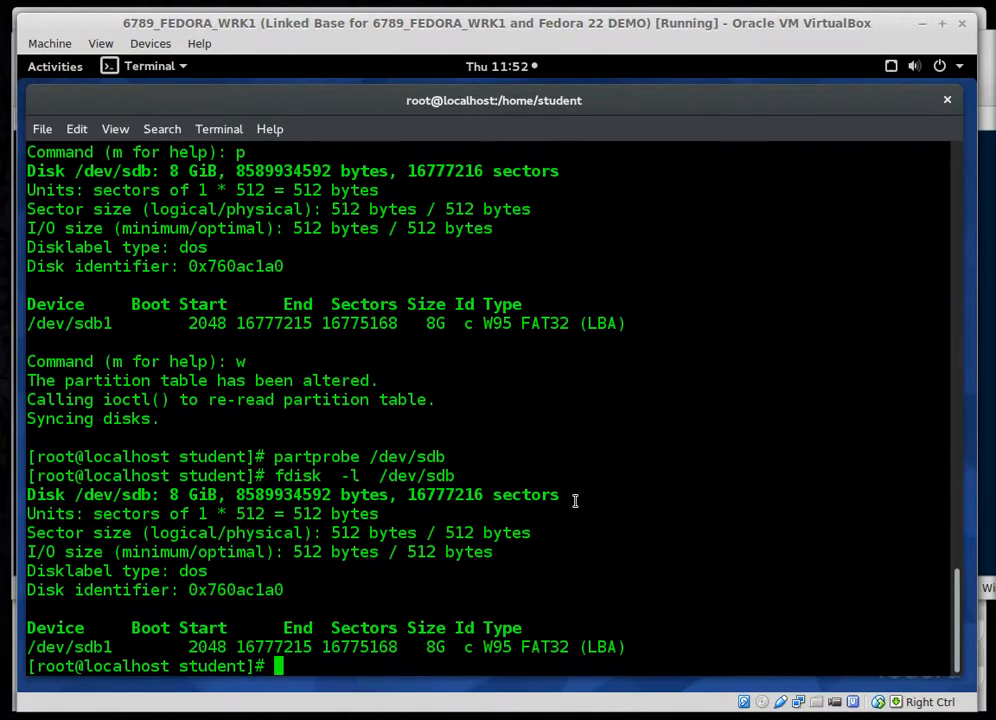
Run mkfs.vfat -L STORAGE /dev/sdb1, which is rejected as an invalid option
{"action": "type", "text": "mk"}
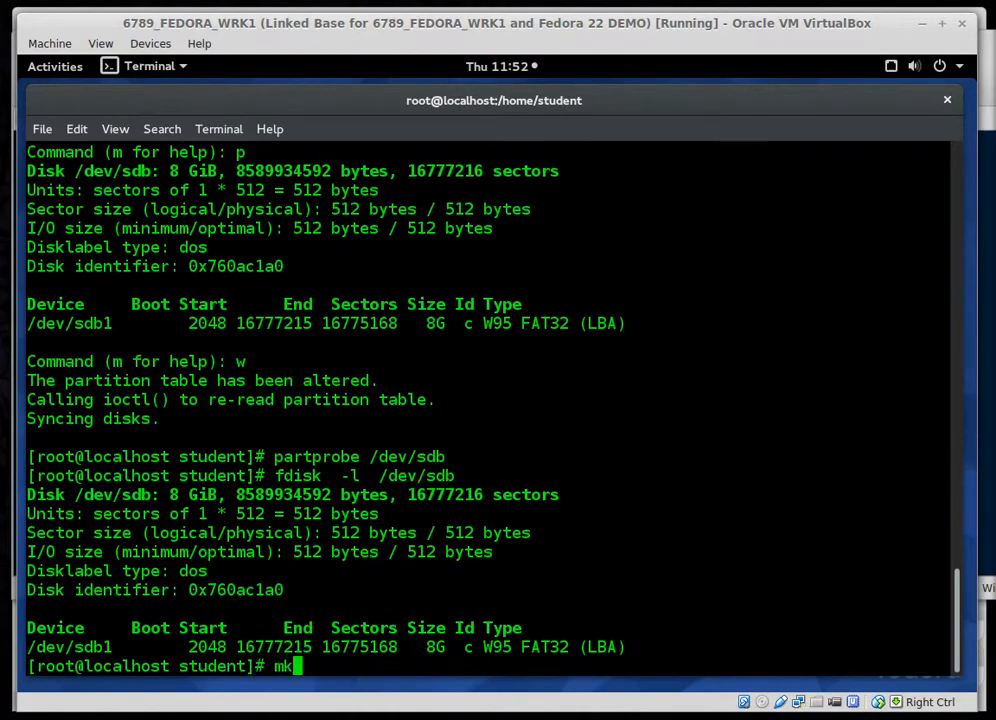
{"action": "type", "text": "fs."}
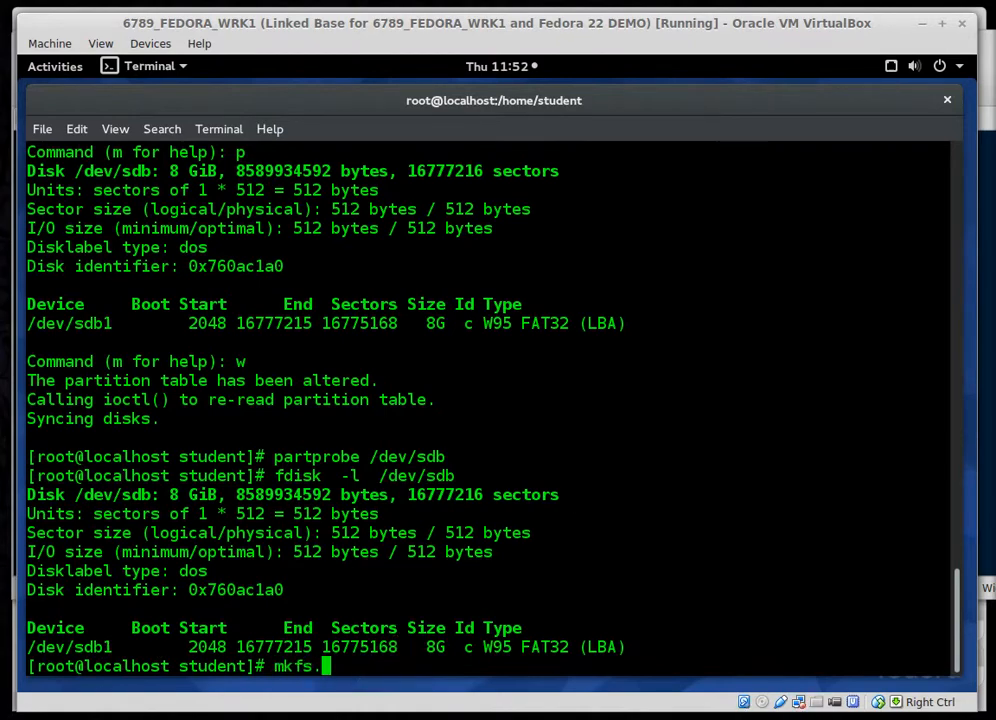
{"action": "type", "text": "vfat"}
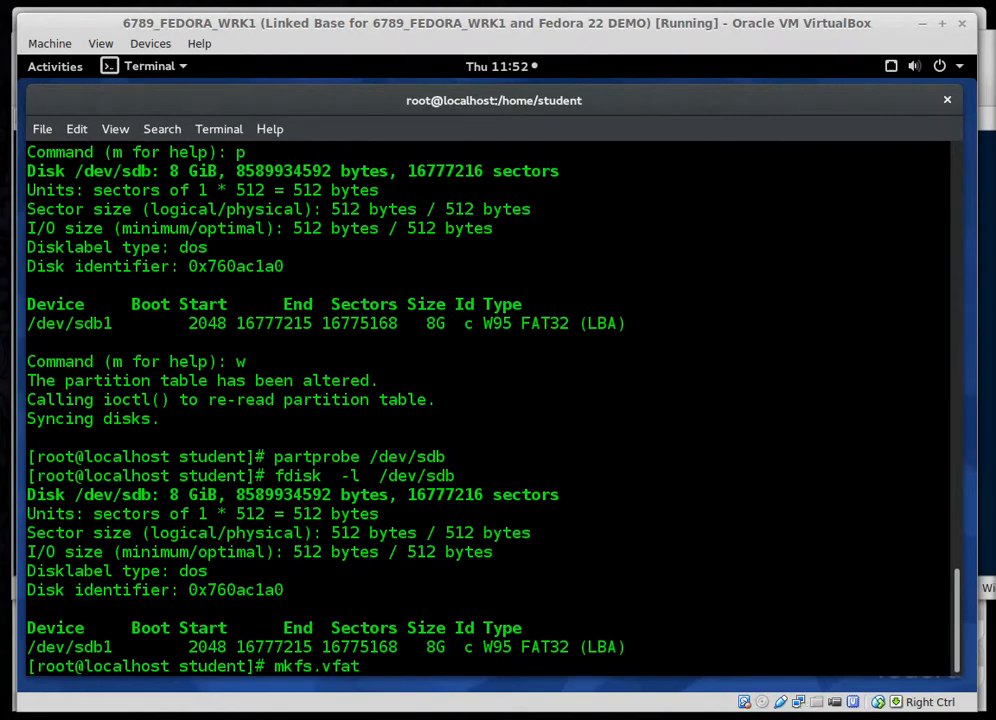
{"action": "type", "text": "-L"}
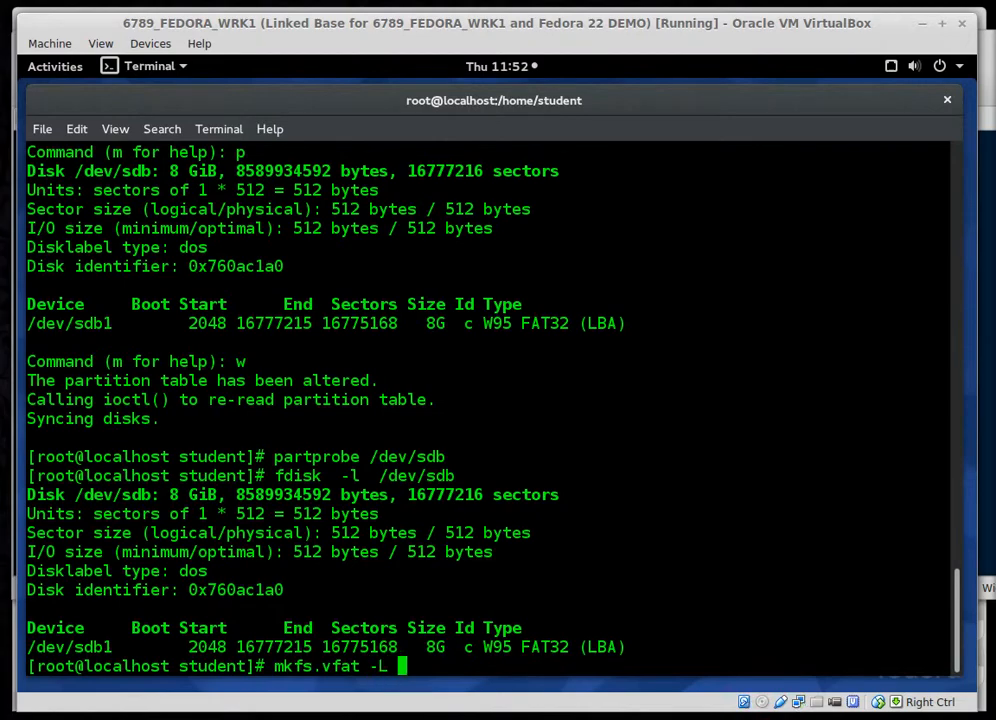
{"action": "type", "text": "STORA"}
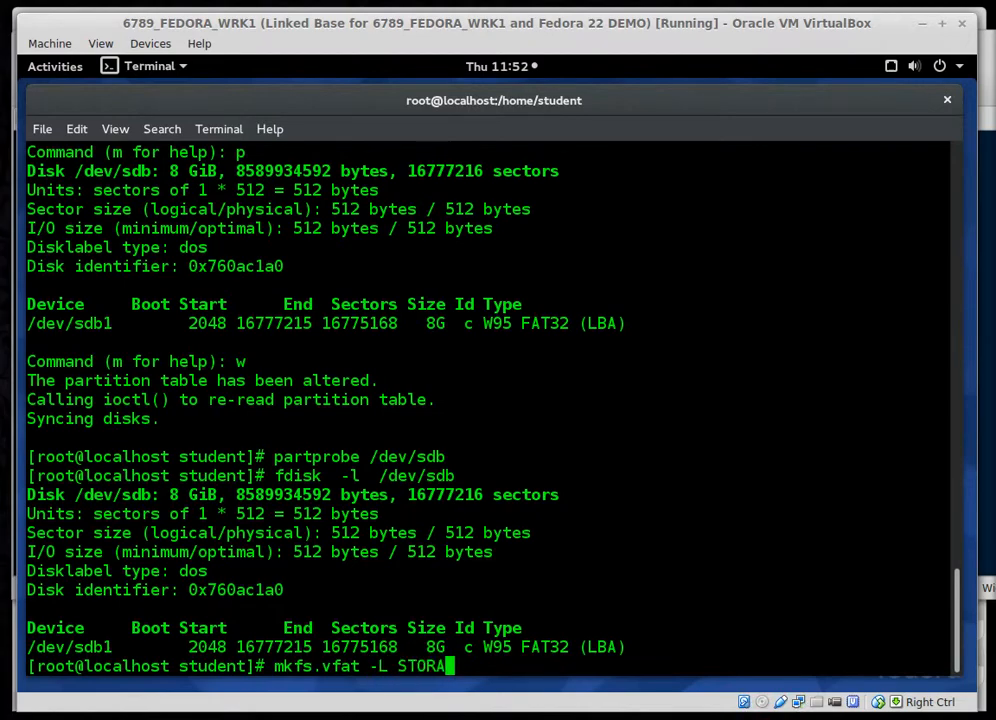
{"action": "type", "text": "GE"}
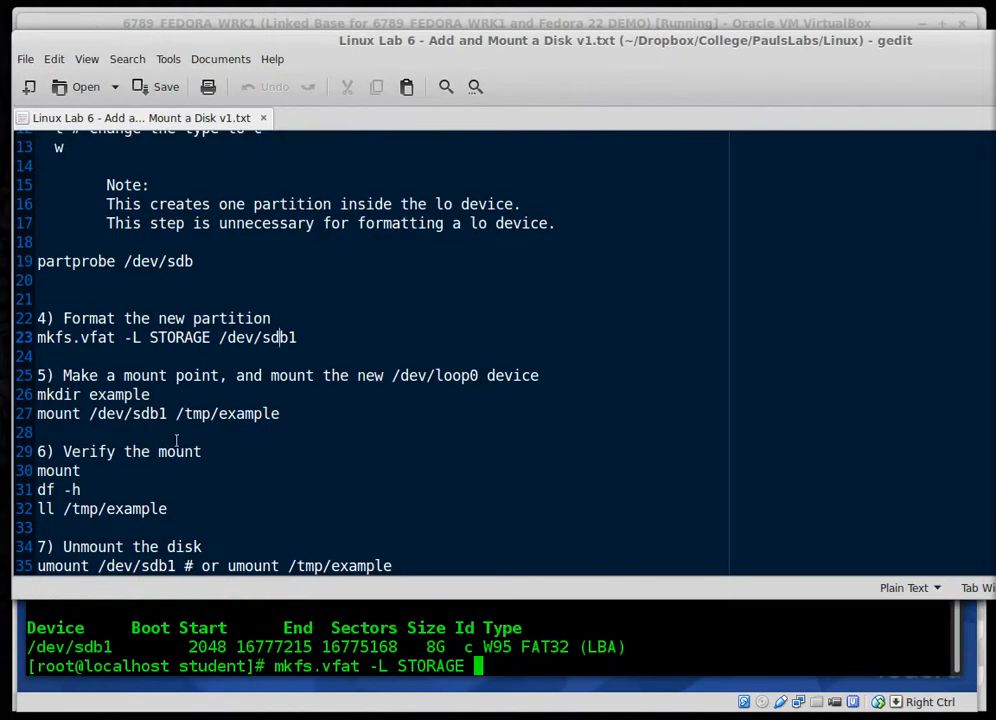
{"action": "double_click", "coordinate": [134, 337]}
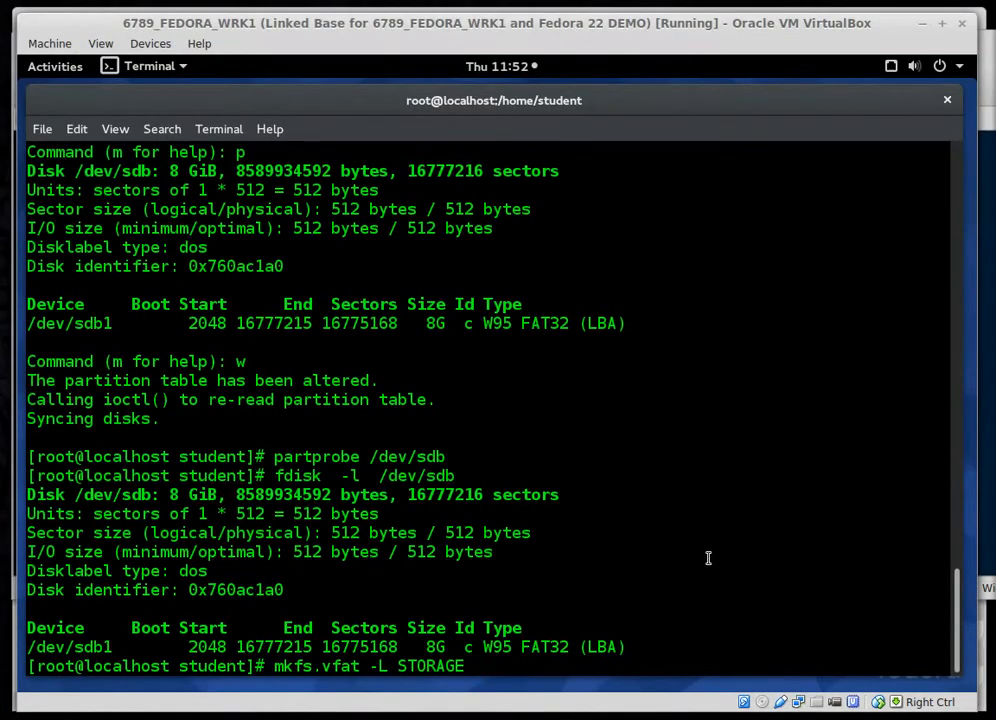
{"action": "type", "text": "/dev"}
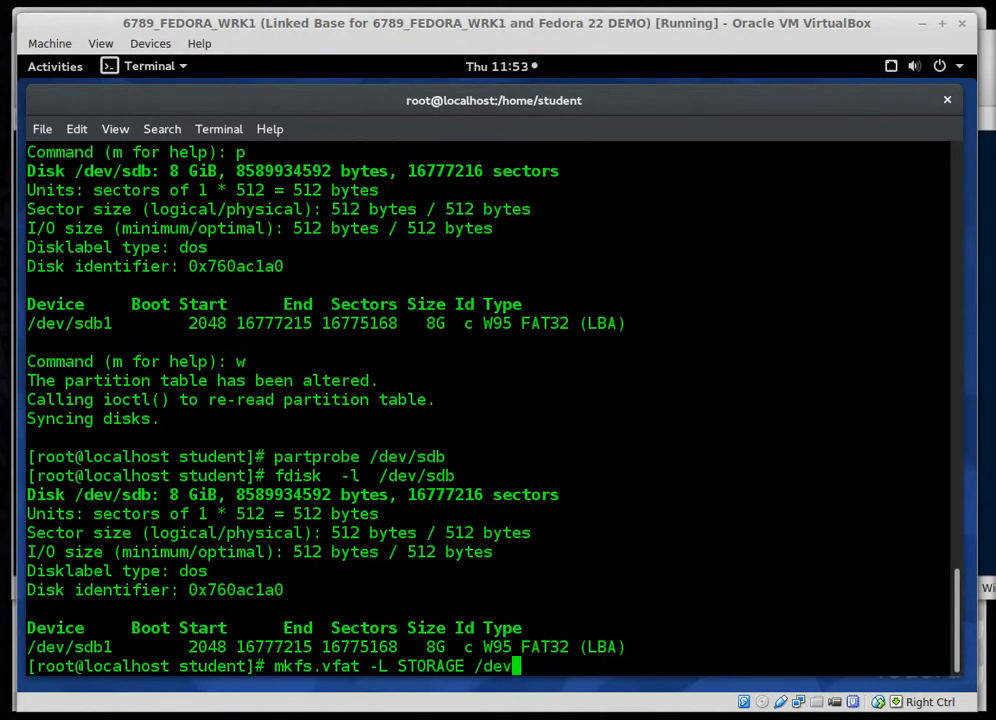
{"action": "type", "text": "sdb1"}
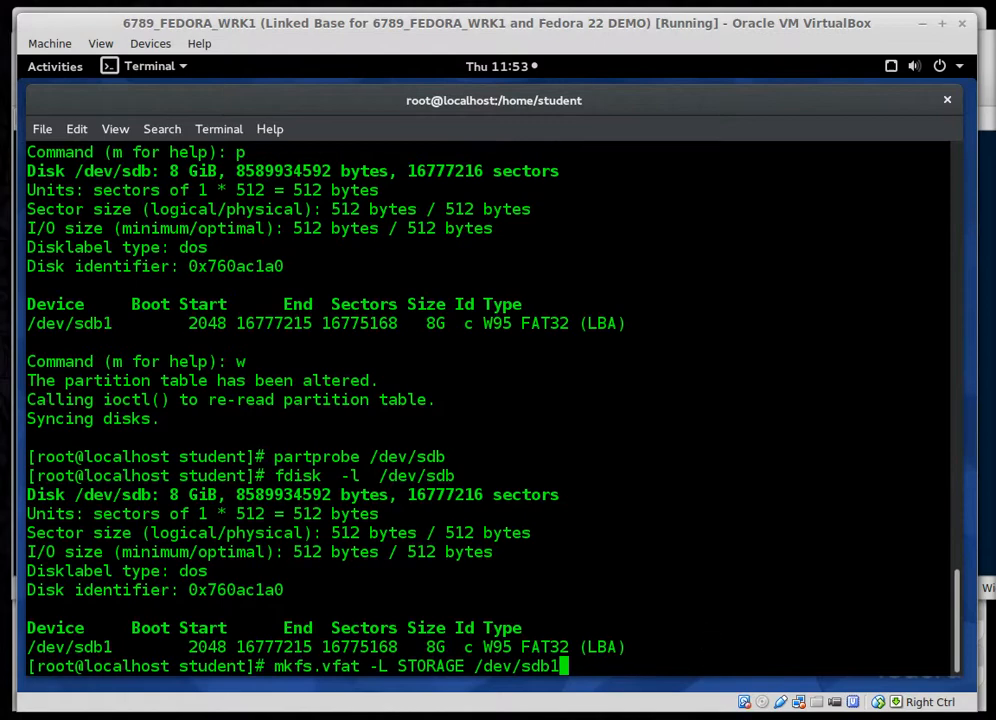
{"action": "key", "text": "Return"}
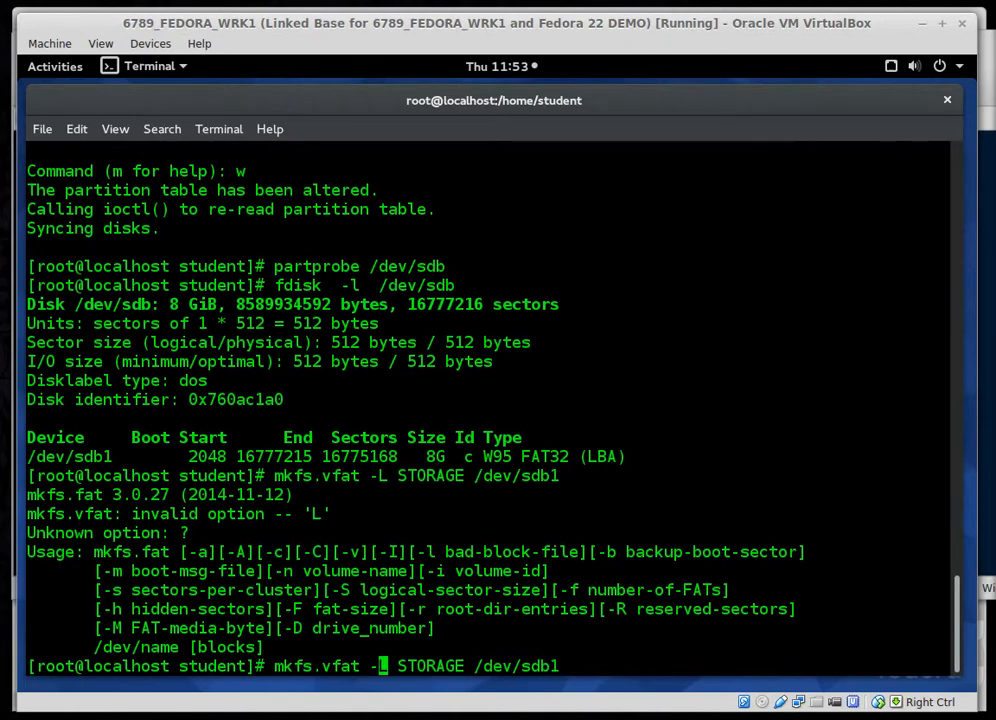
Correct the label option to -n STORAGE and mark the wrong option in the notes
{"action": "type", "text": "n"}
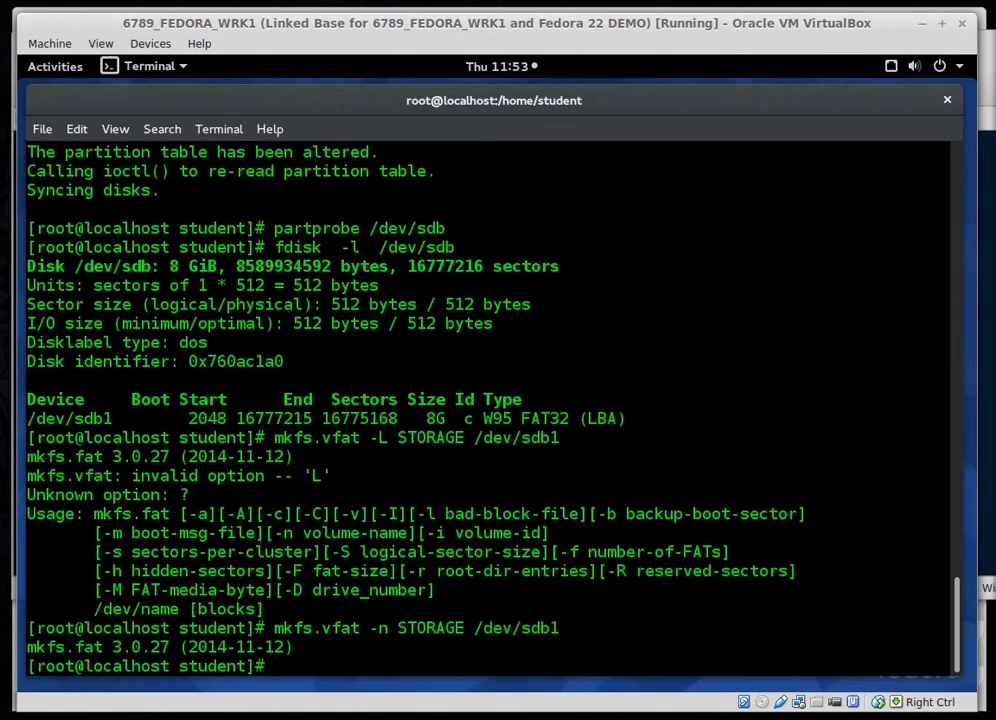
{"action": "double_click", "coordinate": [341, 627]}
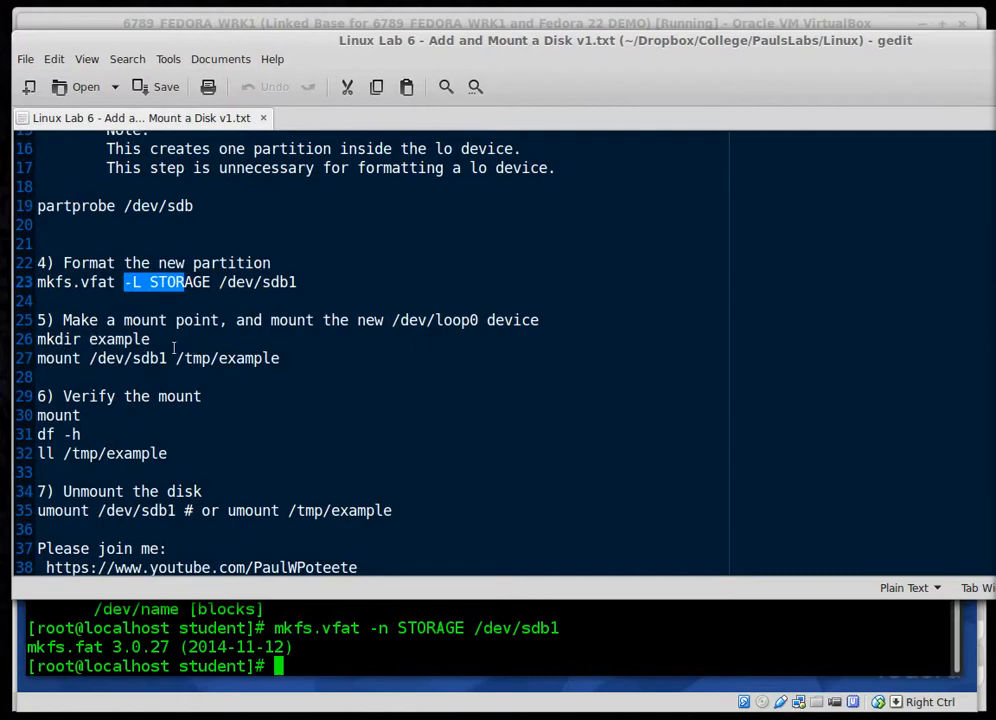
{"action": "mouse_move", "coordinate": [317, 395]}
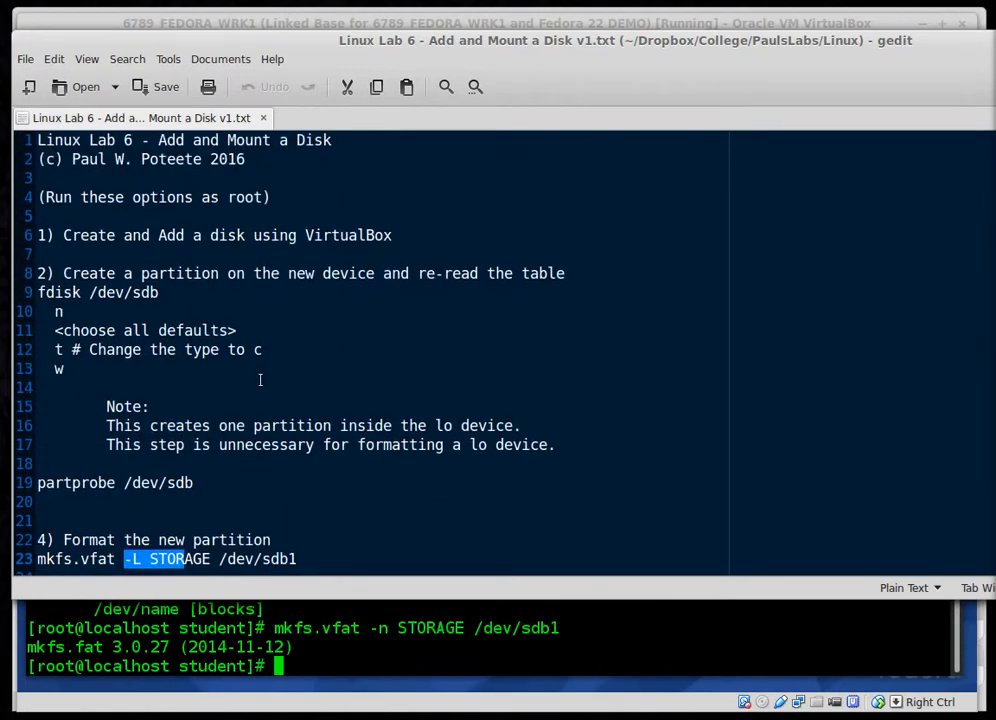
Scroll the gedit lab notes to the mount section and return to the Fedora terminal
{"action": "scroll", "scroll_direction": "down", "scroll_amount": 3}
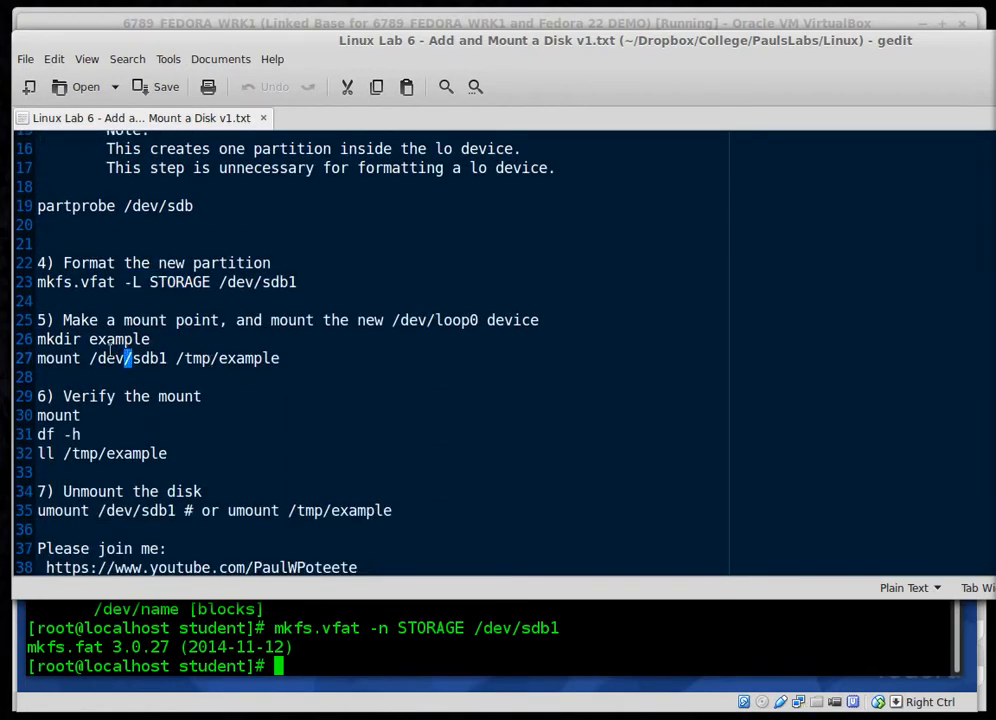
{"action": "type", "text": "cd"}
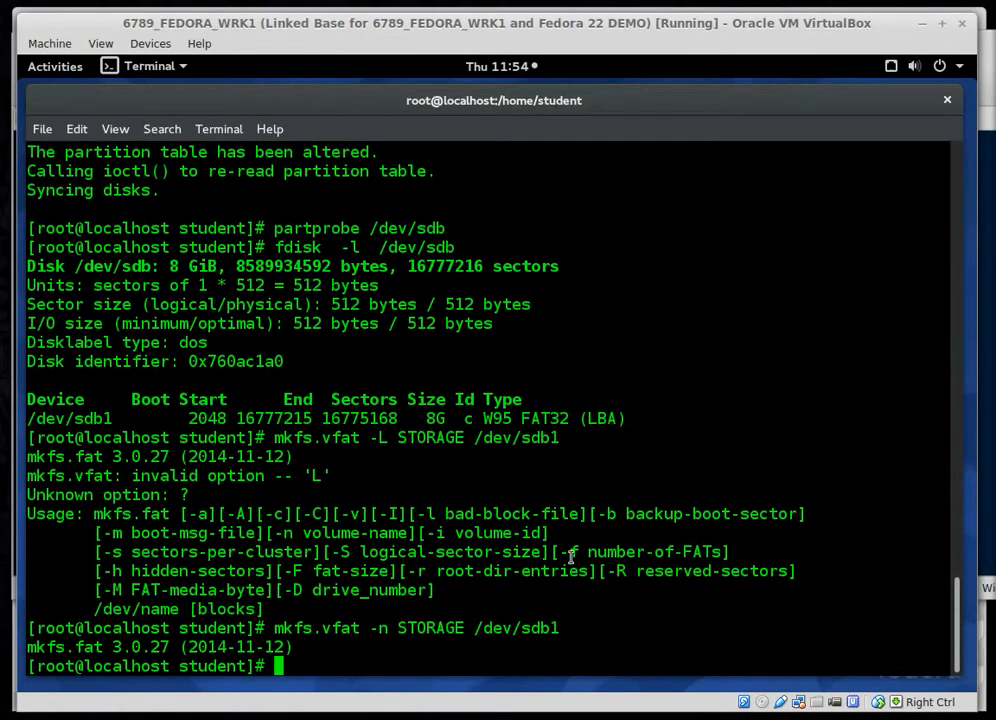
In /tmp create an example directory and mount /dev/sdb1 on example/
{"action": "type", "text": "cd /tmp/"}
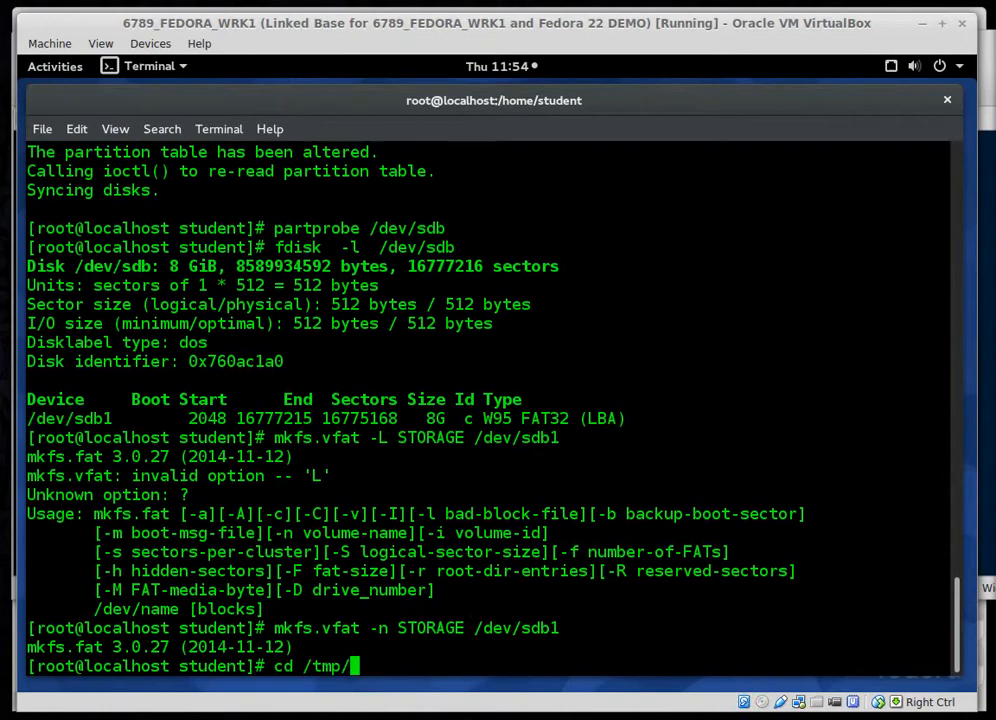
{"action": "type", "text": "mkdir example"}
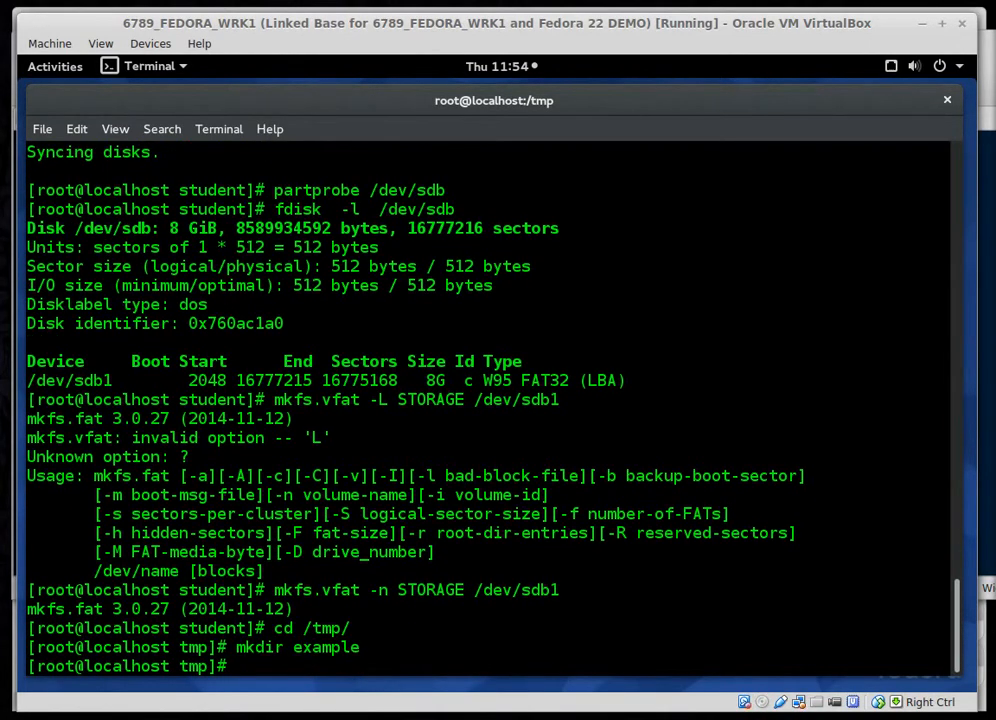
{"action": "type", "text": "mount"}
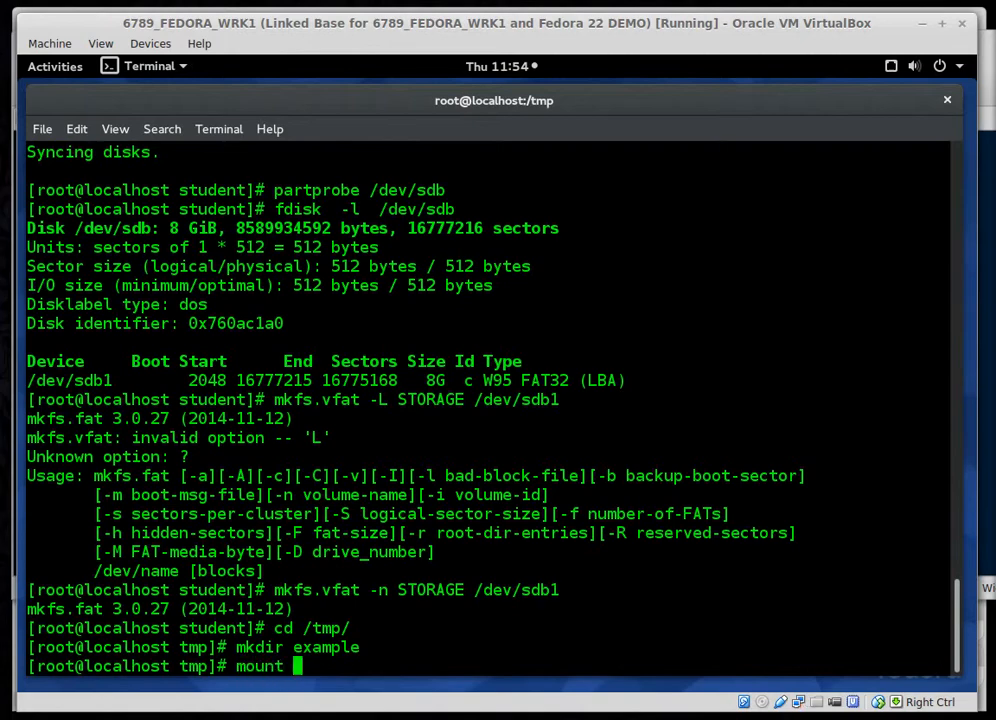
{"action": "type", "text": "/dev/"}
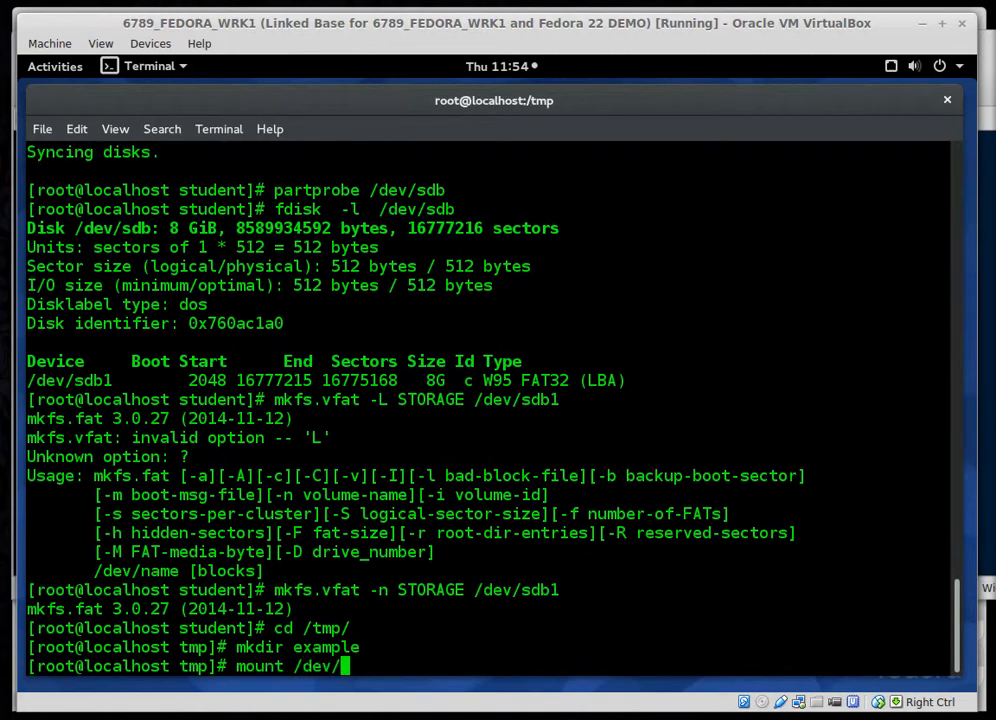
{"action": "type", "text": "sdb1"}
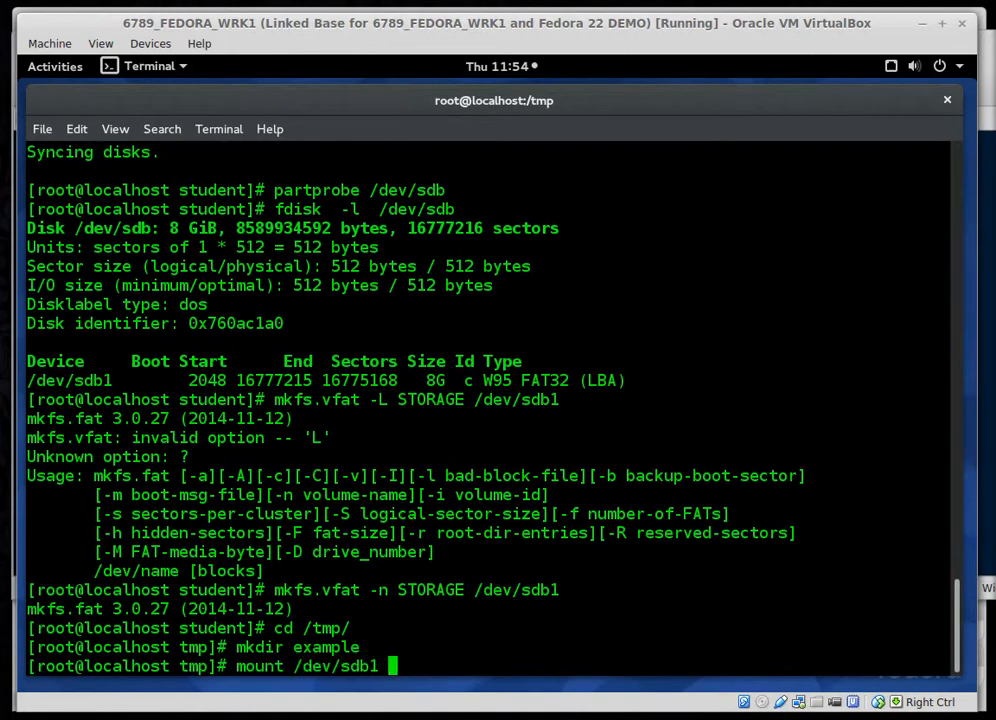
{"action": "type", "text": "example/"}
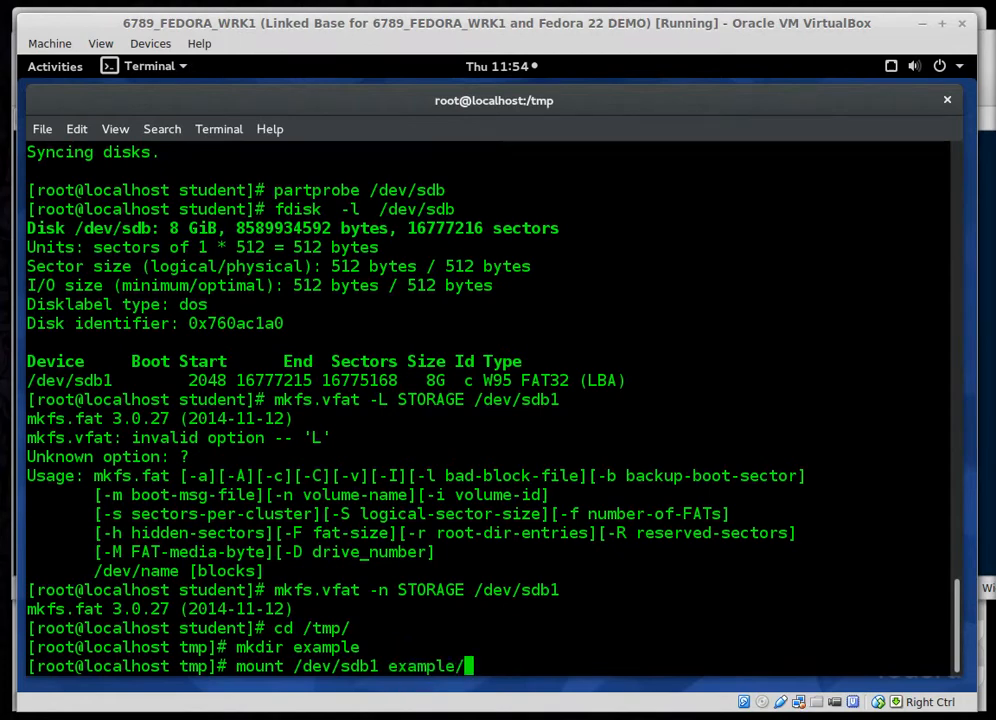
{"action": "key", "text": "Return"}
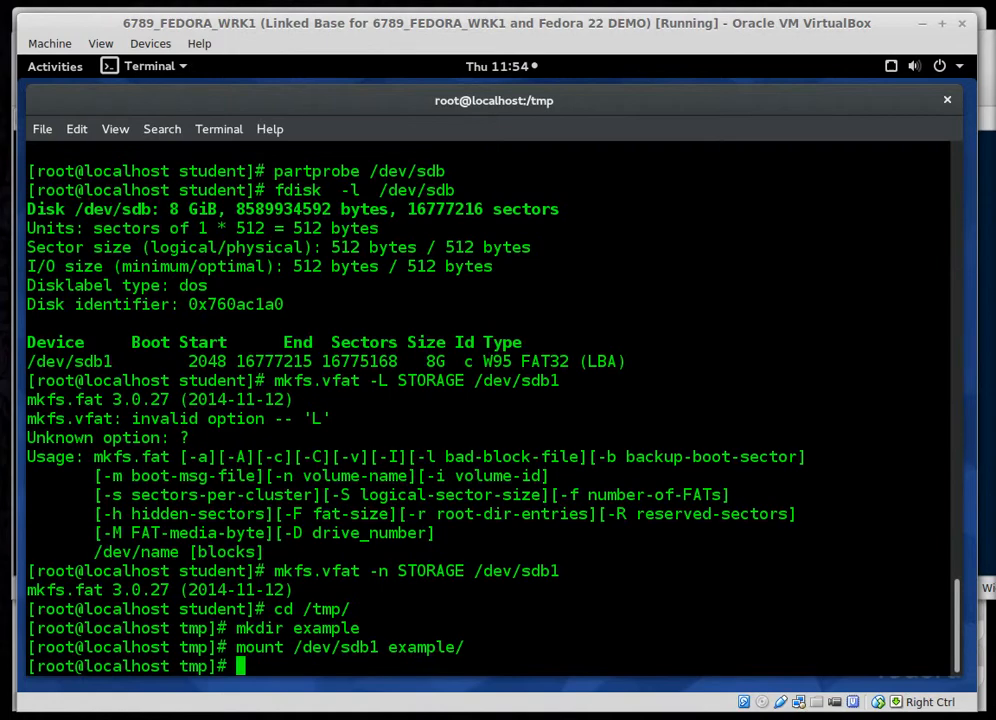
Type a commented alternative mount of /dev/sdb1 on /tmp/example/, dropping the unfinished -o option
{"action": "type", "text": "### mount -t vfat"}
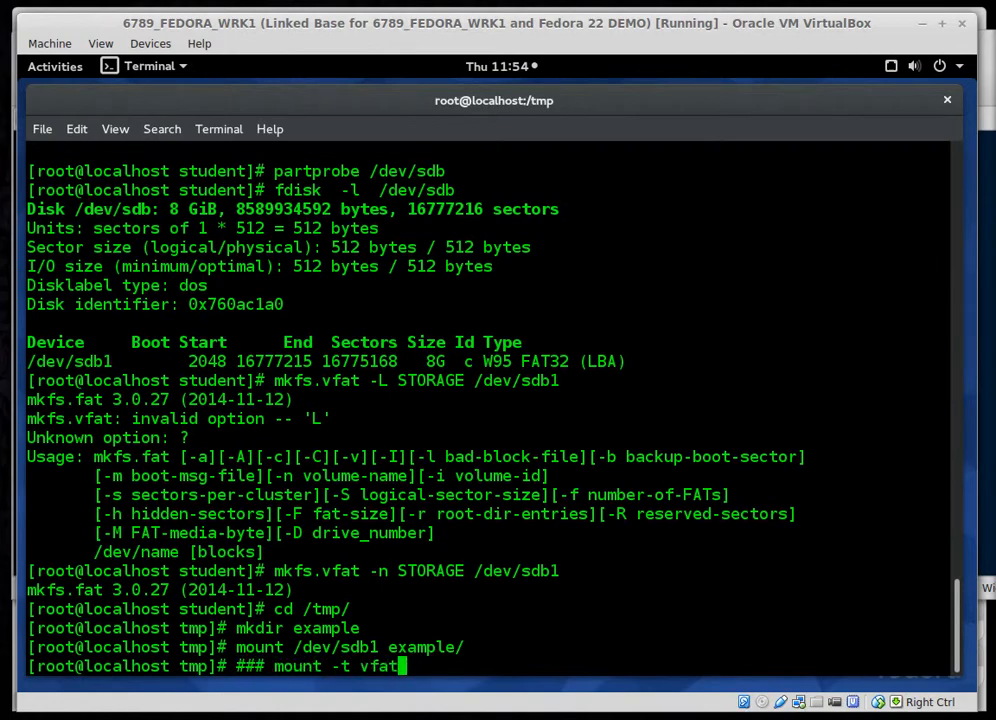
{"action": "type", "text": "/dev/sdb"}
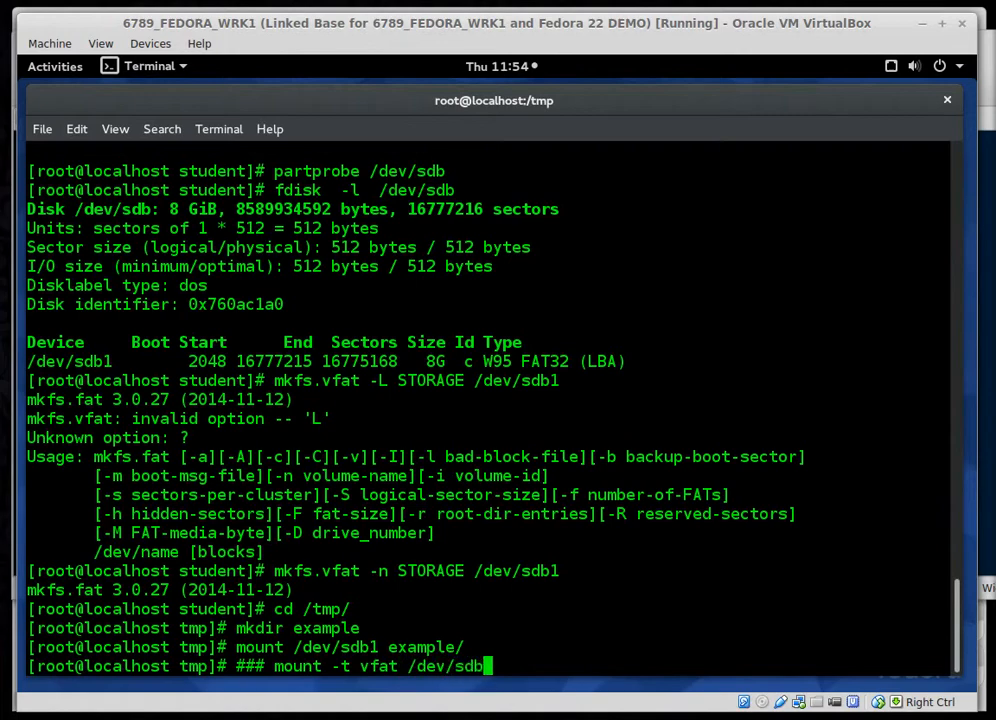
{"action": "type", "text": "/tm"}
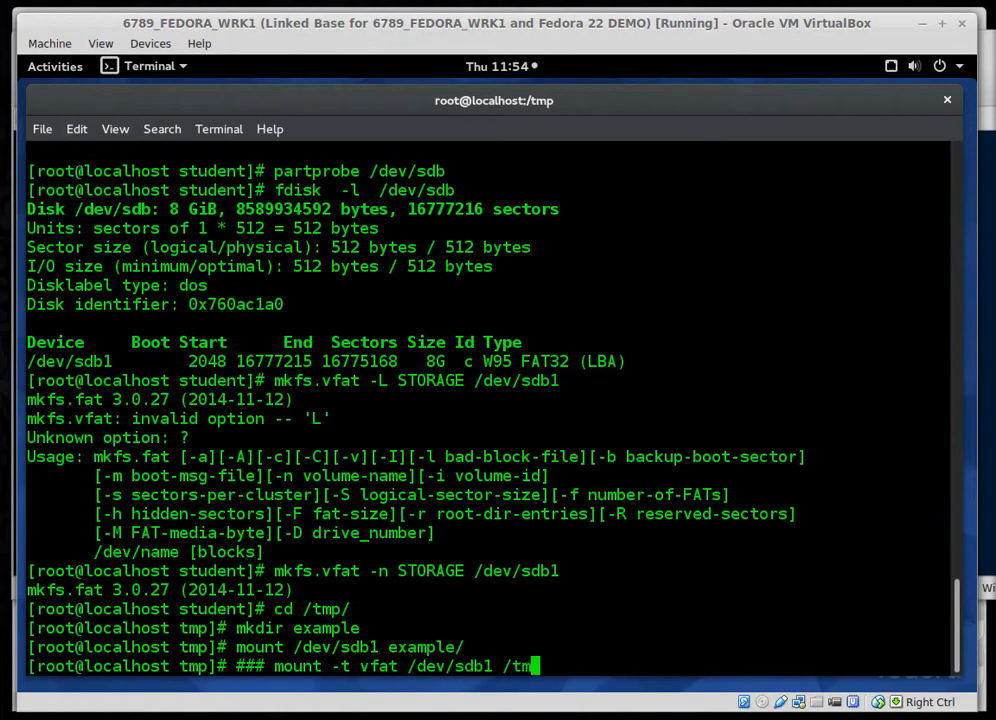
{"action": "type", "text": "p/example/"}
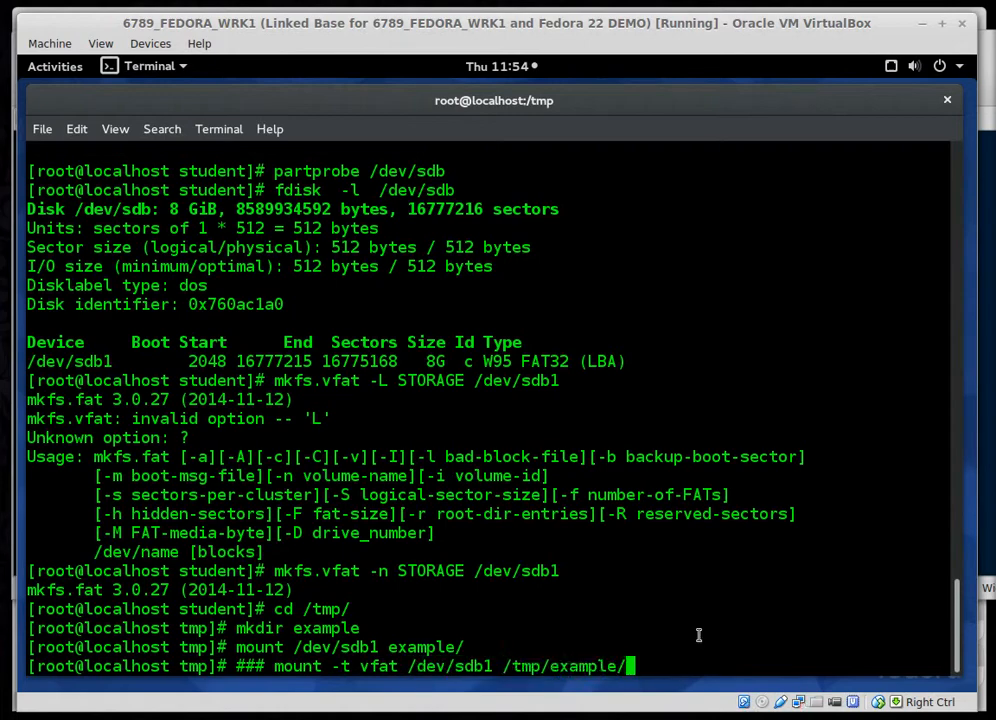
{"action": "type", "text": "-o"}
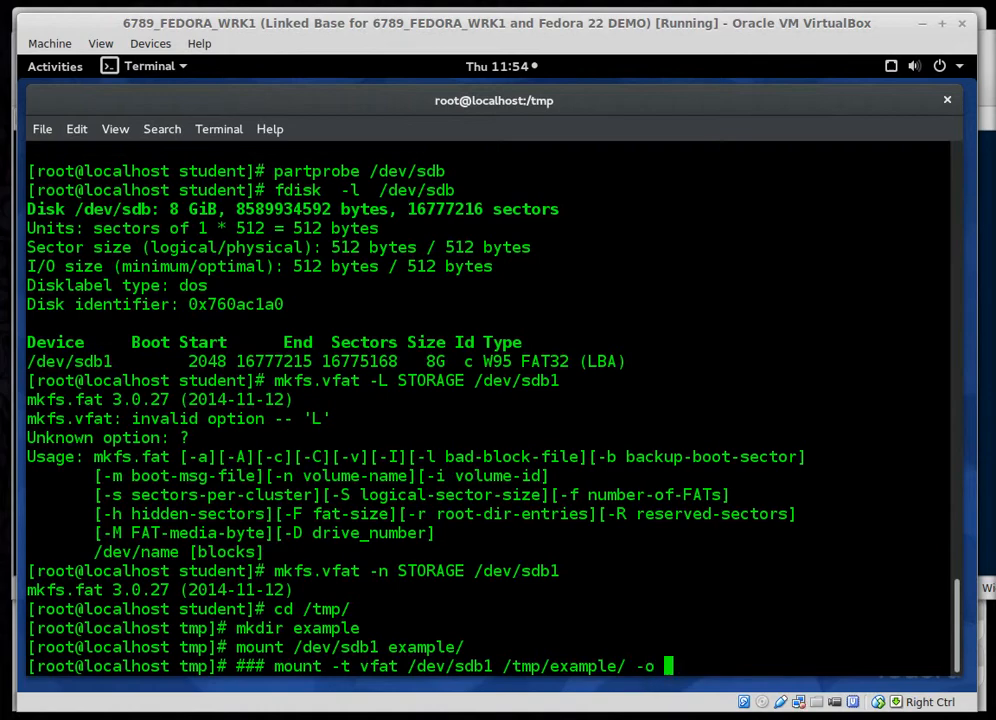
{"action": "type", "text": "mas"}
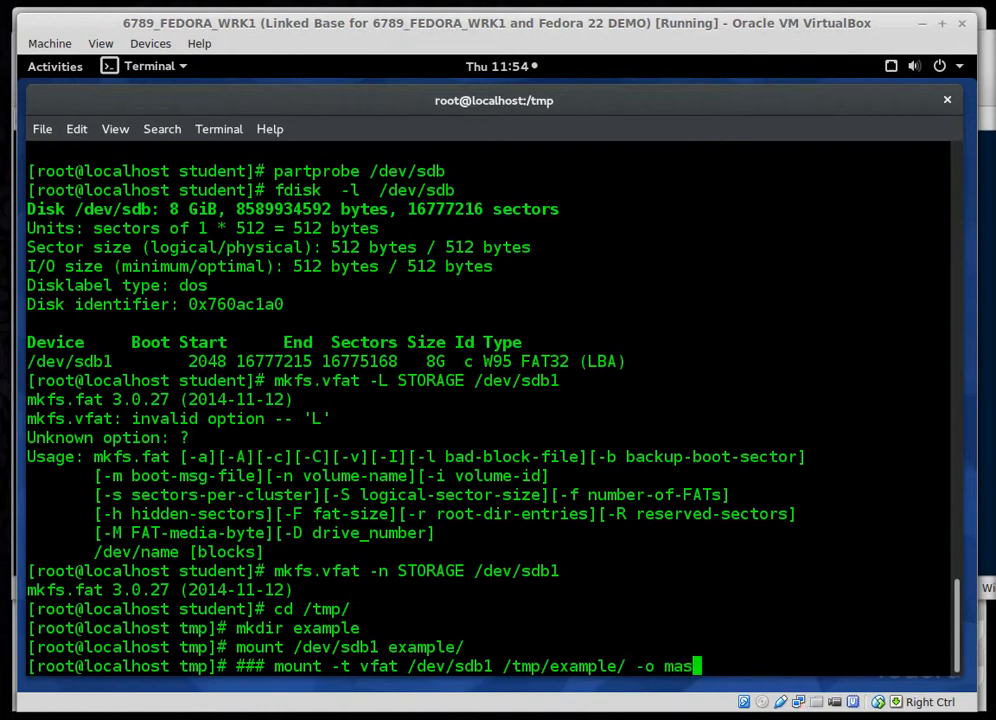
{"action": "key", "text": "BackSpace"}
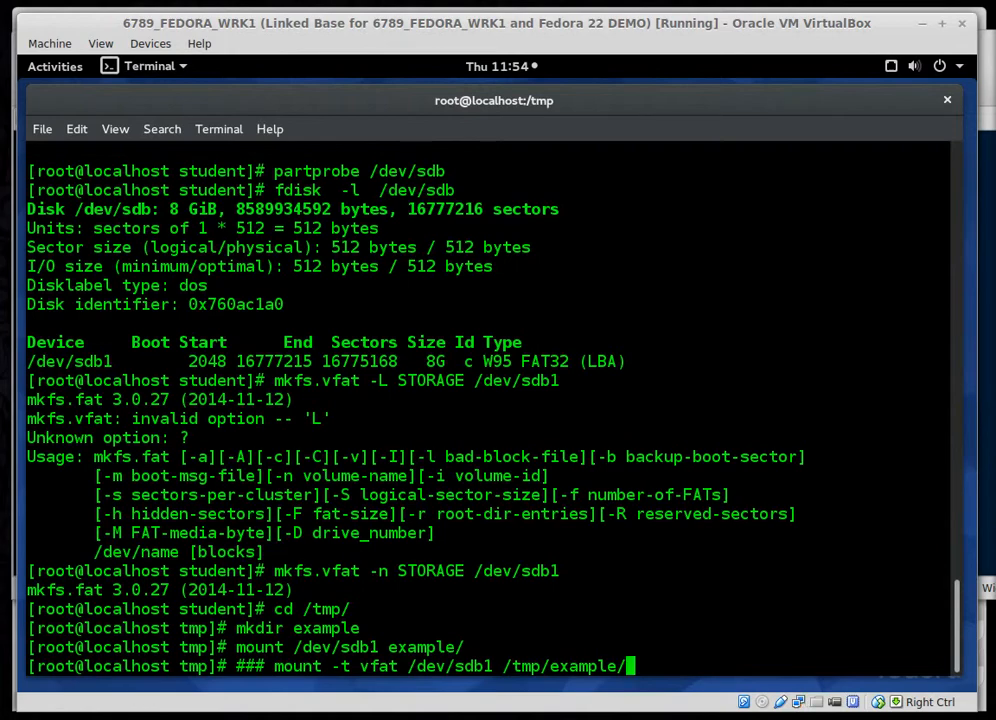
{"action": "key", "text": "Return"}
{"action": "type", "text": "#"}
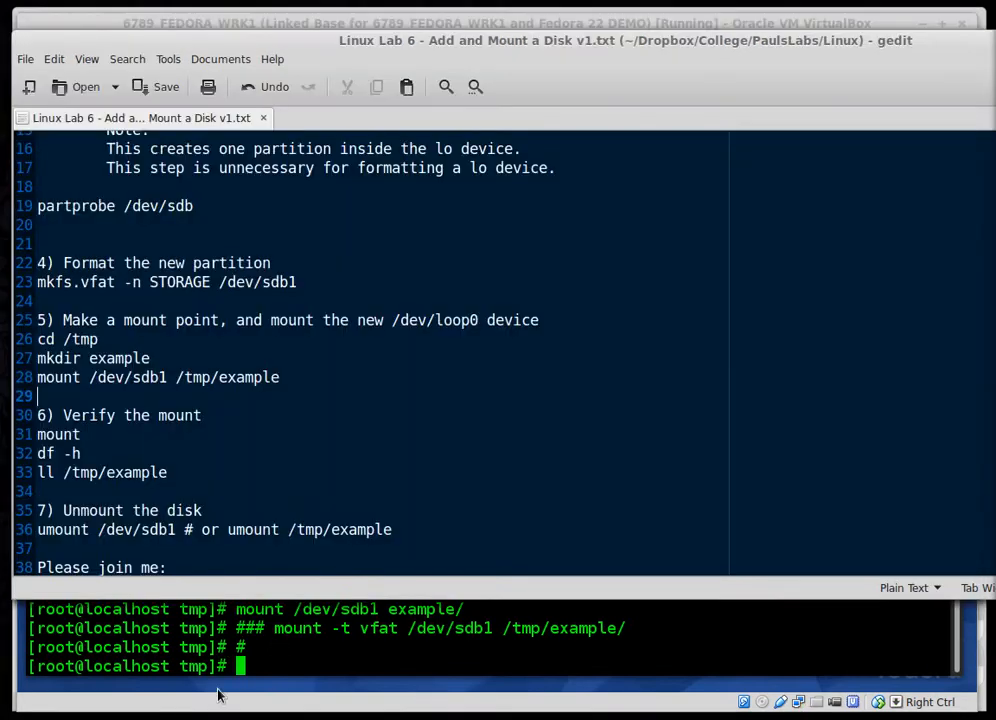
Scroll the notes to 'Verify the mount' and refocus the Fedora terminal showing sdb1 mounted as vfat
{"action": "scroll", "scroll_direction": "down", "scroll_amount": 3}
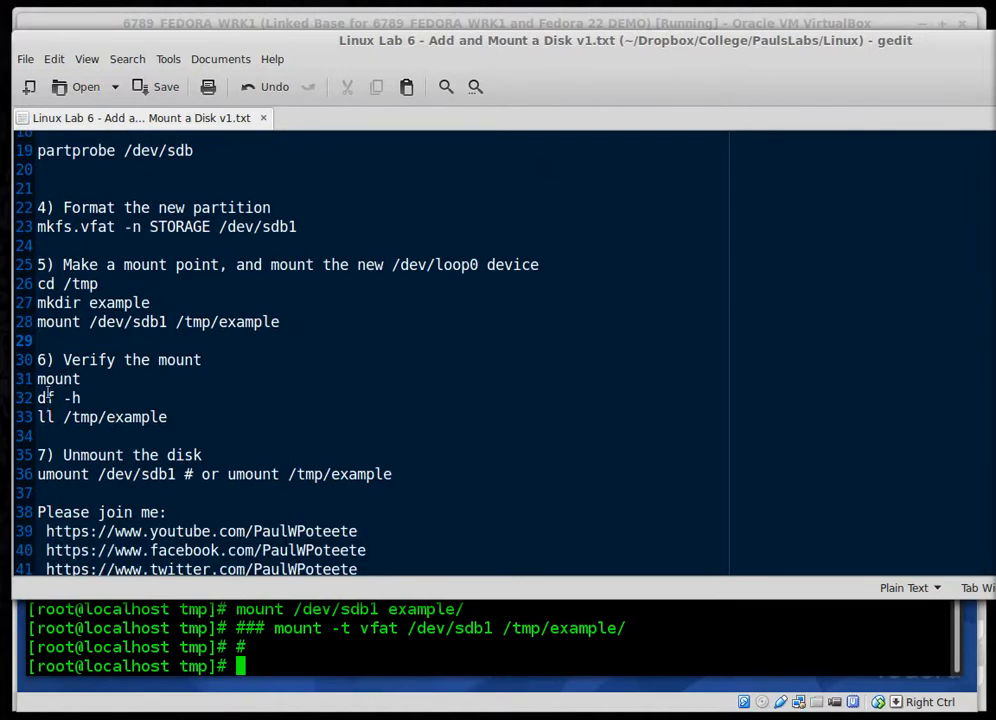
{"action": "double_click", "coordinate": [58, 378]}
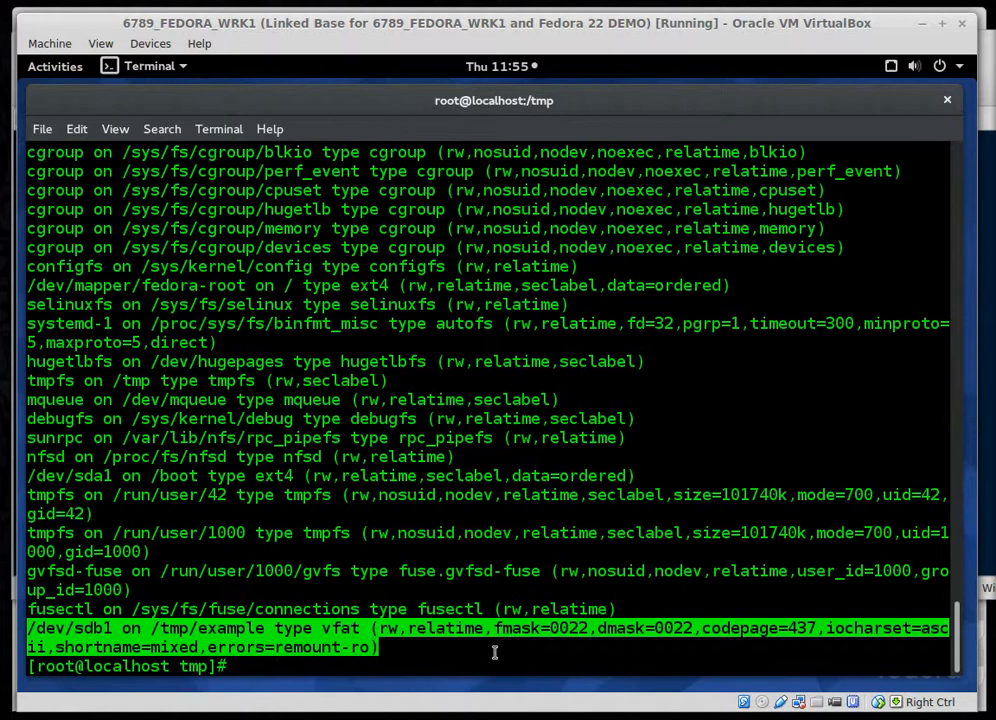
Check df -h shows sdb1 as 8.0G on /tmp/example and ls -lh shows it empty
{"action": "type", "text": "df"}
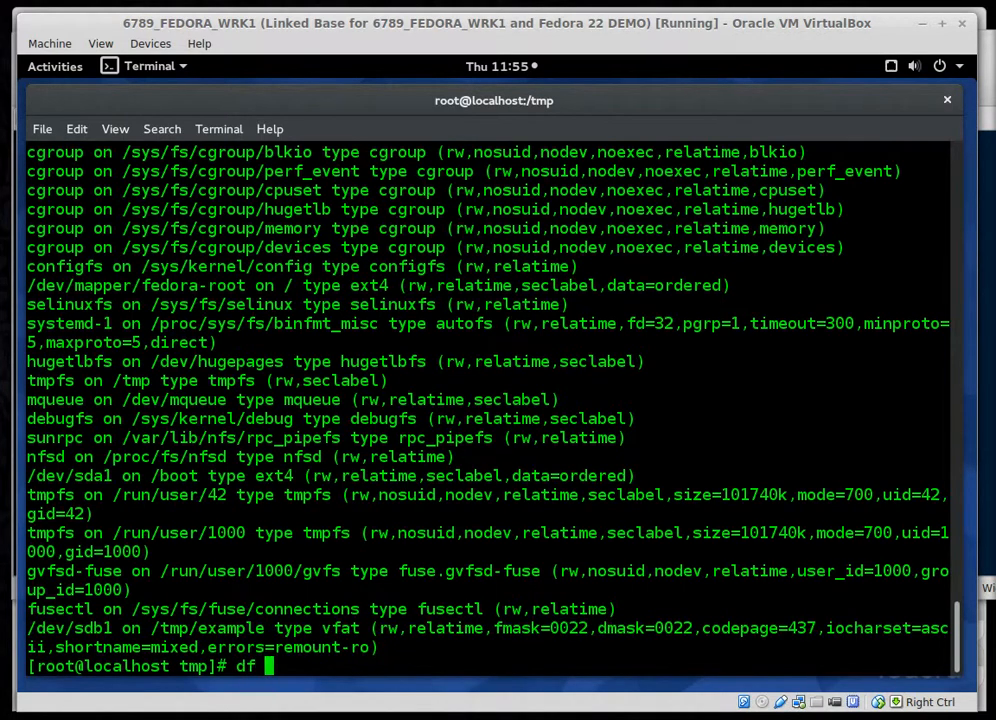
{"action": "type", "text": "-h"}
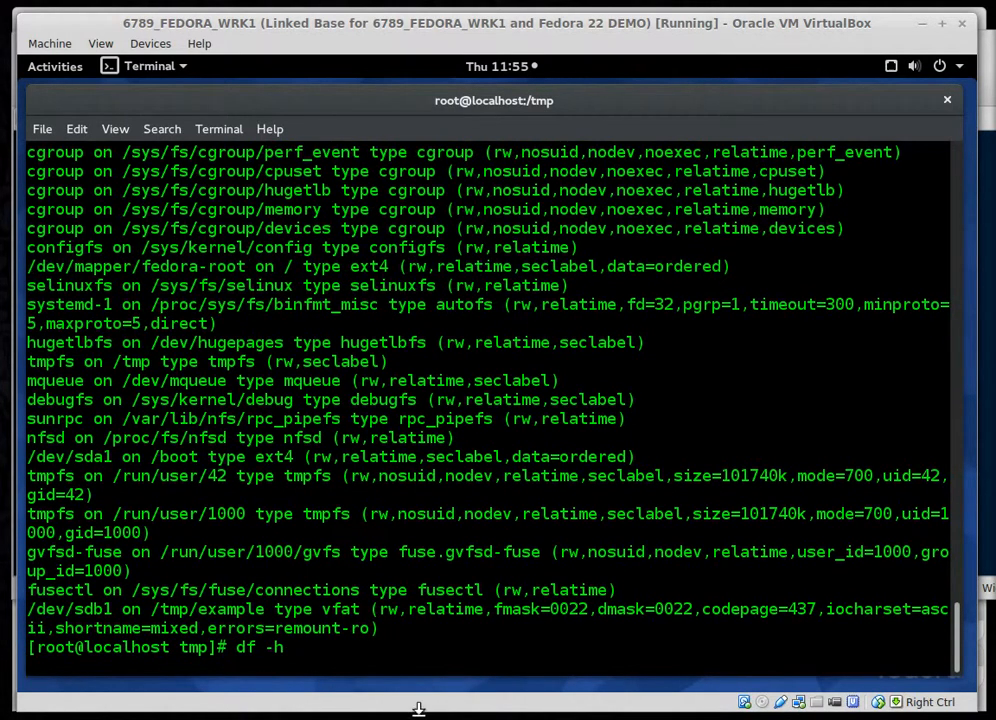
{"action": "key", "text": "Return"}
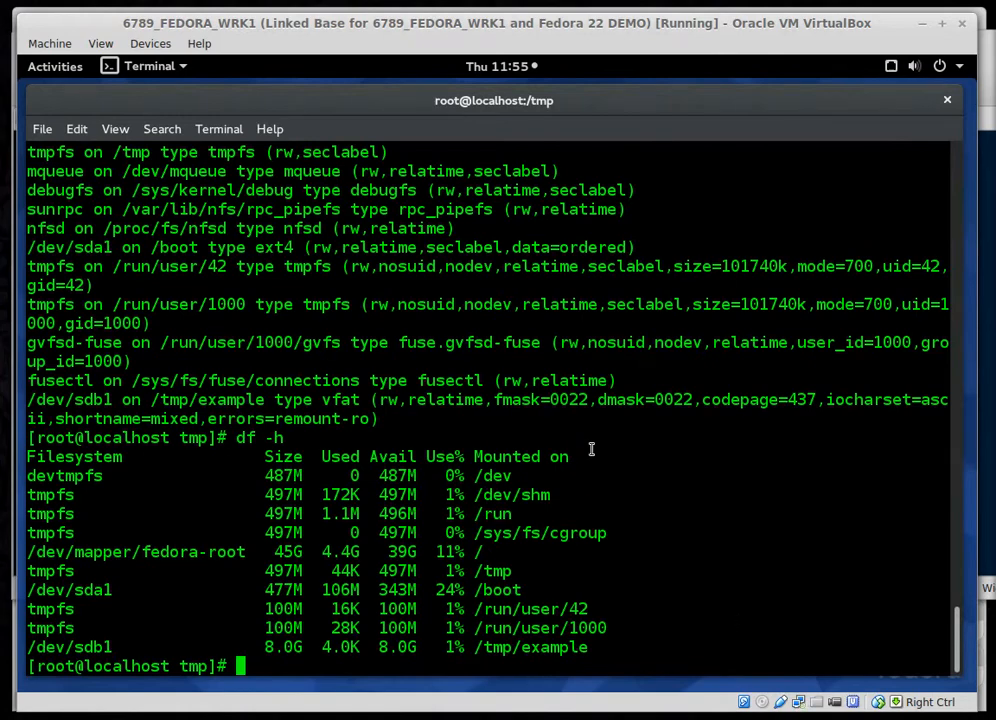
{"action": "type", "text": "ls -lh /tmp/example/"}
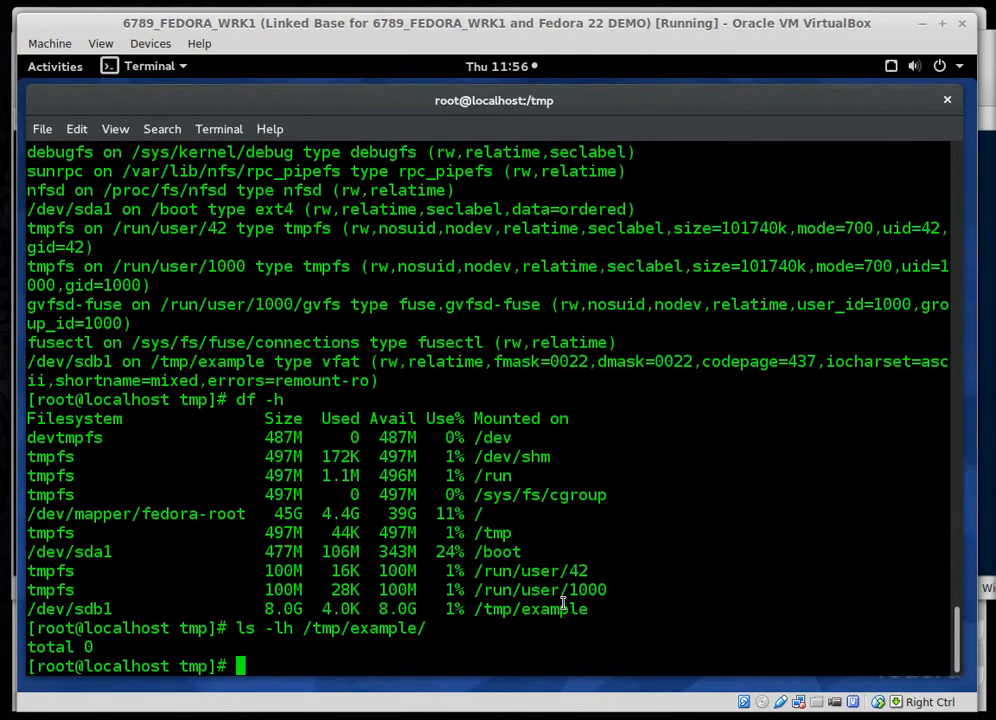
Create example/File_{0..6}.txt with touch and list the seven files with ll example
{"action": "type", "text": "touch"}
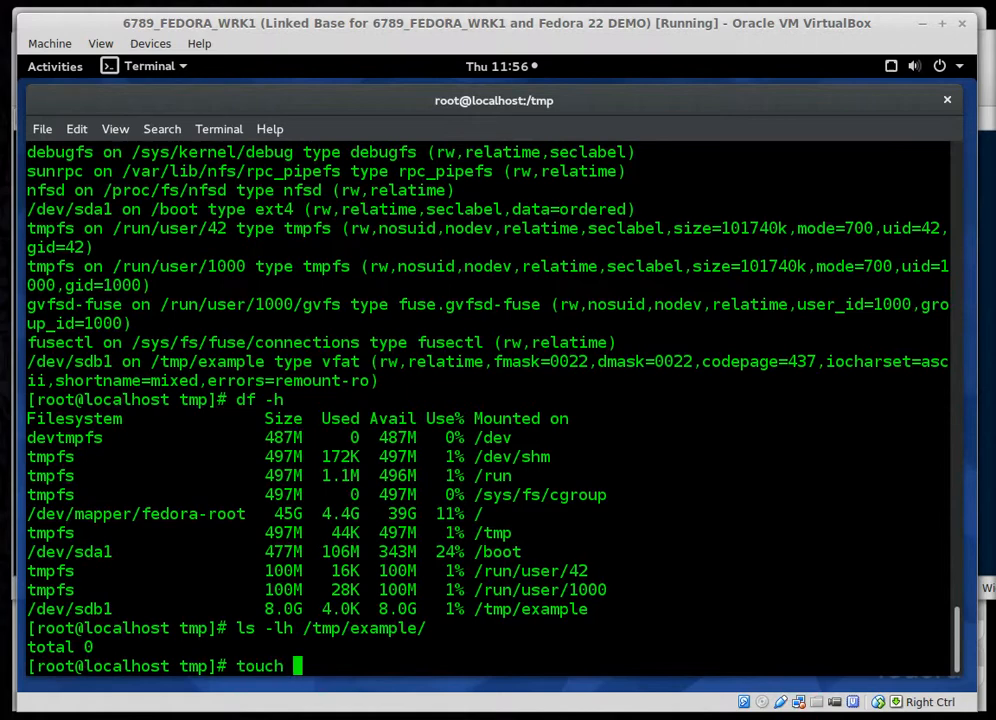
{"action": "type", "text": "File"}
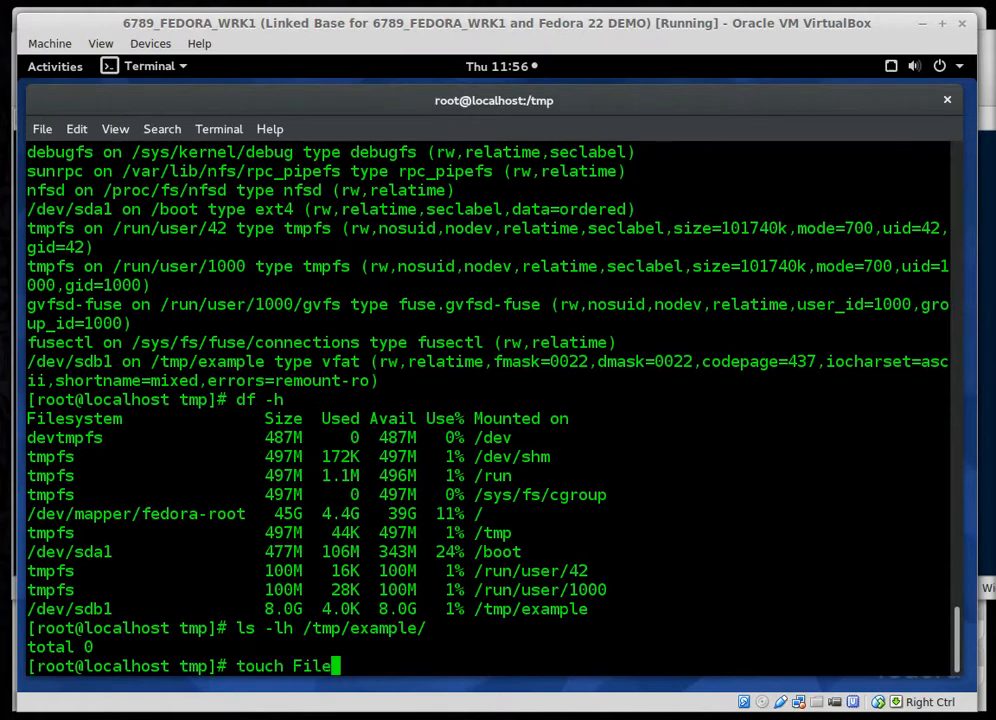
{"action": "type", "text": "{"}
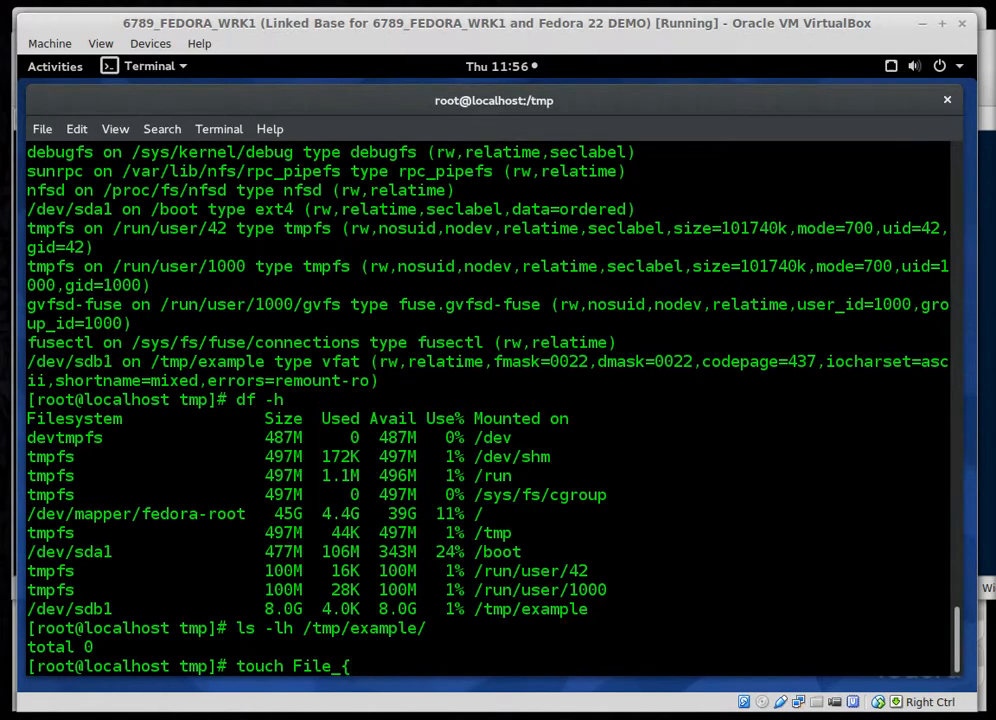
{"action": "type", "text": "0,"}
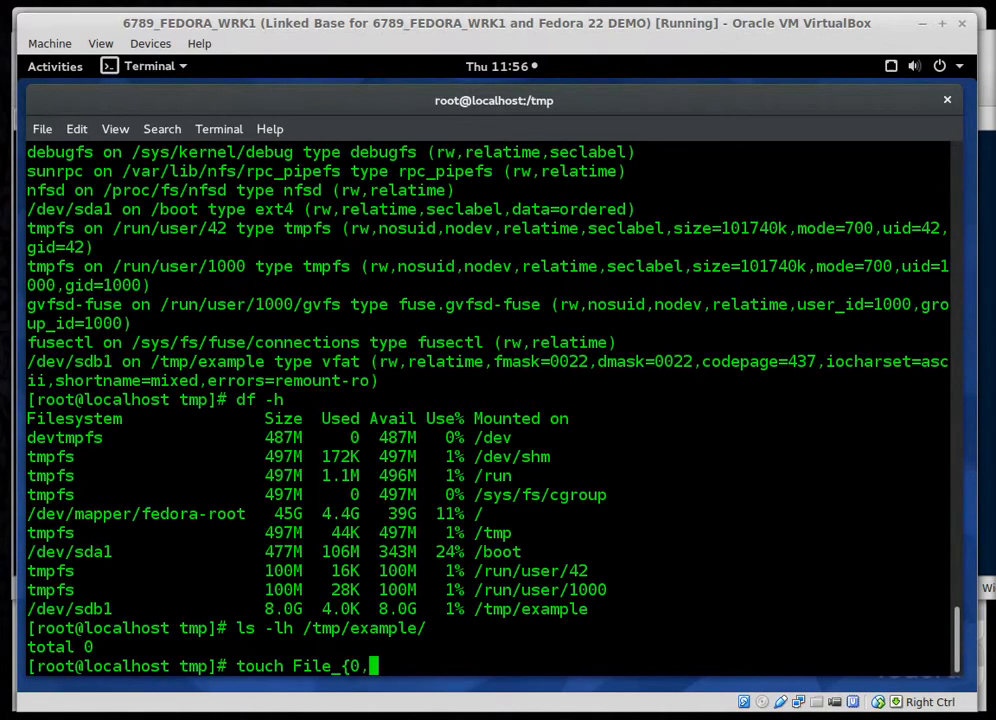
{"action": "type", "text": "1,2"}
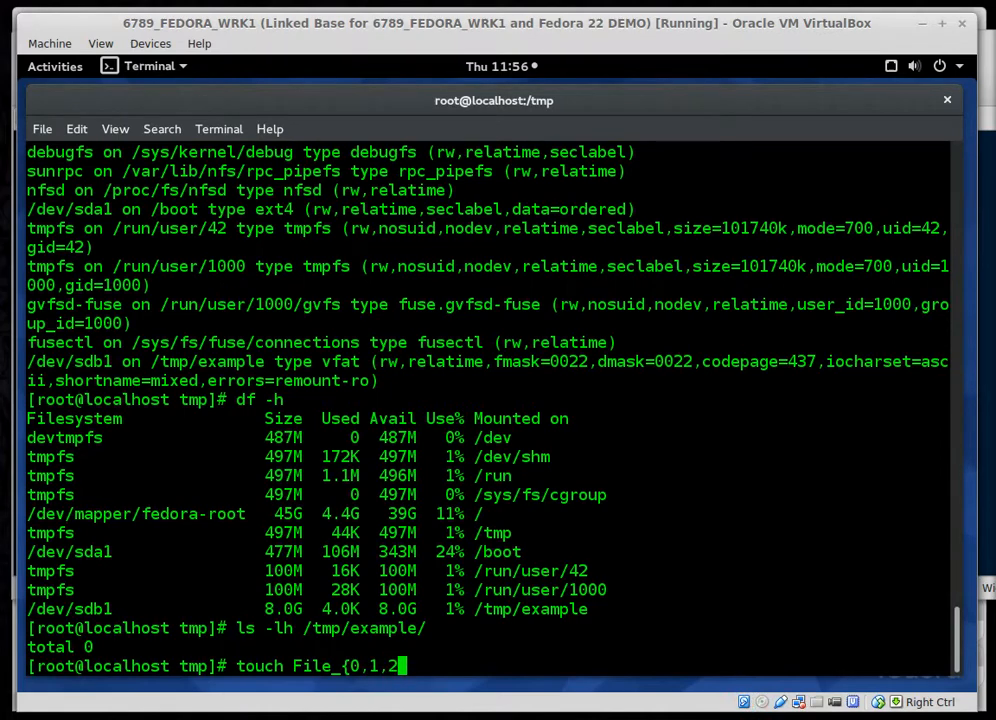
{"action": "type", "text": ",3,4,5"}
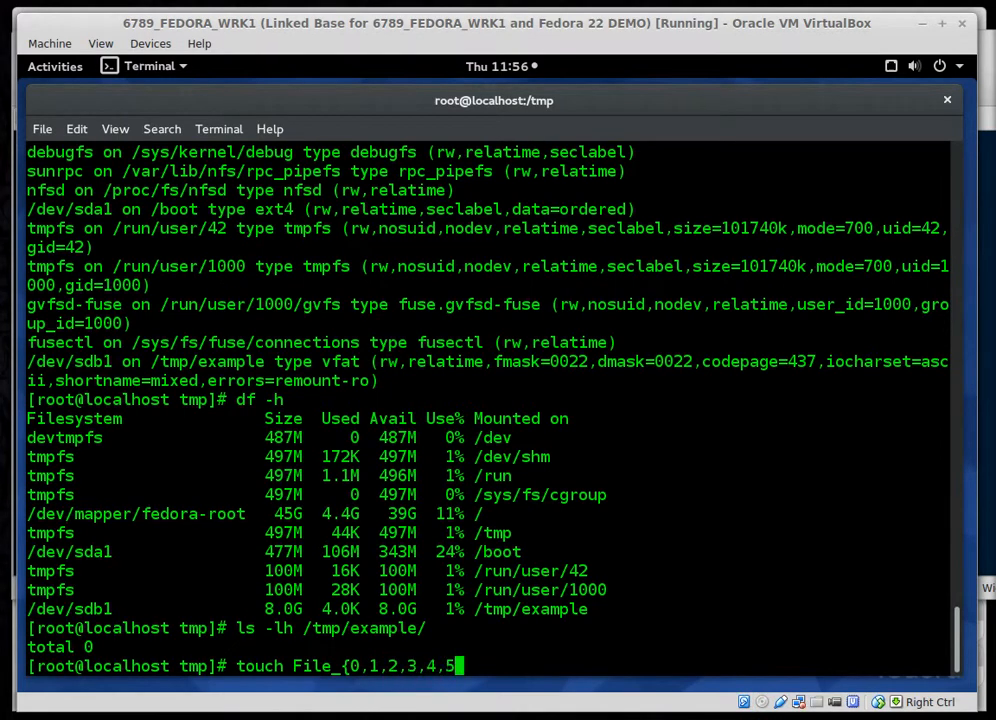
{"action": "type", "text": ",6"}
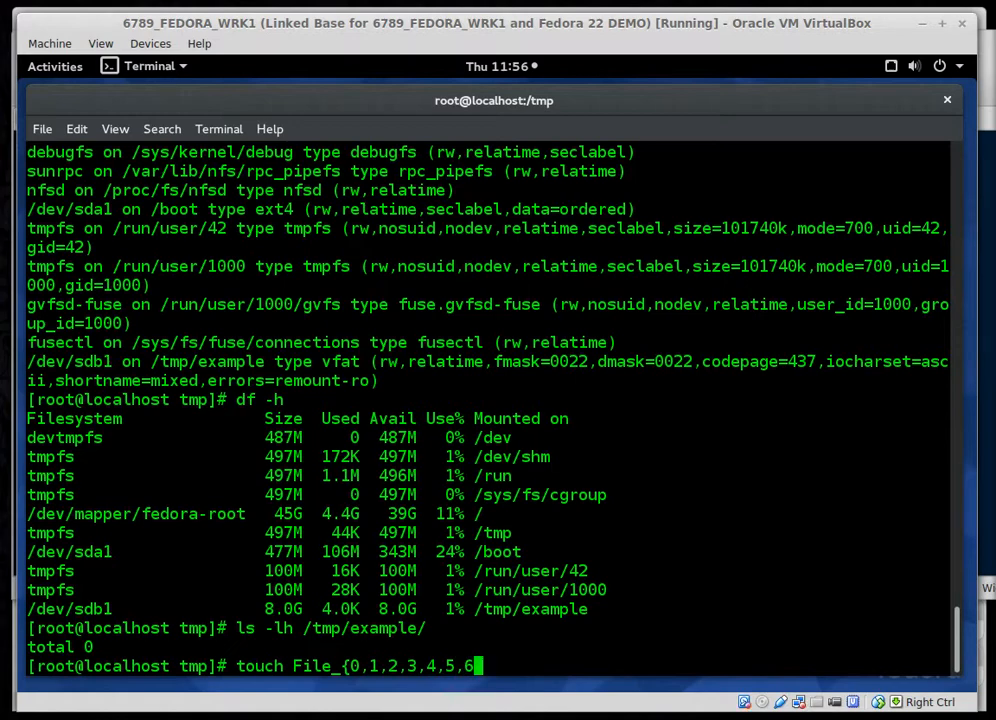
{"action": "type", "text": "}.txt"}
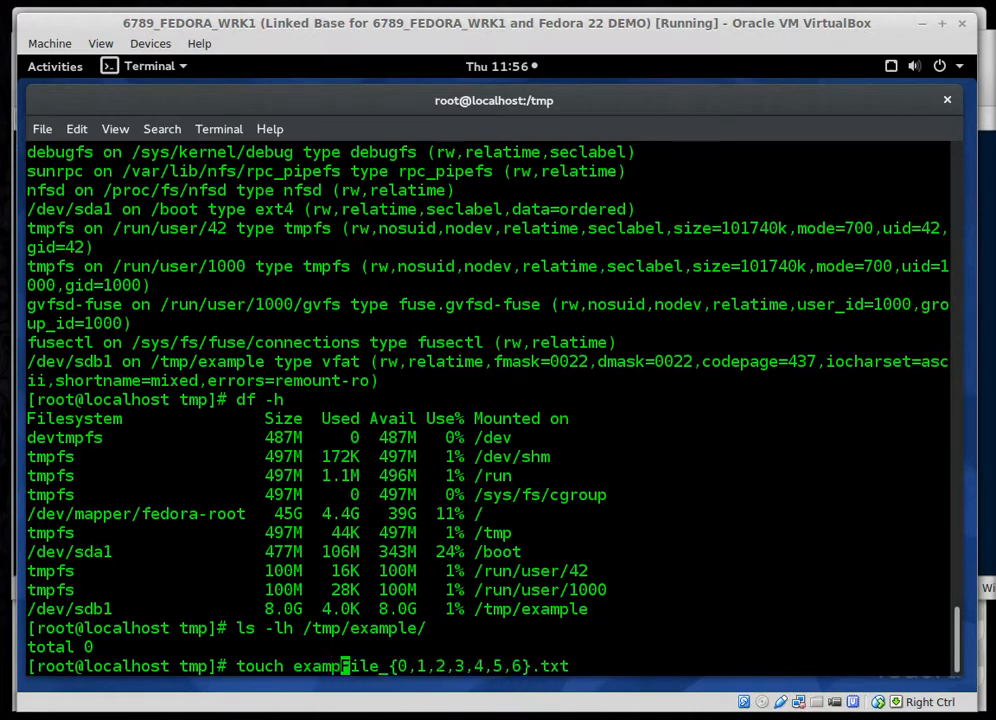
{"action": "type", "text": "/"}
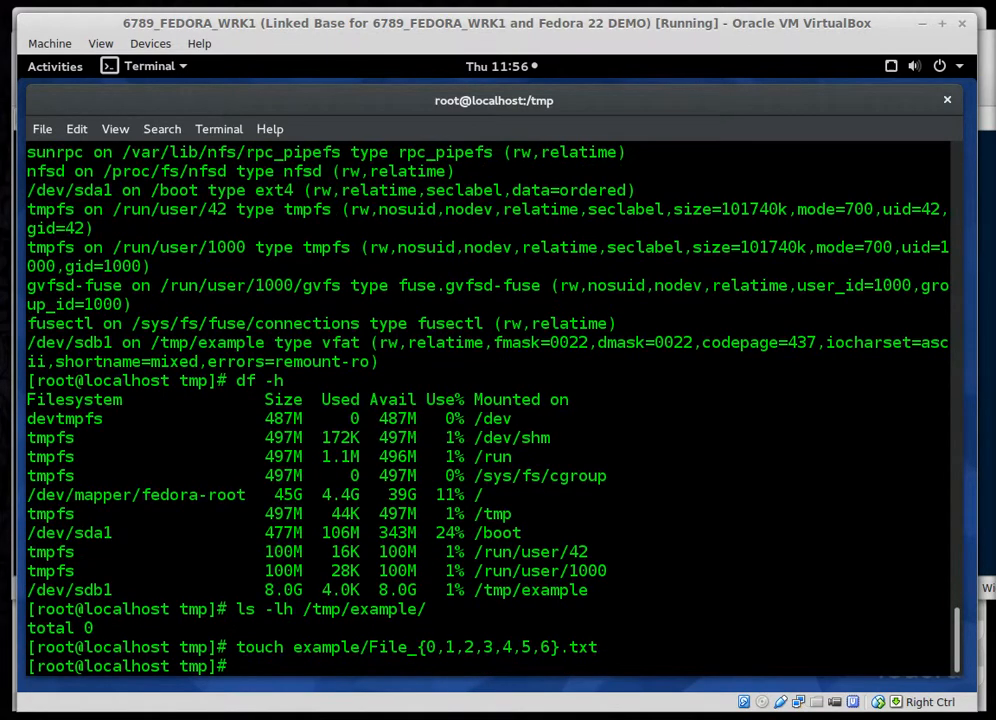
{"action": "type", "text": "ll example/"}
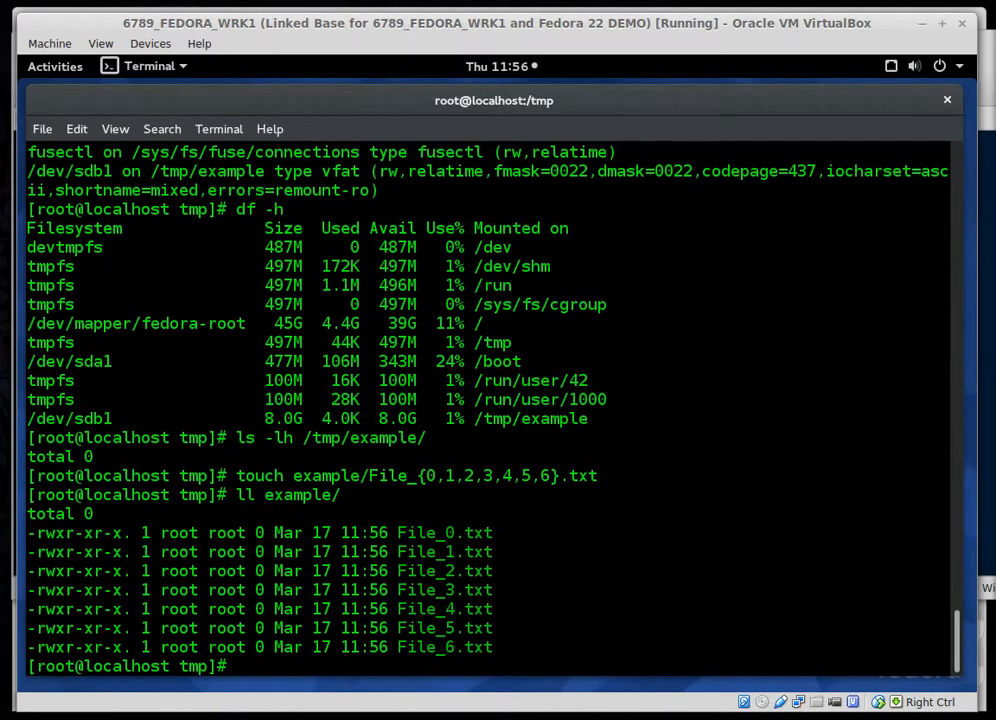
Unmount /tmp/example and list the now-empty mount point
{"action": "type", "text": "u"}
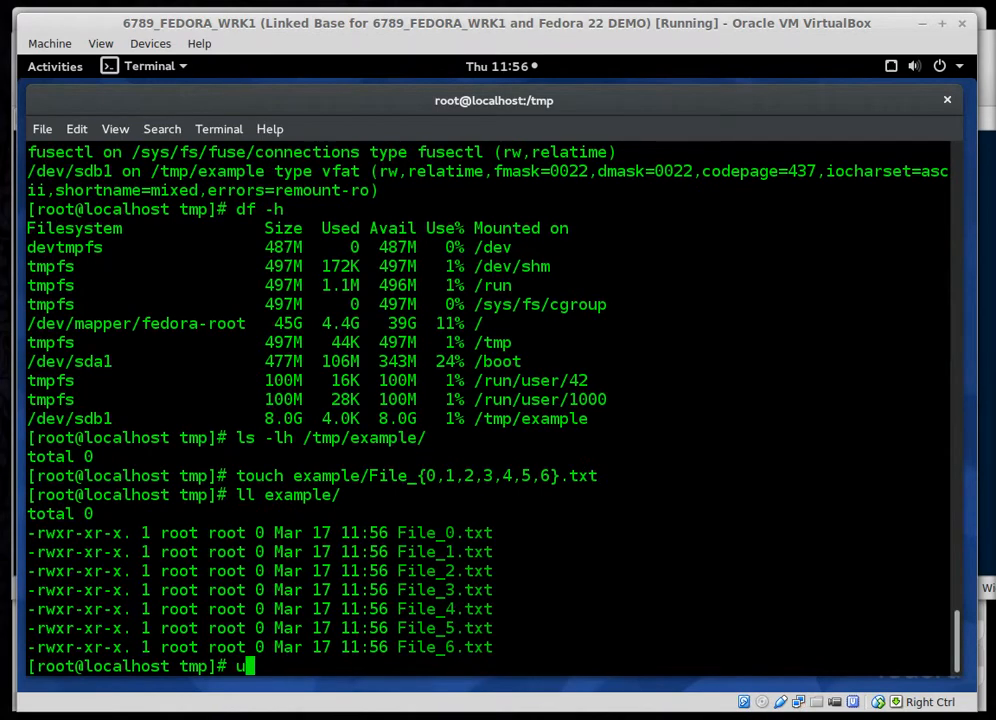
{"action": "type", "text": "mount"}
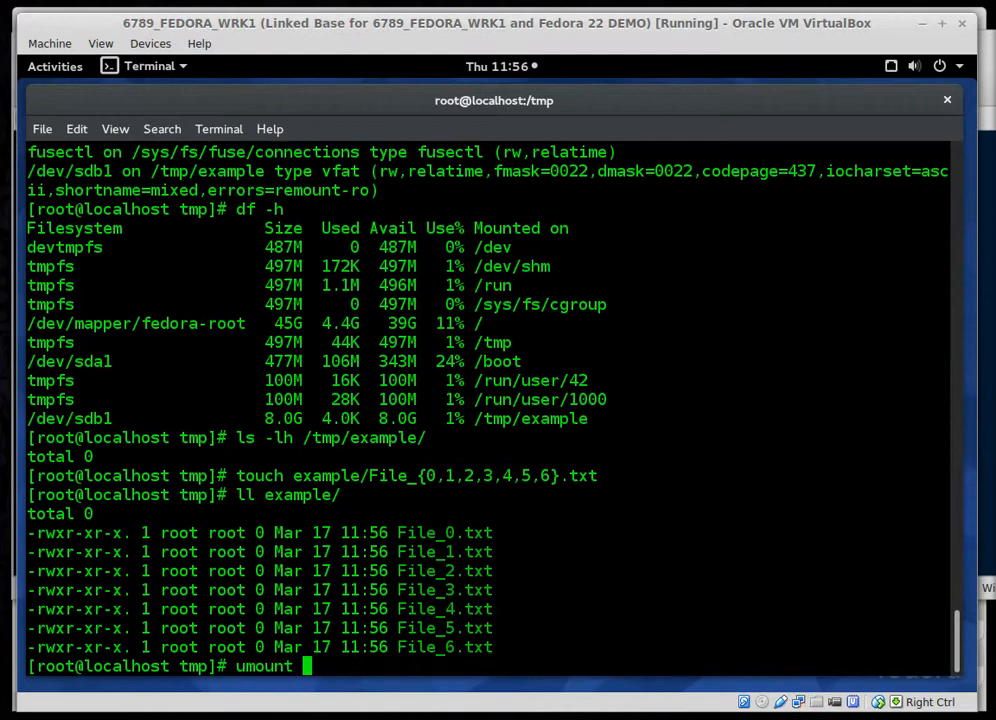
{"action": "type", "text": "/t"}
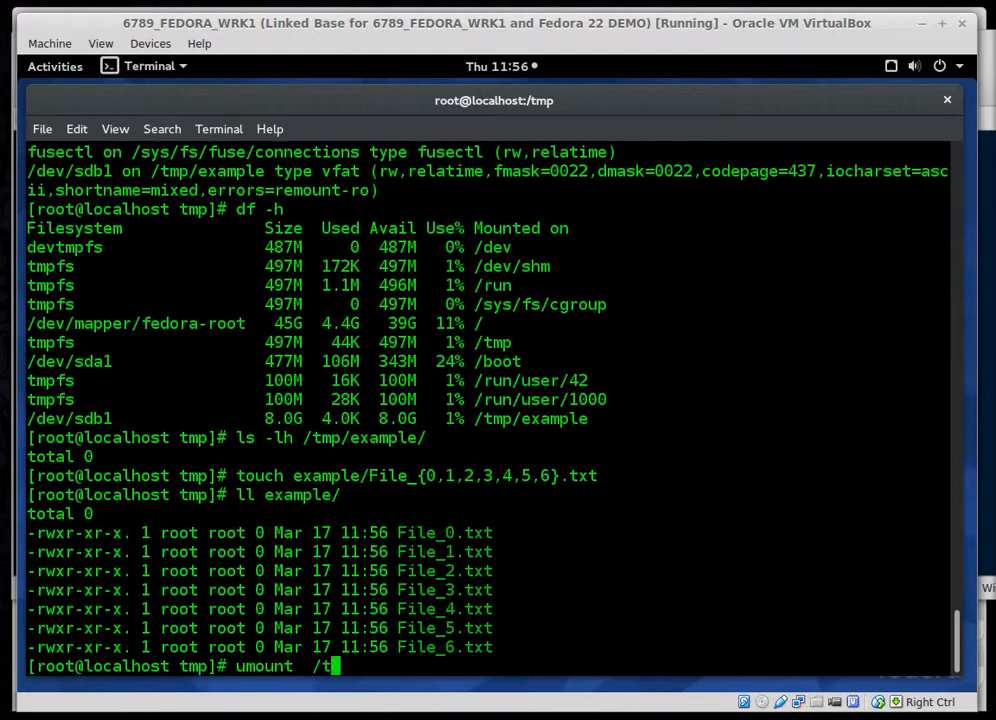
{"action": "type", "text": "p/example"}
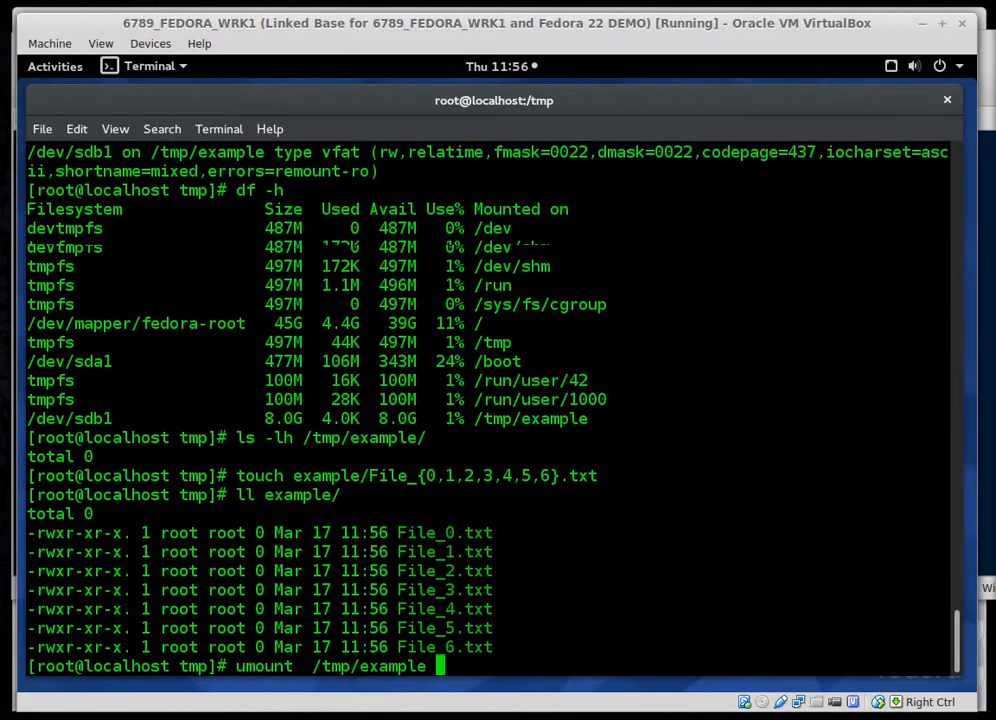
{"action": "key", "text": "Return"}
{"action": "type", "text": "ll /tmp/e"}
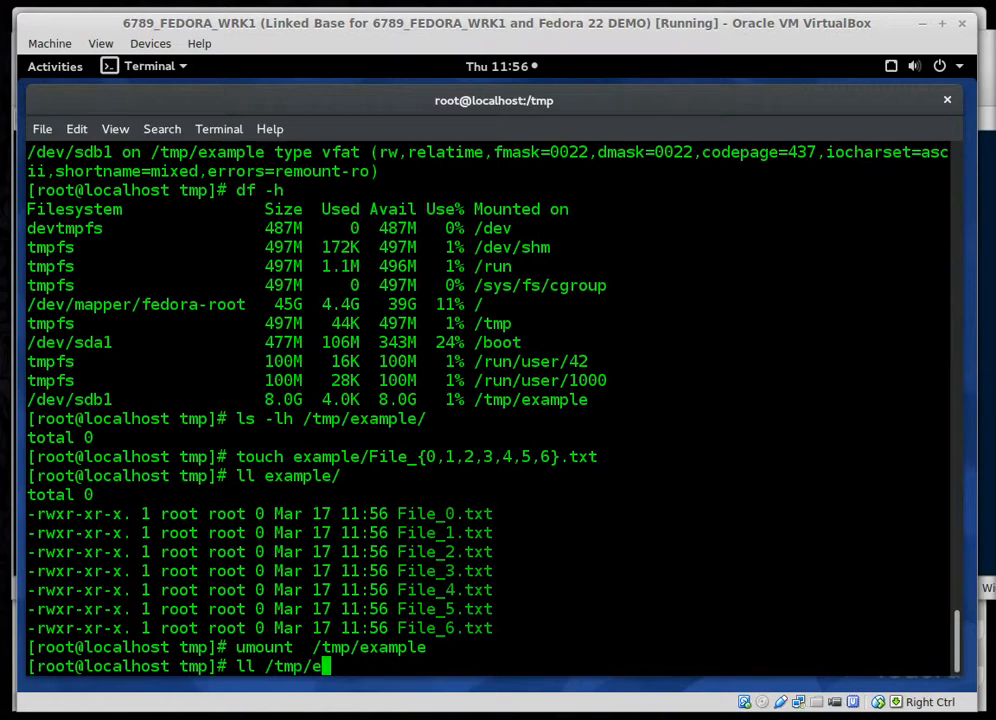
{"action": "key", "text": "Return"}
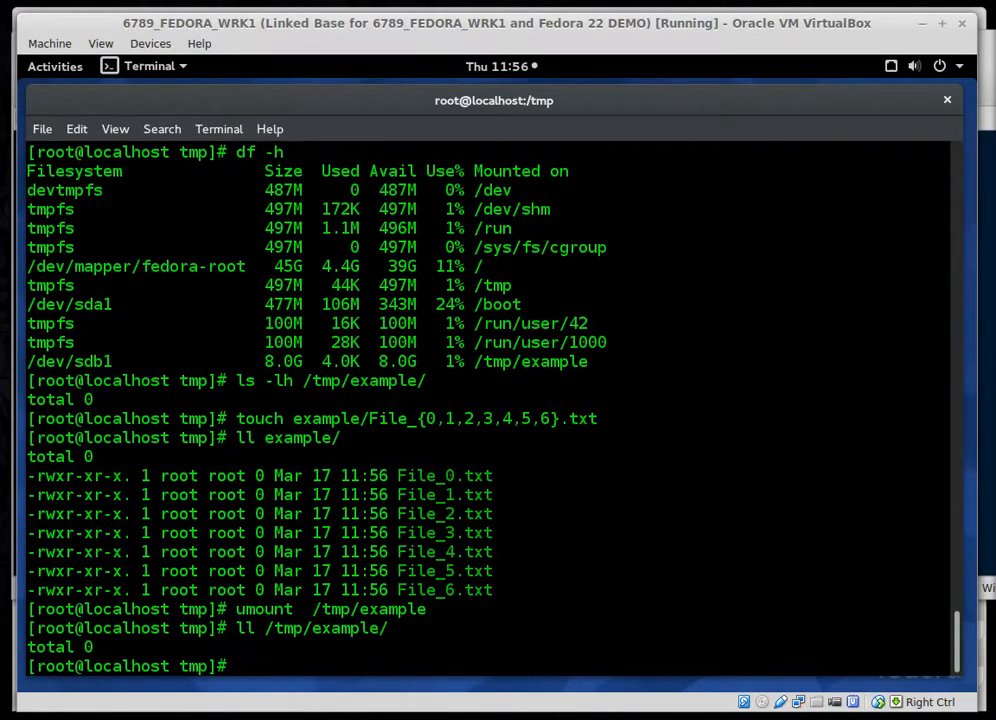
{"action": "type", "text": "ls -lh /tmp/example/"}
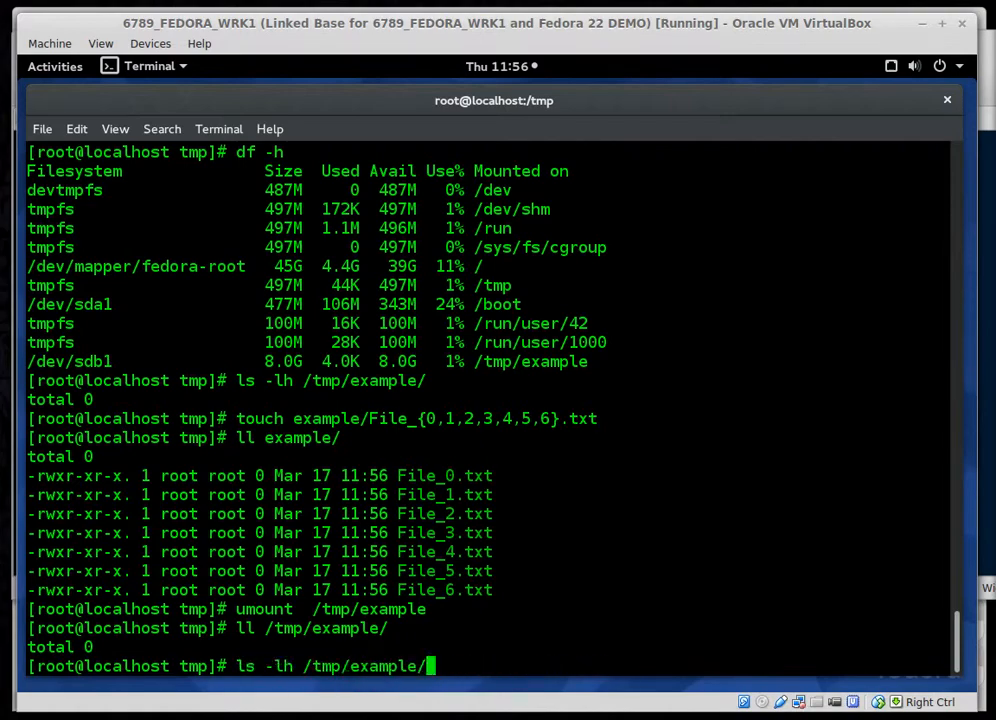
Remount sdb1 with mount -t vfat, list the seven persisting files, then umount example/ again
{"action": "type", "text": "### mount -t vfat /dev/sdb1 /tmp/example/"}
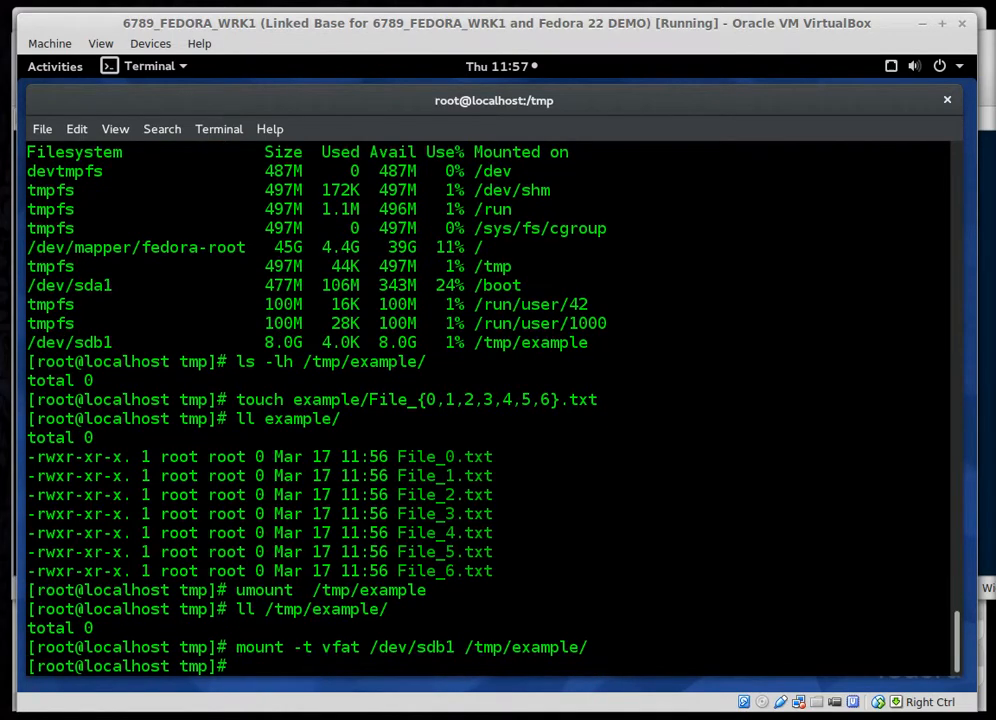
{"action": "type", "text": "ll example/"}
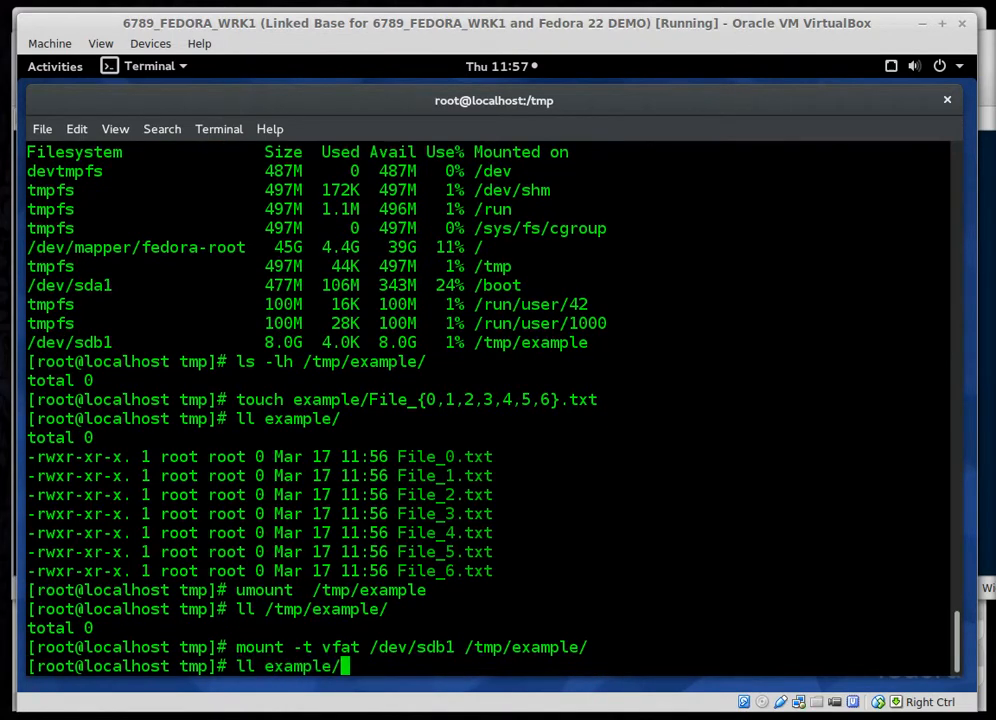
{"action": "type", "text": "umount"}
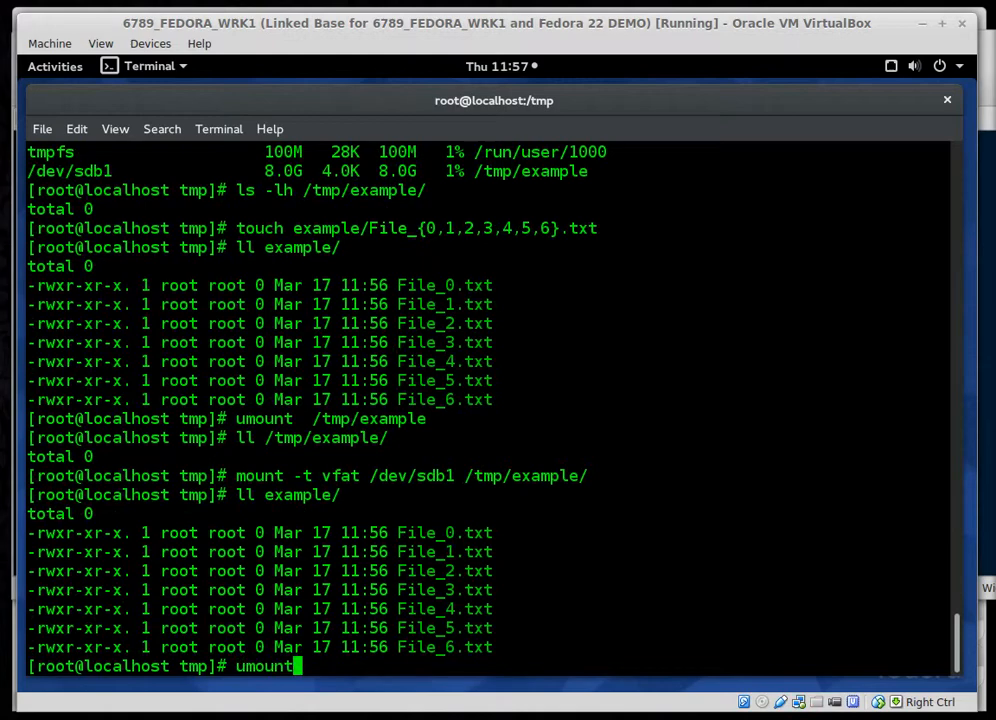
{"action": "type", "text": "example/x"}
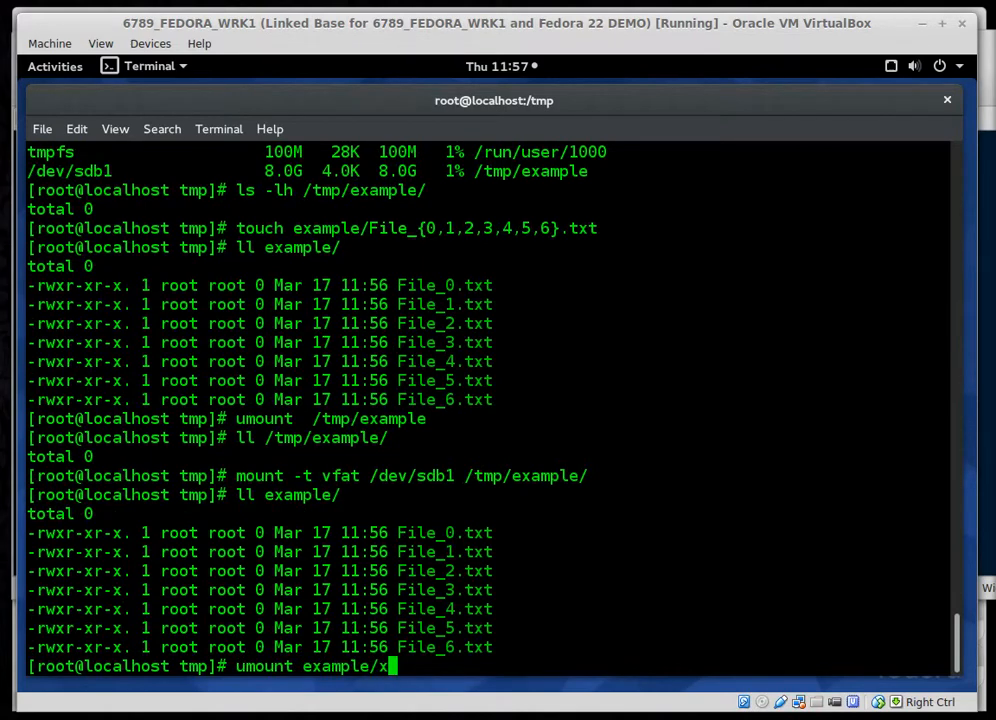
{"action": "key", "text": "Return"}
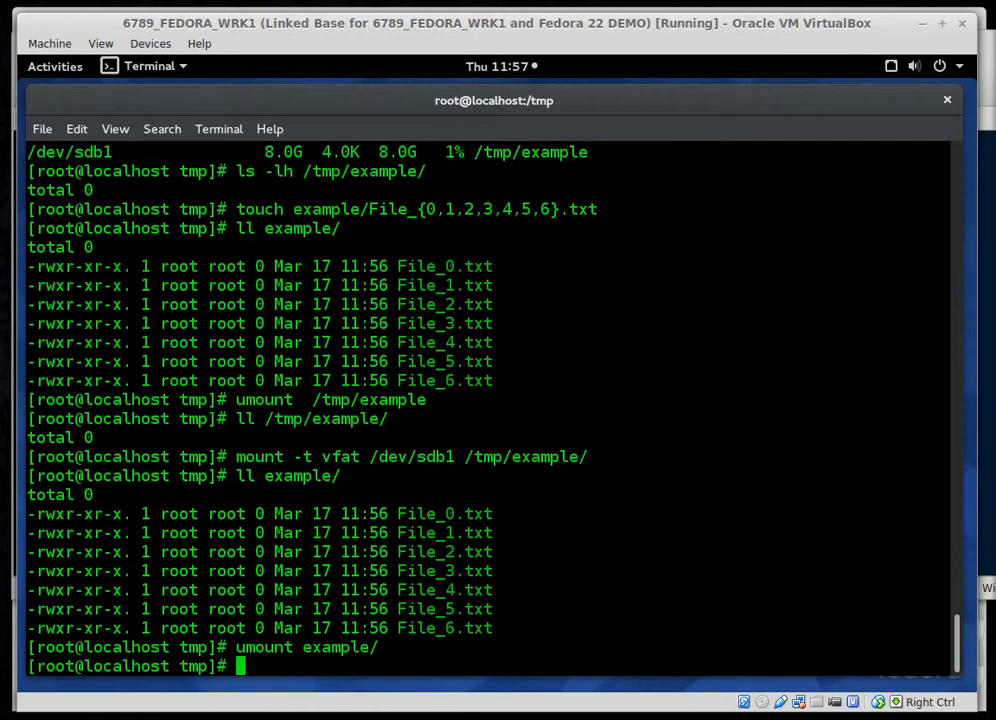